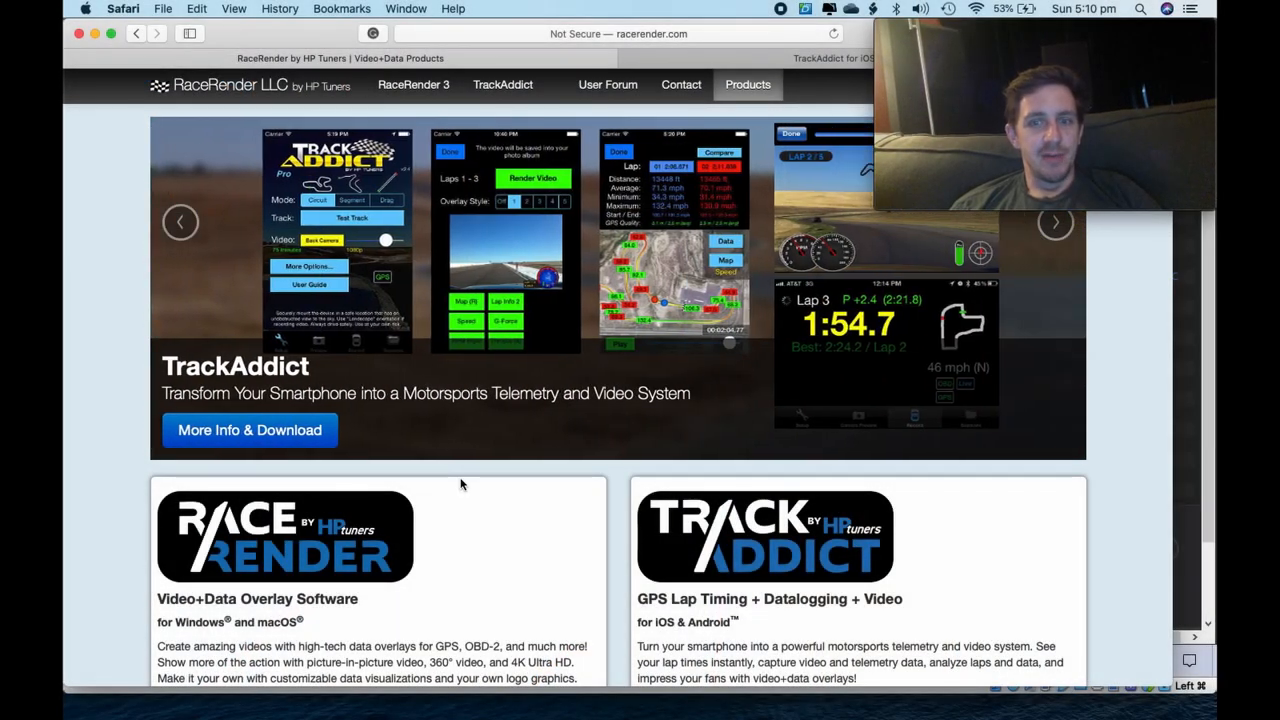
{"action": "mouse_move", "coordinate": [296, 494]}
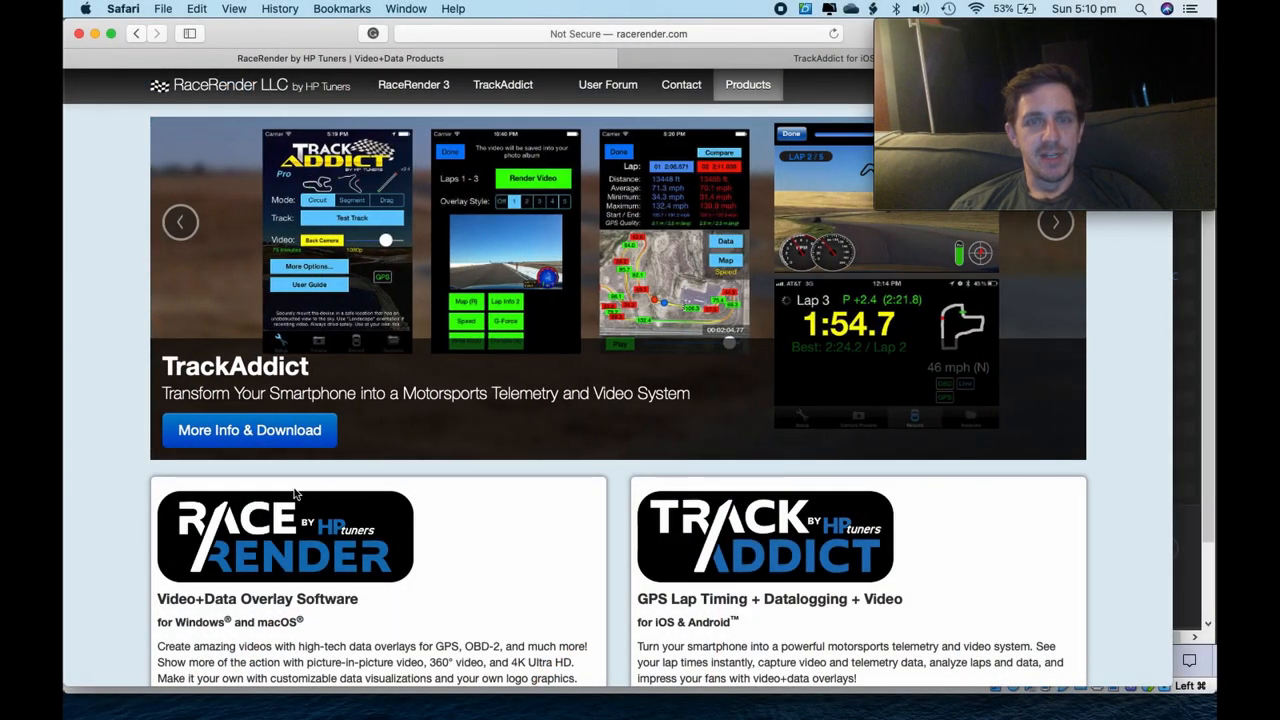
Step: Browse the racerender.com Products page, then switch to the TrackAddict for iOS product page
{"action": "scroll", "scroll_direction": "down", "scroll_amount": 3}
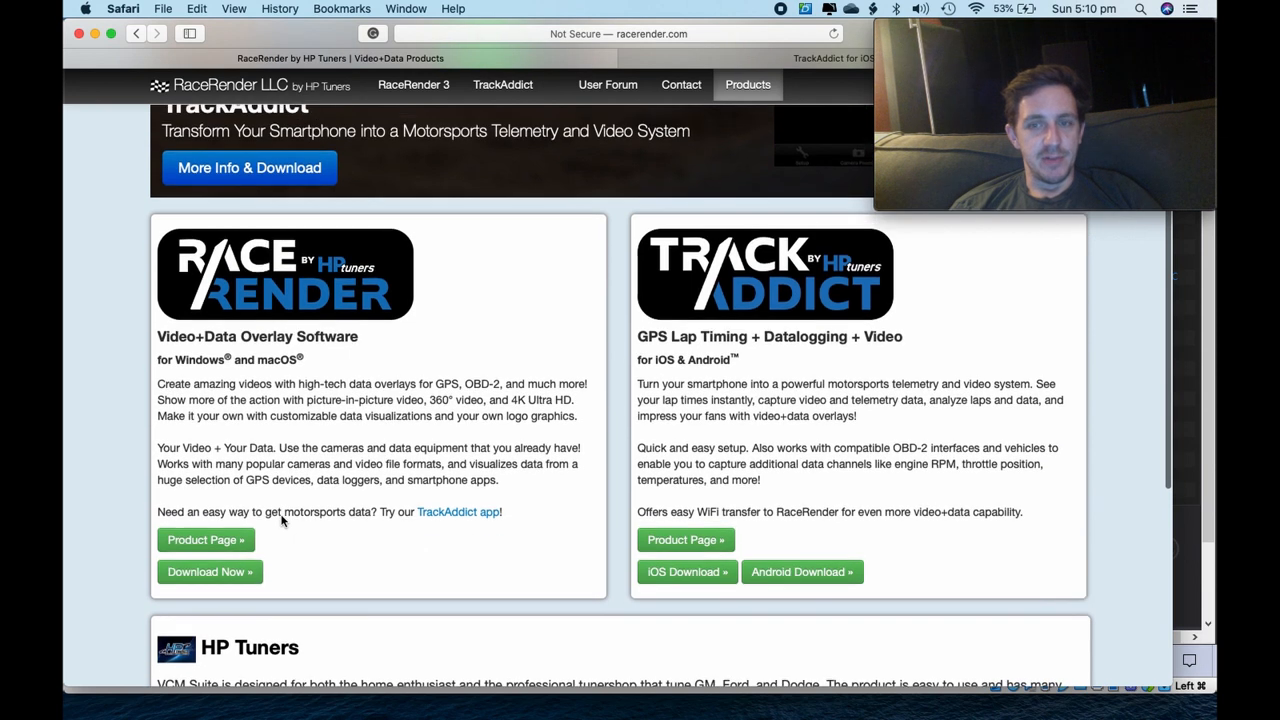
{"action": "scroll", "scroll_direction": "up", "scroll_amount": 3}
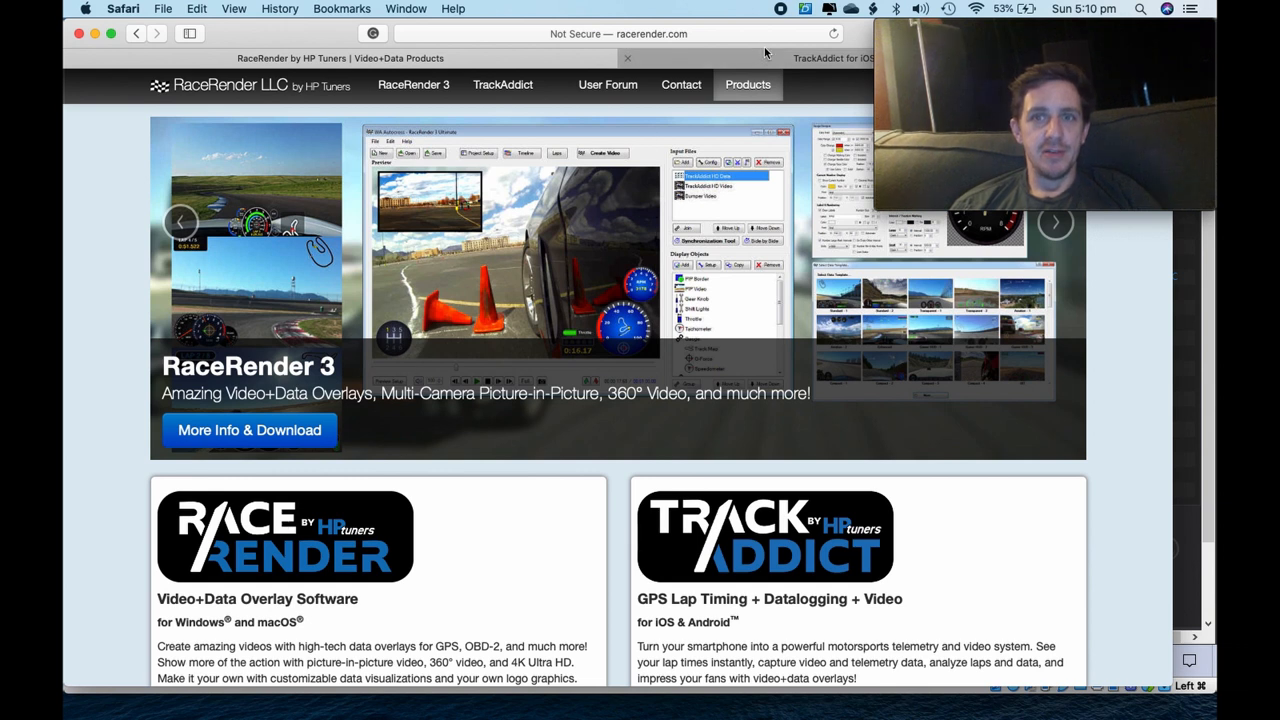
{"action": "left_click", "coordinate": [835, 58]}
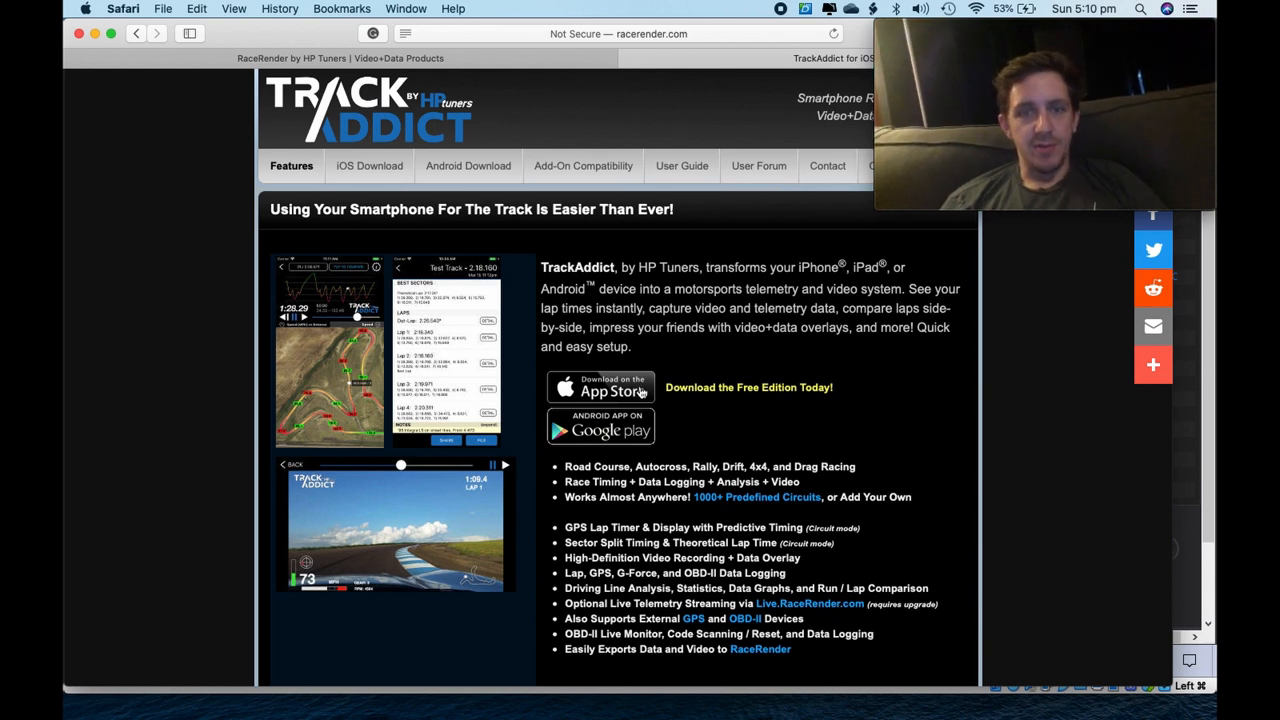
{"action": "mouse_move", "coordinate": [597, 432]}
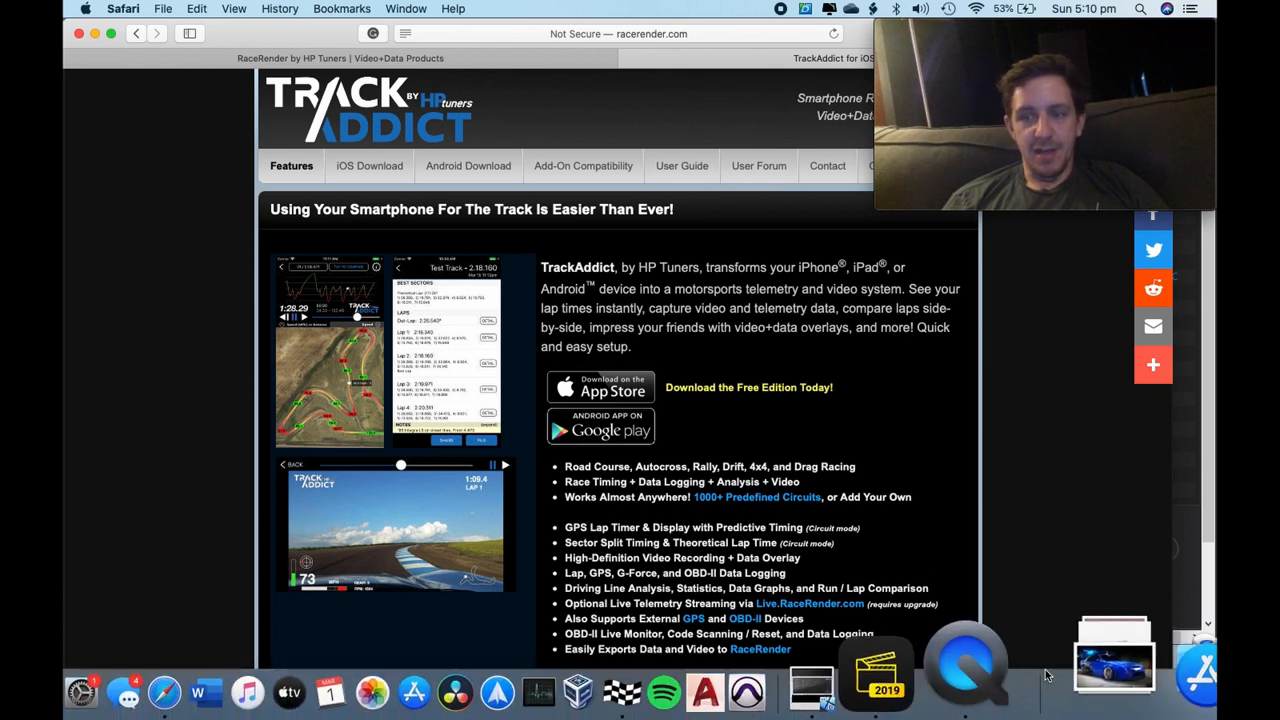
{"action": "mouse_move", "coordinate": [868, 660]}
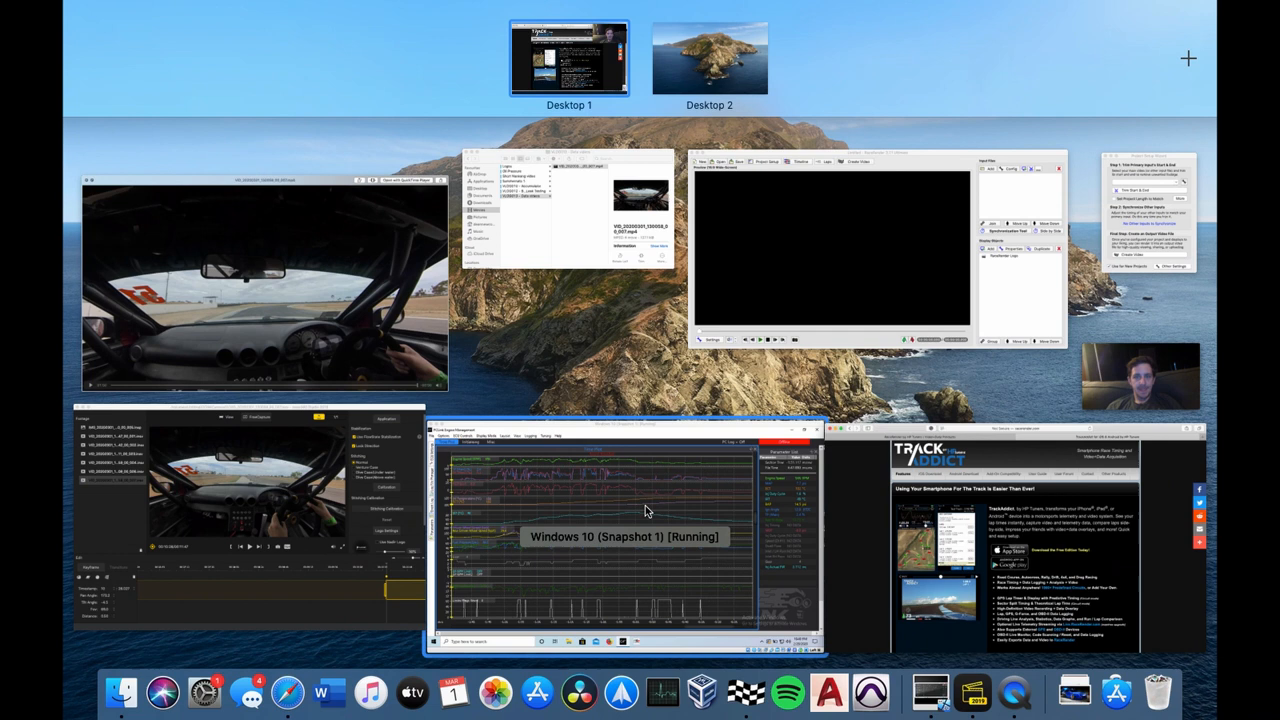
Step: Bring the PCLink Engine Management VirtualBox window to the front from Mission Control
{"action": "left_click", "coordinate": [624, 537]}
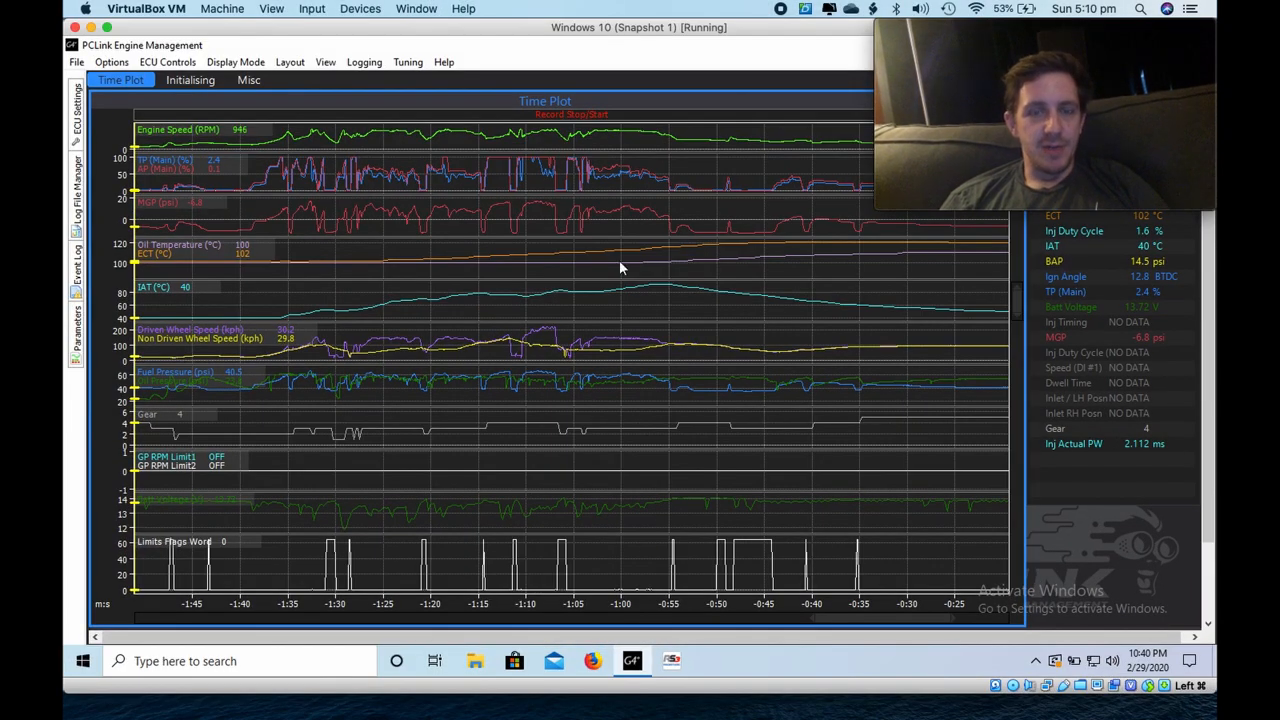
{"action": "mouse_move", "coordinate": [513, 320]}
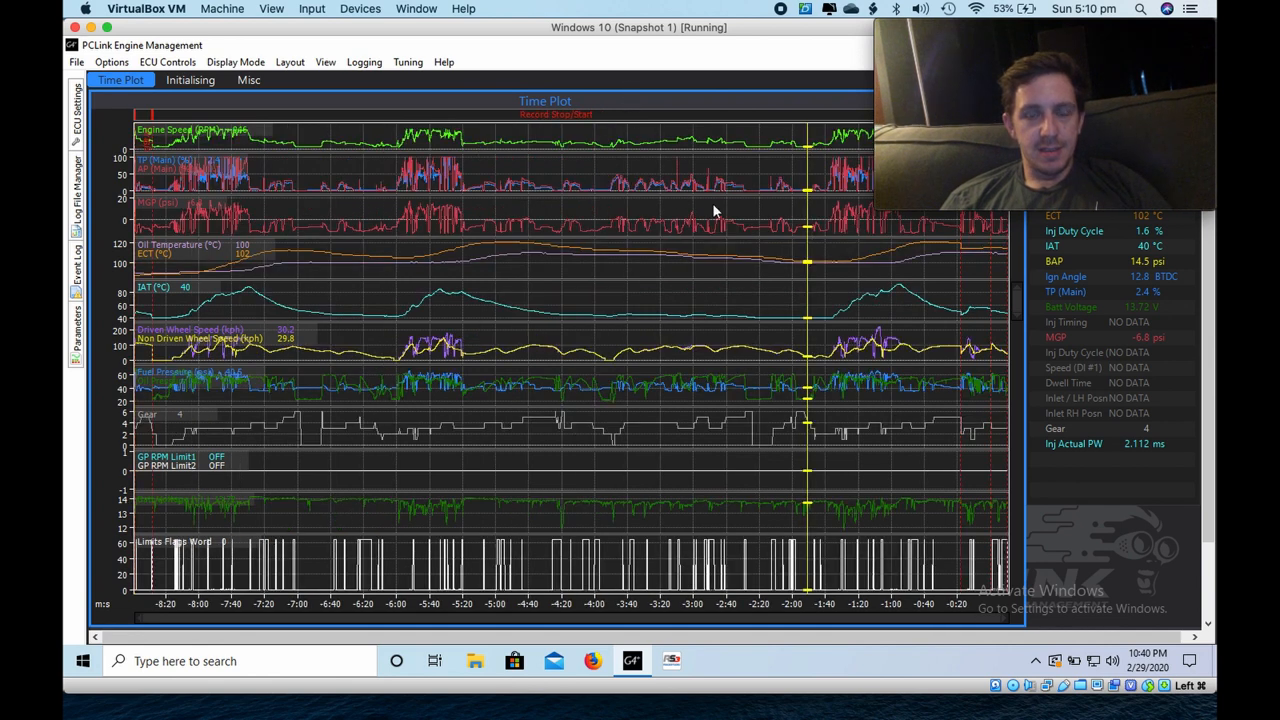
{"action": "mouse_move", "coordinate": [443, 315]}
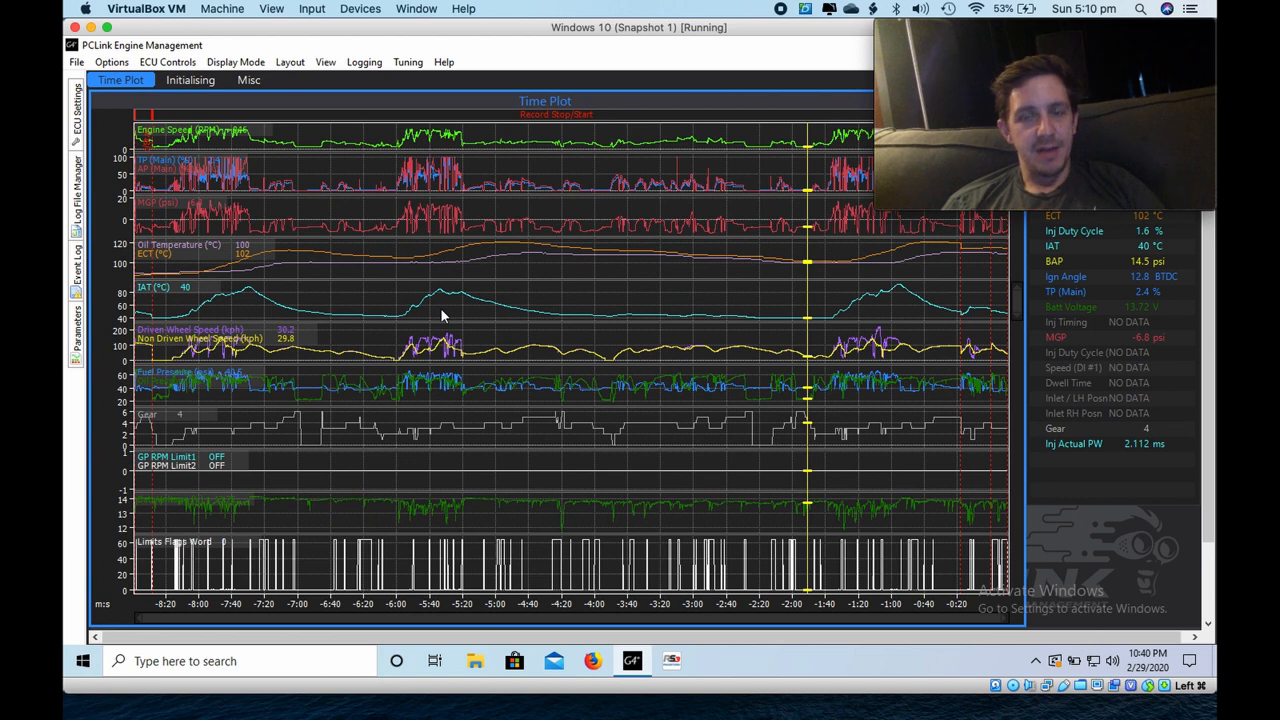
{"action": "mouse_move", "coordinate": [836, 315]}
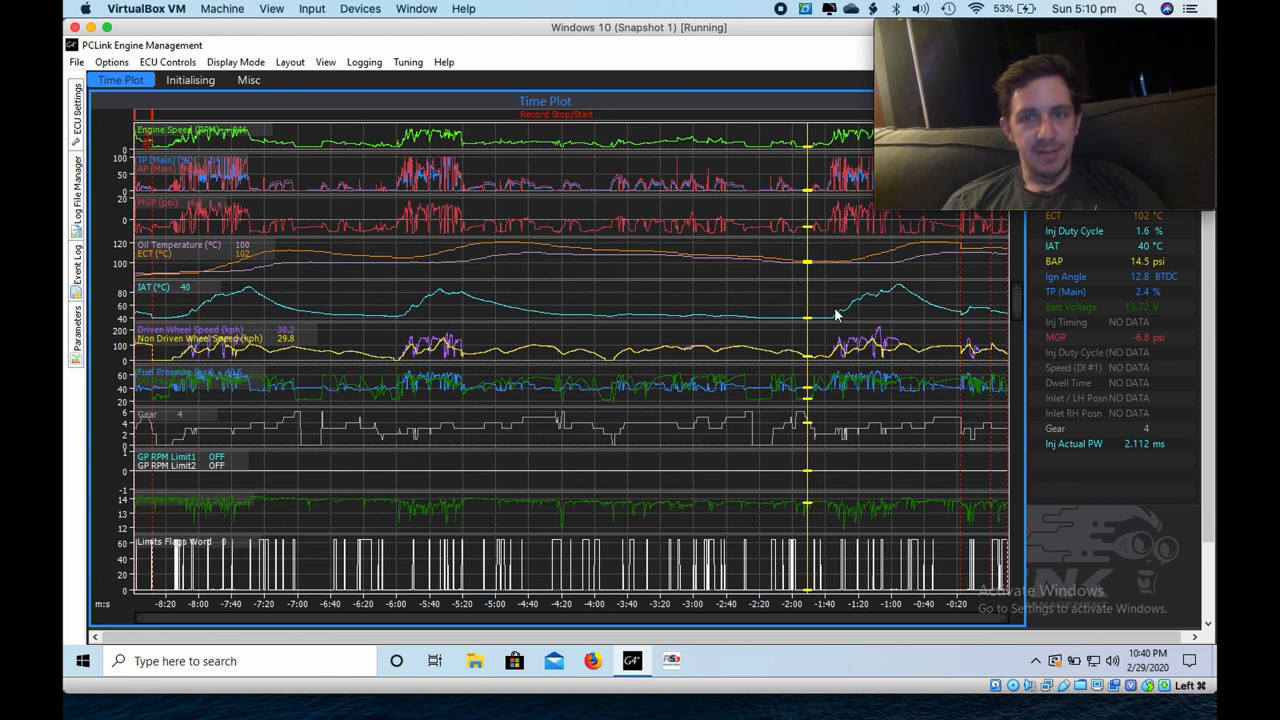
{"action": "mouse_move", "coordinate": [826, 291]}
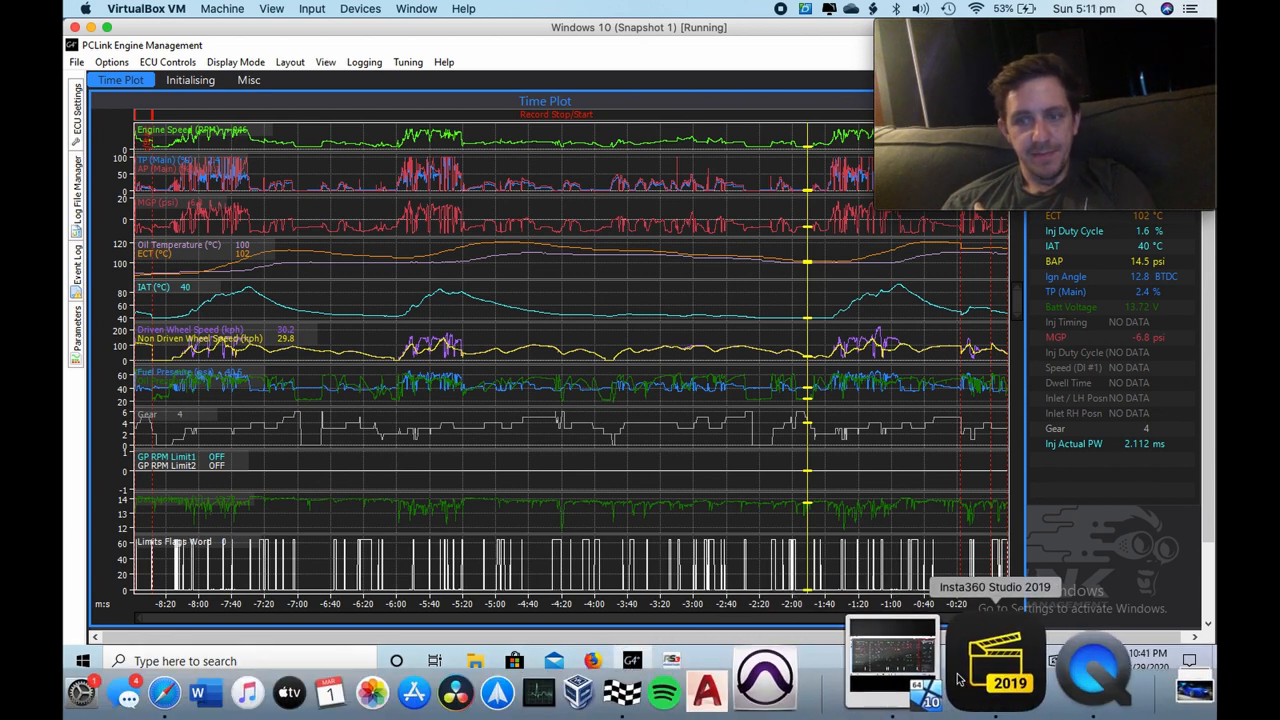
Step: Open Insta360 Studio, pan the in-car 360 view back toward the windscreen, then play and pause
{"action": "left_click", "coordinate": [995, 665]}
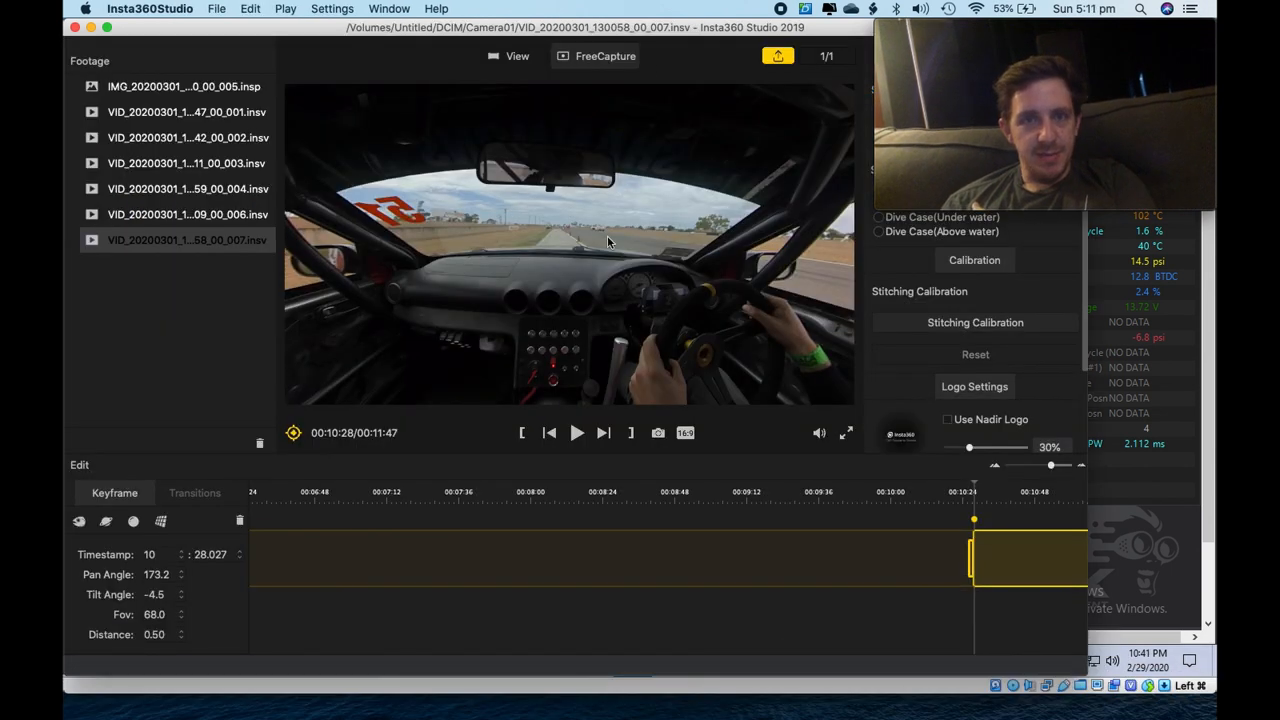
{"action": "mouse_move", "coordinate": [640, 350]}
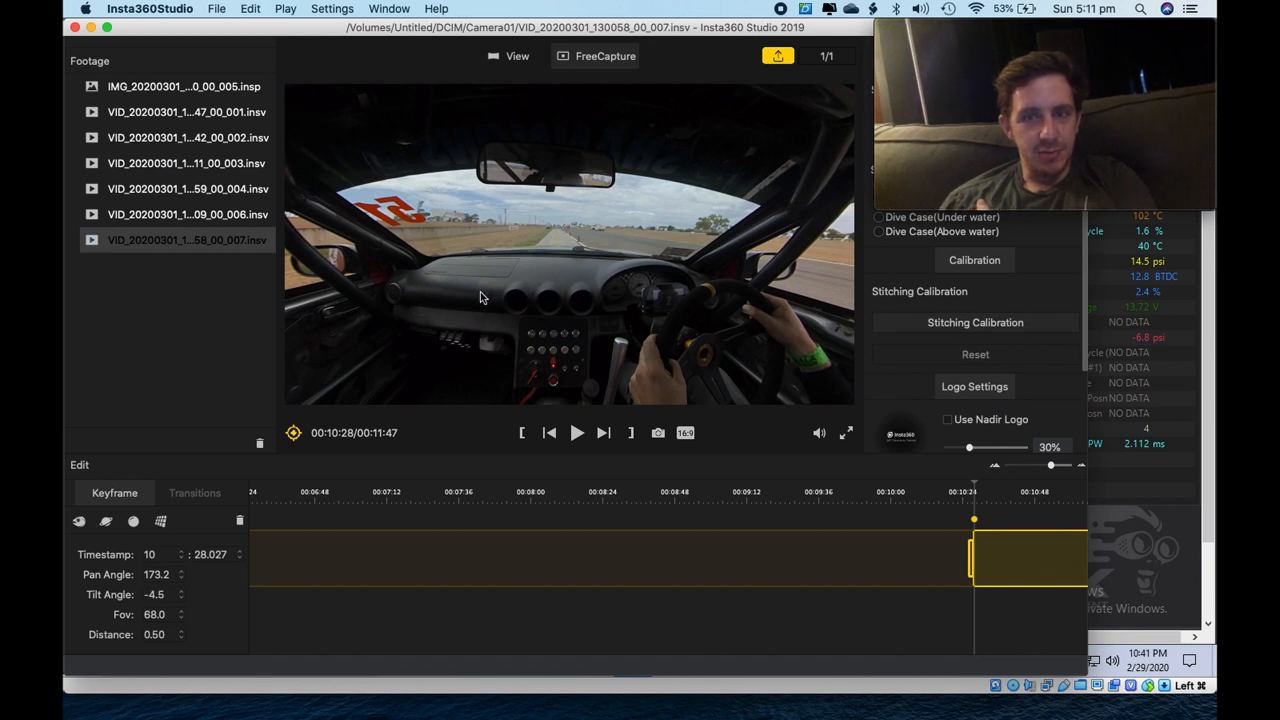
{"action": "left_click_drag", "start_coordinate": [480, 298], "coordinate": [673, 277]}
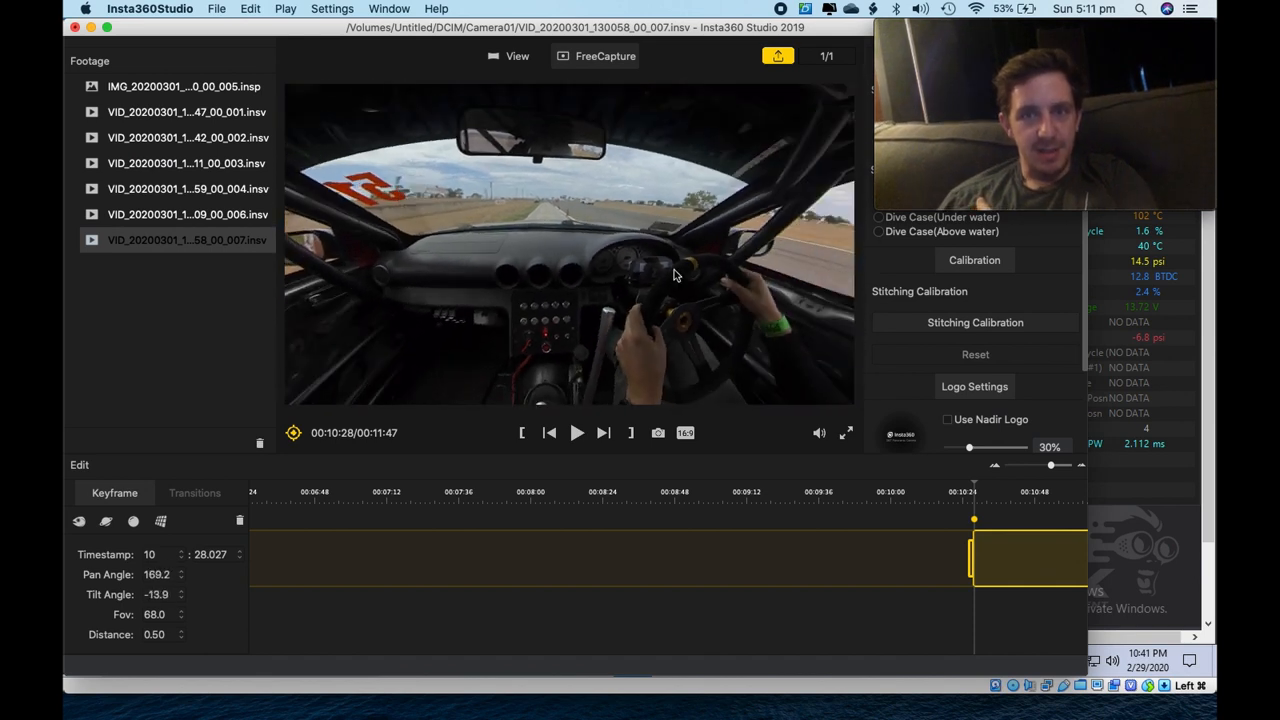
{"action": "left_click_drag", "start_coordinate": [675, 270], "coordinate": [480, 262]}
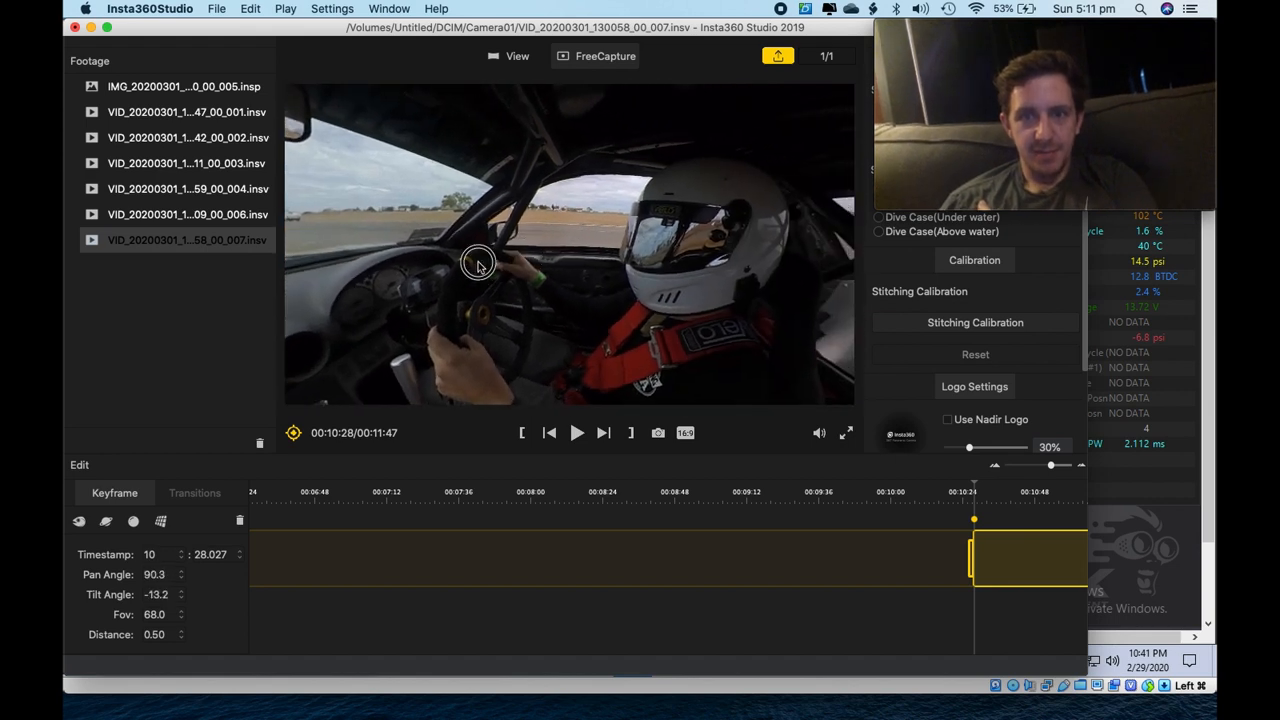
{"action": "left_click_drag", "start_coordinate": [478, 263], "coordinate": [445, 187]}
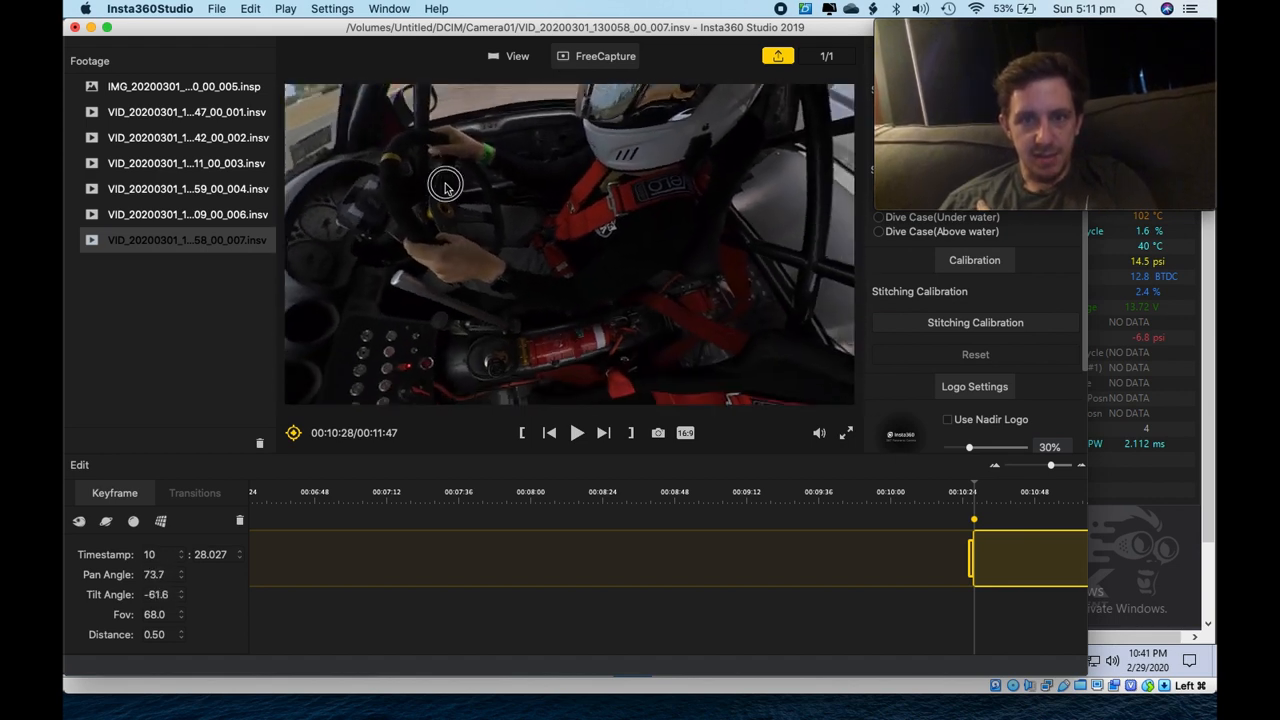
{"action": "left_click_drag", "start_coordinate": [447, 188], "coordinate": [672, 347]}
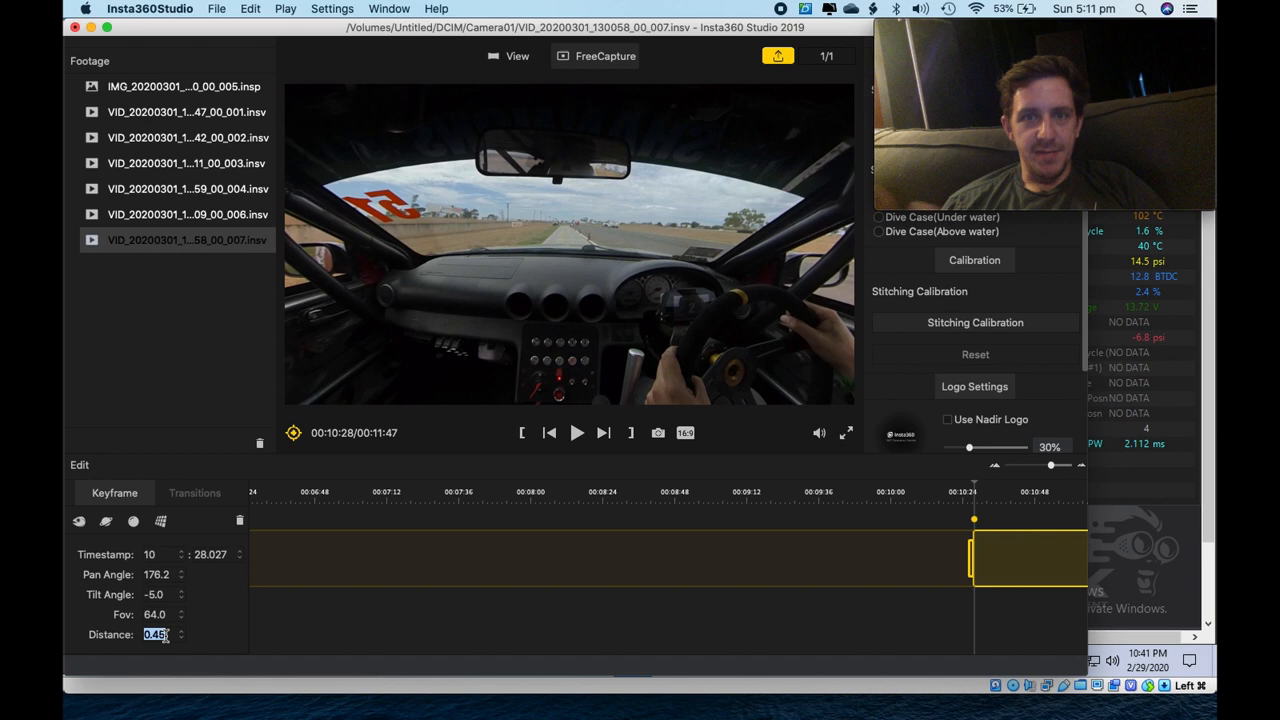
{"action": "left_click", "coordinate": [577, 432]}
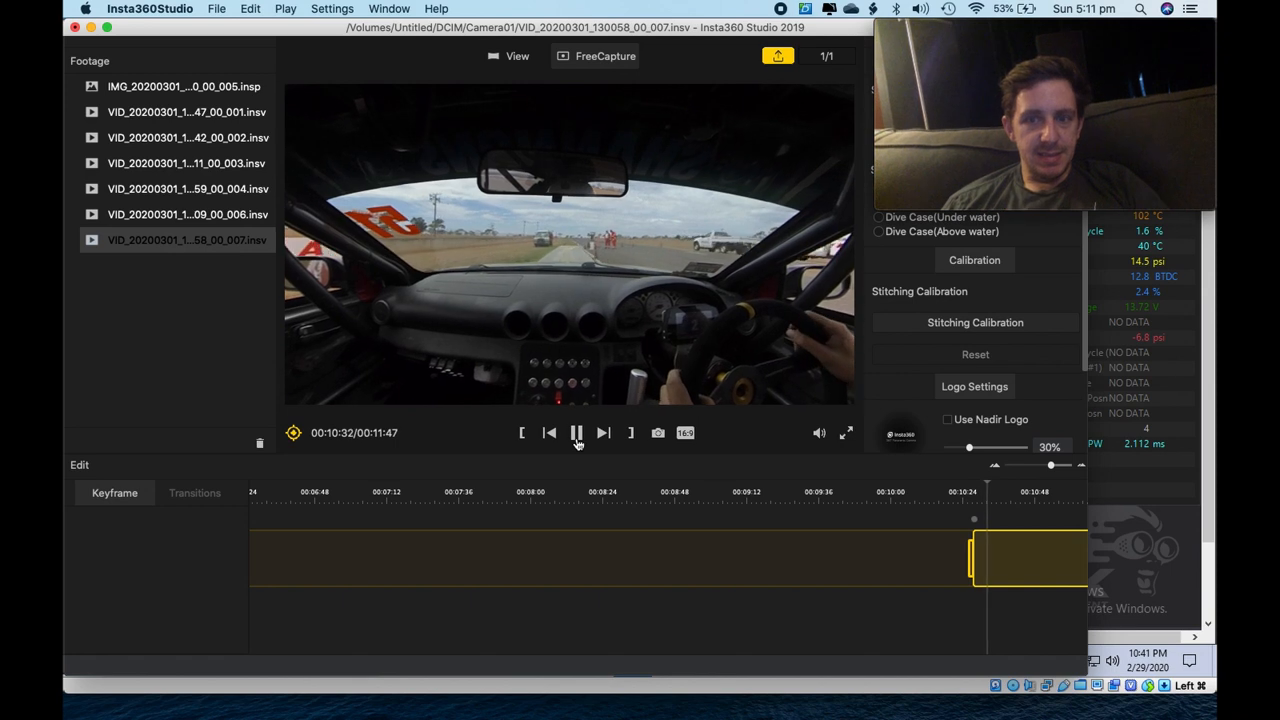
{"action": "left_click", "coordinate": [577, 432]}
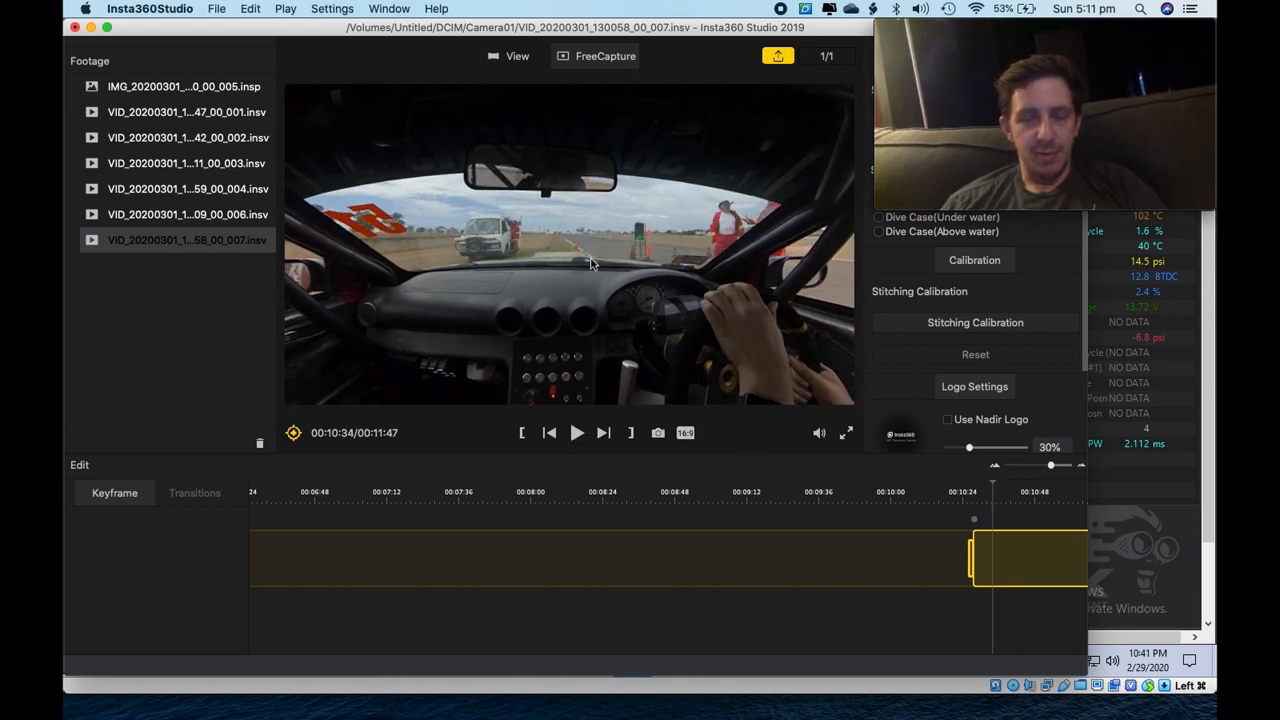
{"action": "mouse_move", "coordinate": [763, 660]}
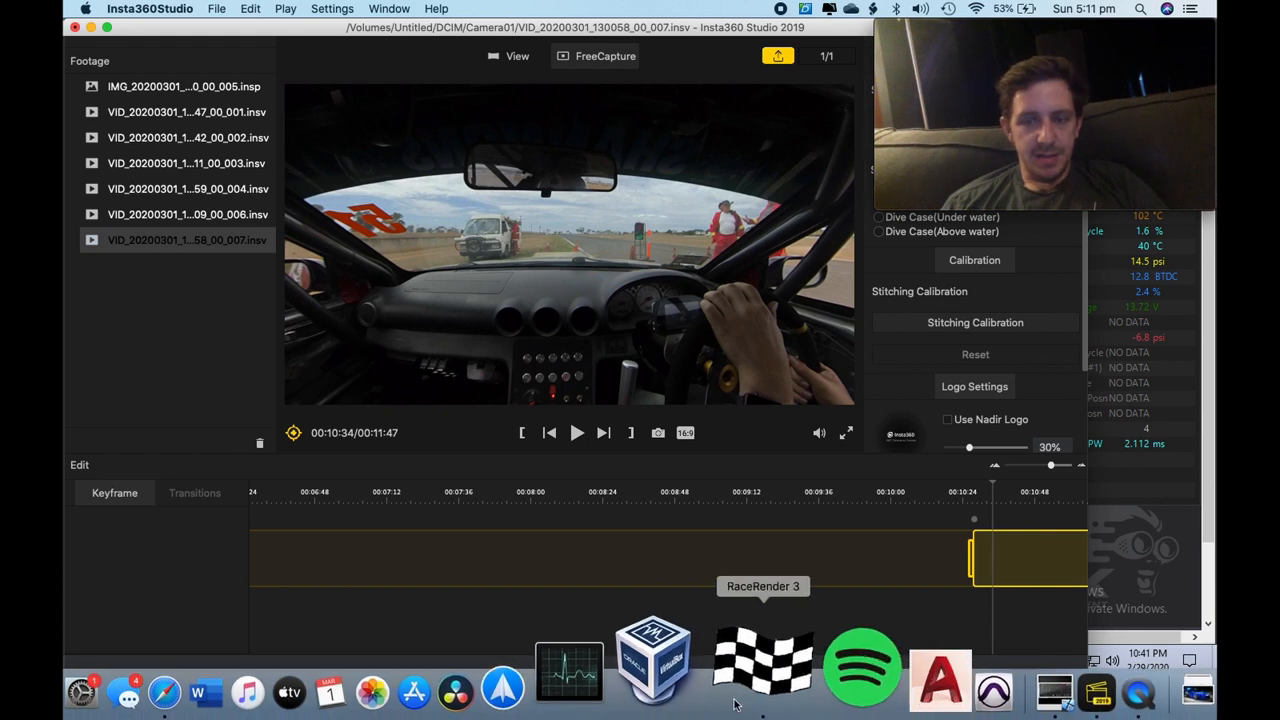
{"action": "mouse_move", "coordinate": [618, 390]}
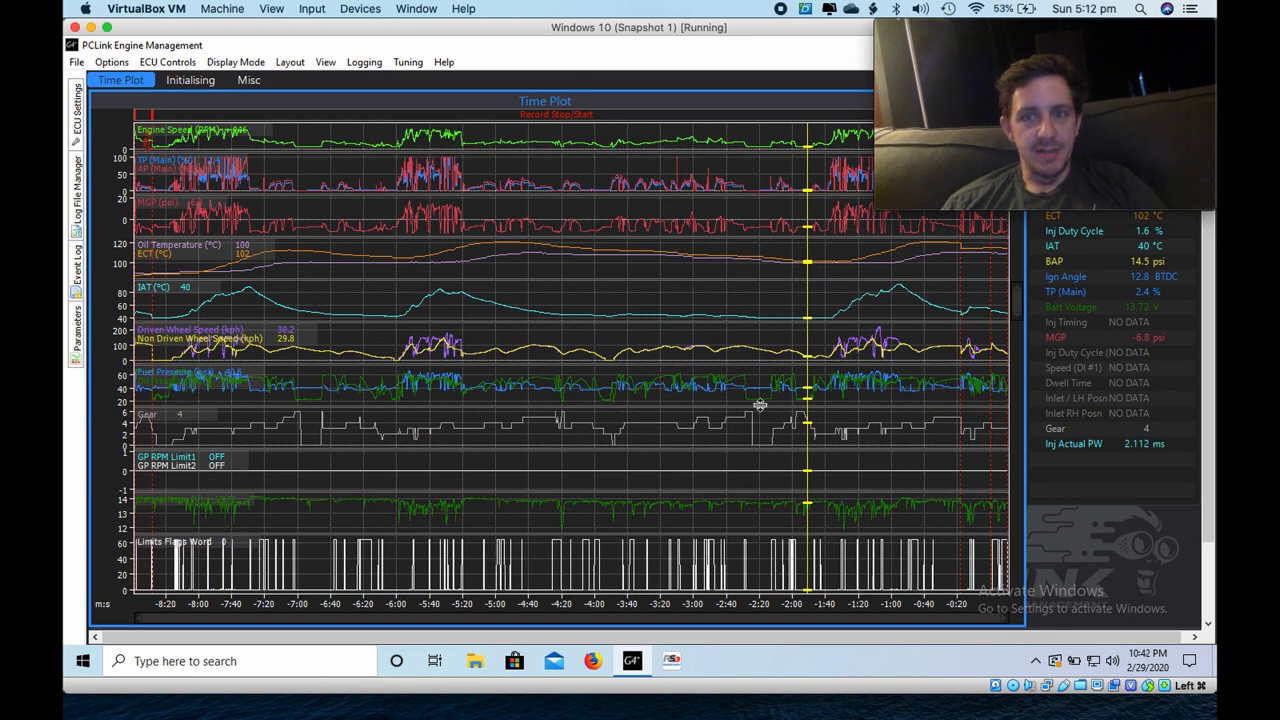
{"action": "mouse_move", "coordinate": [882, 263]}
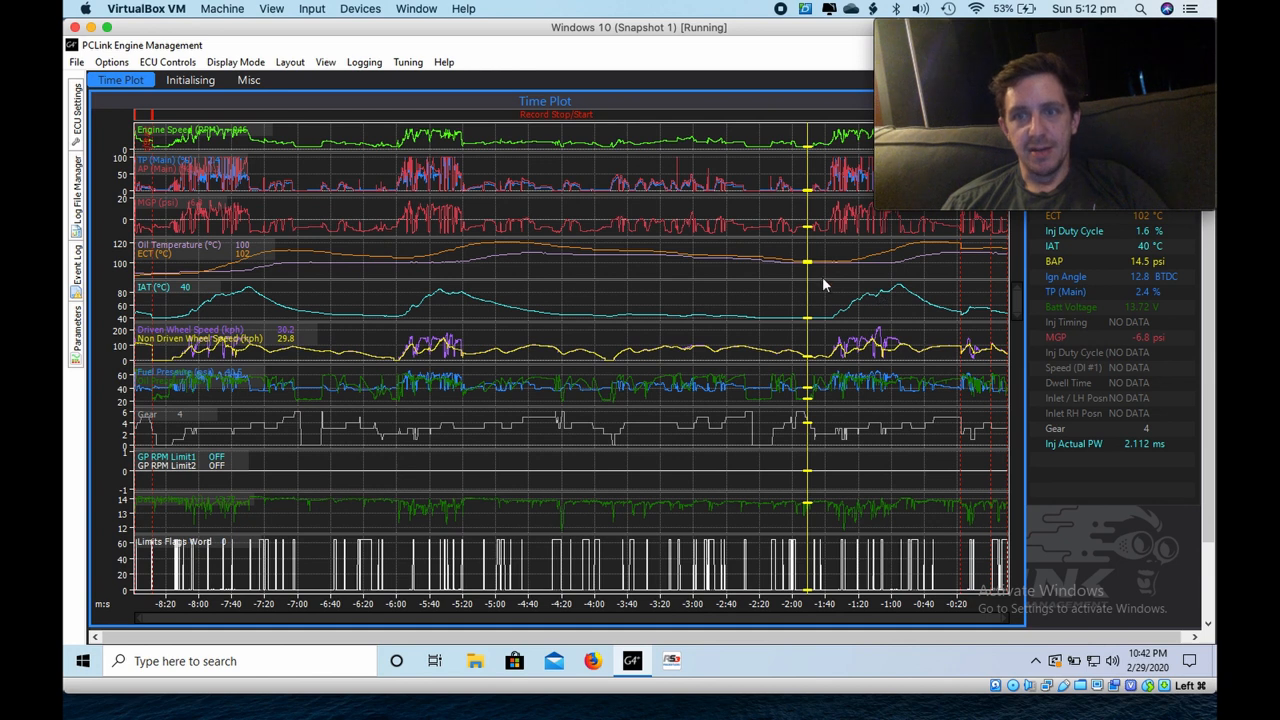
{"action": "mouse_move", "coordinate": [836, 312]}
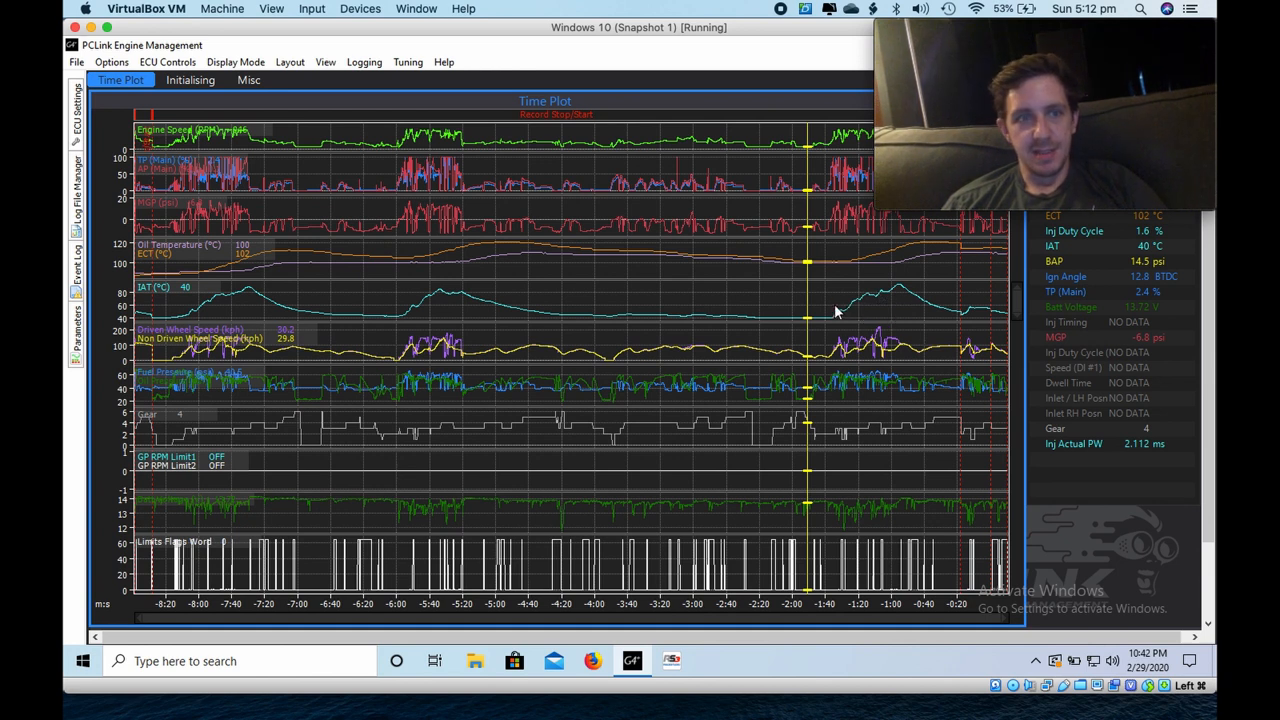
{"action": "mouse_move", "coordinate": [922, 296]}
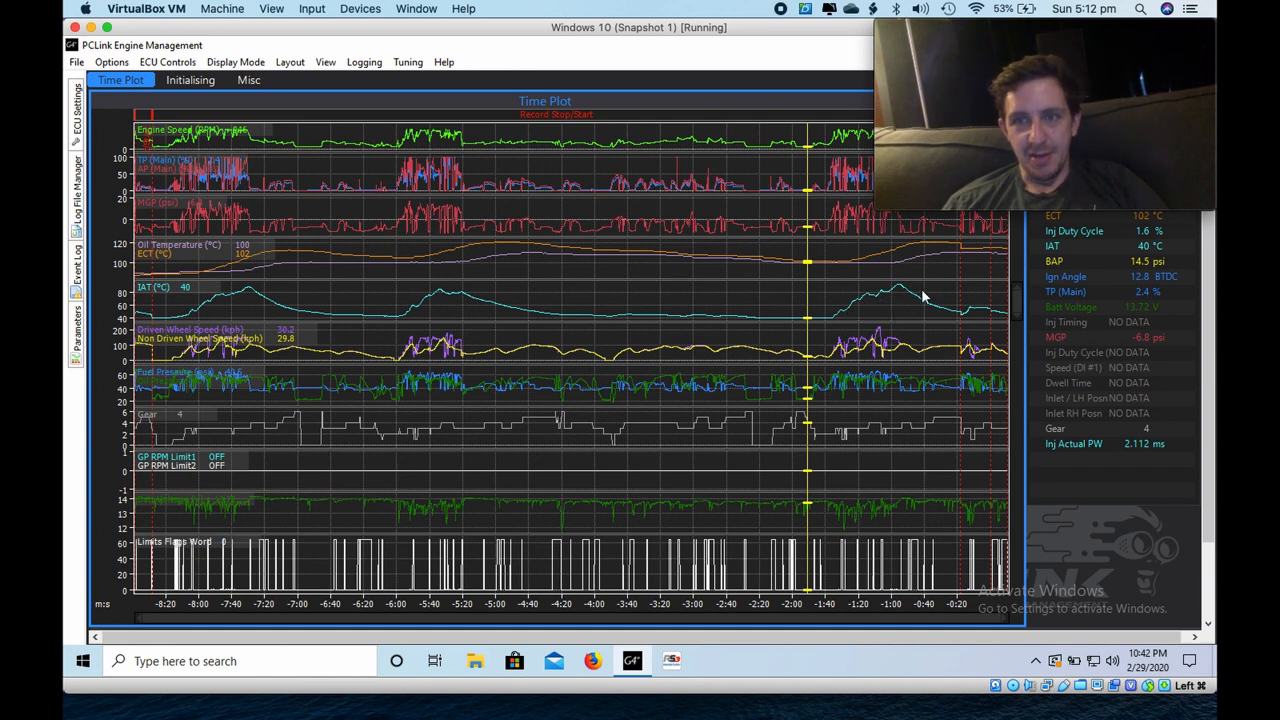
{"action": "mouse_move", "coordinate": [227, 305]}
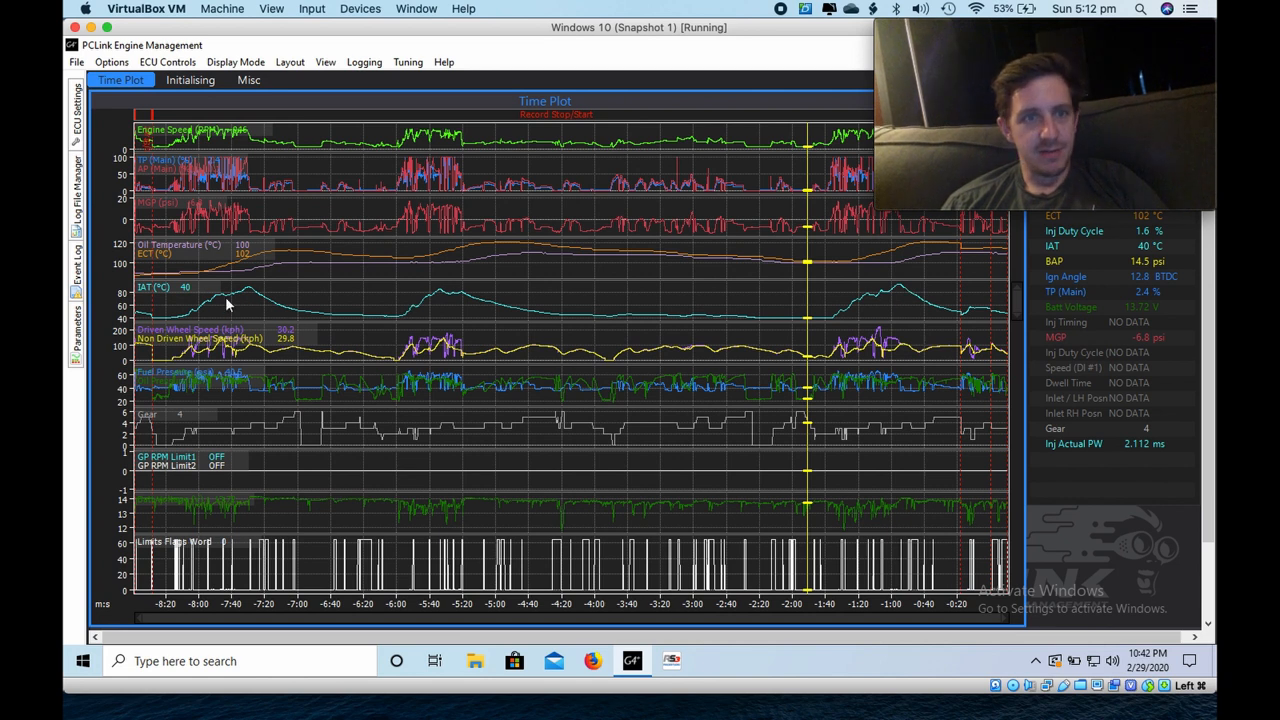
{"action": "mouse_move", "coordinate": [806, 297]}
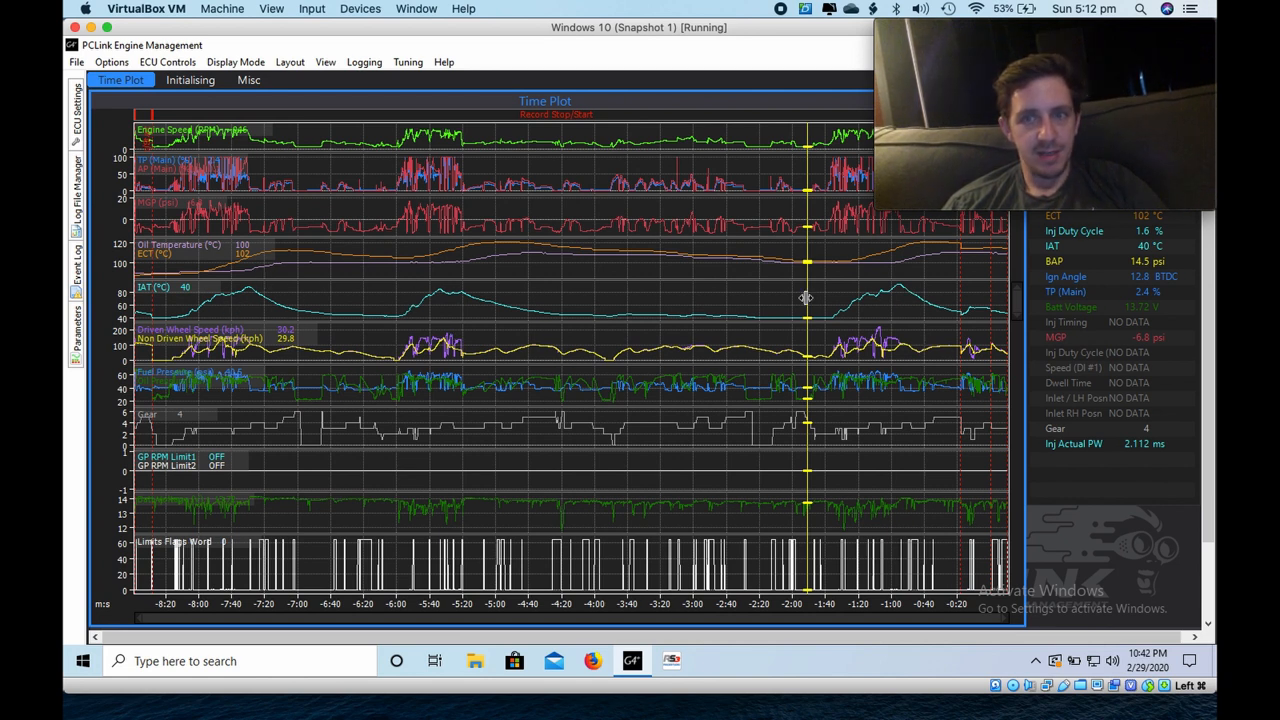
{"action": "mouse_move", "coordinate": [807, 290]}
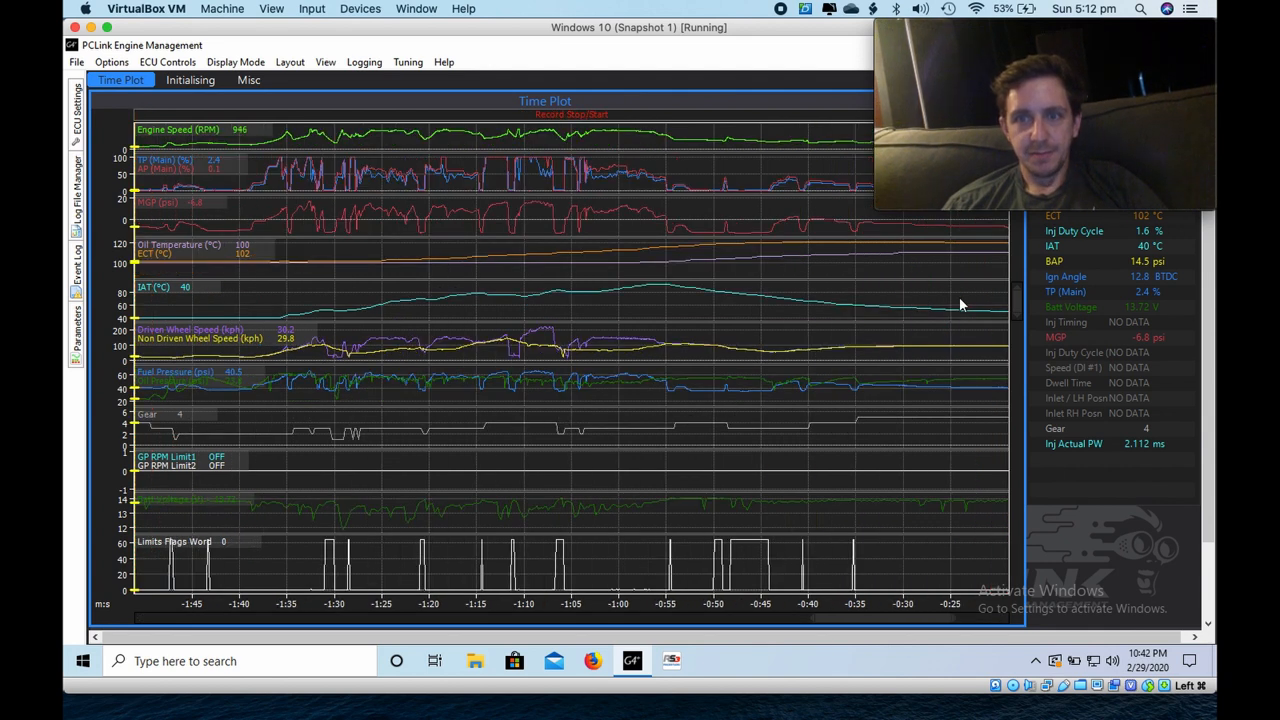
Step: Export the current-zoom log as CSV with File Time, overwriting Lasts run.csv
{"action": "left_click", "coordinate": [364, 62]}
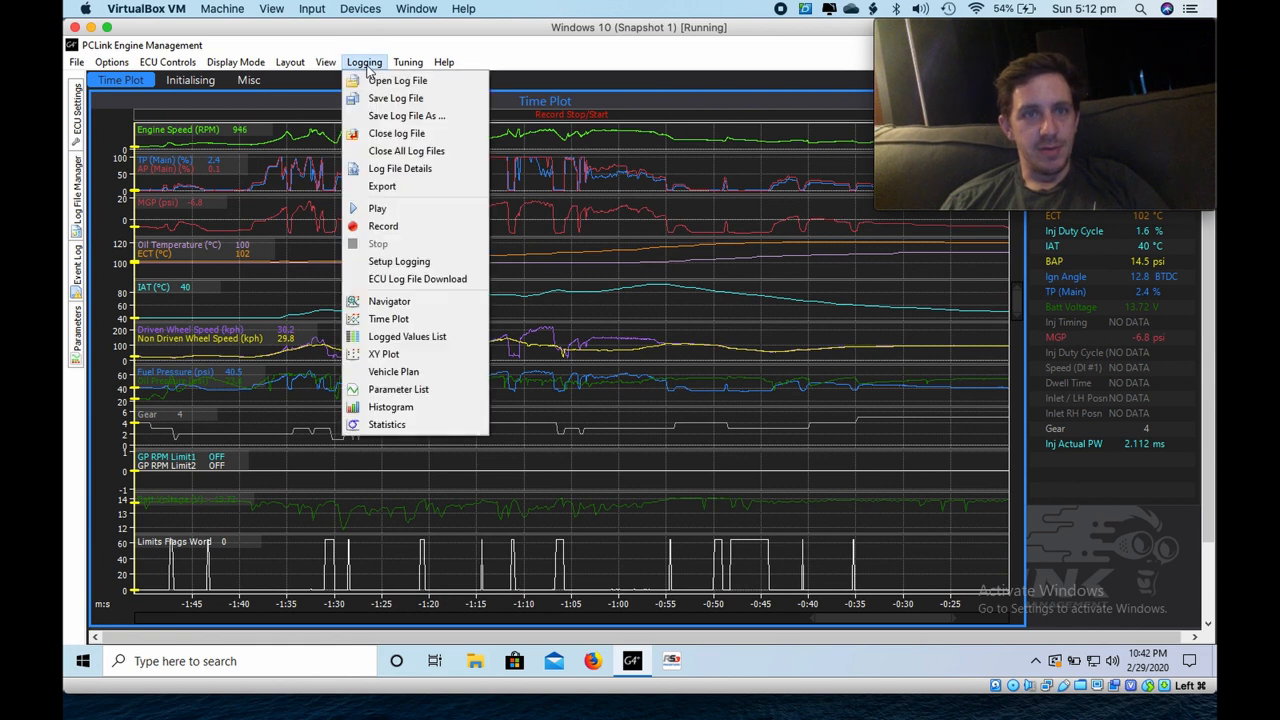
{"action": "mouse_move", "coordinate": [396, 187]}
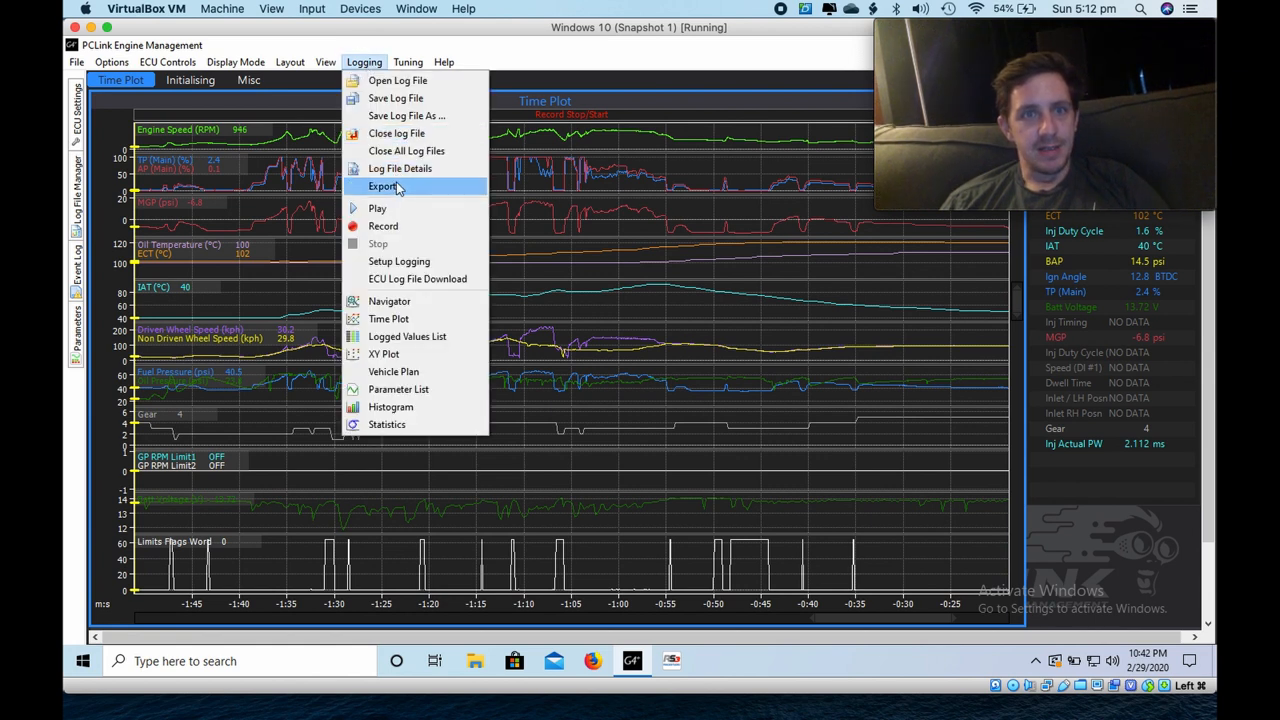
{"action": "left_click", "coordinate": [383, 186]}
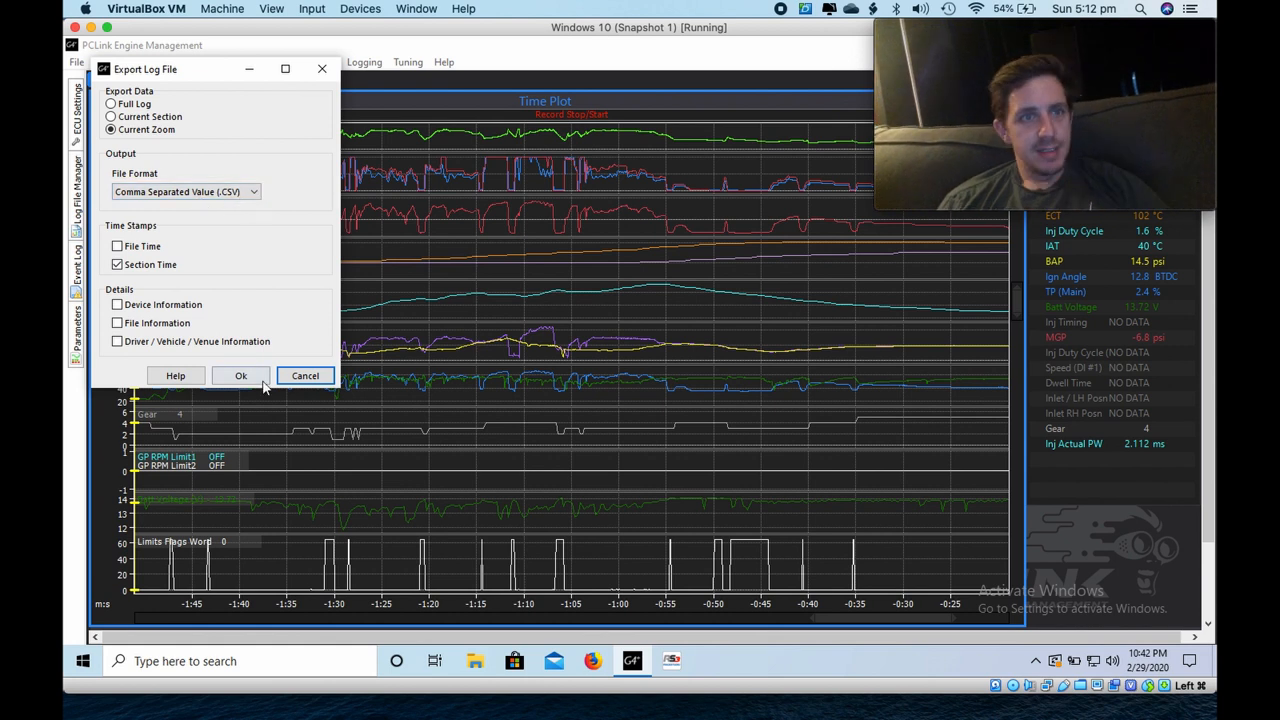
{"action": "left_click", "coordinate": [118, 246]}
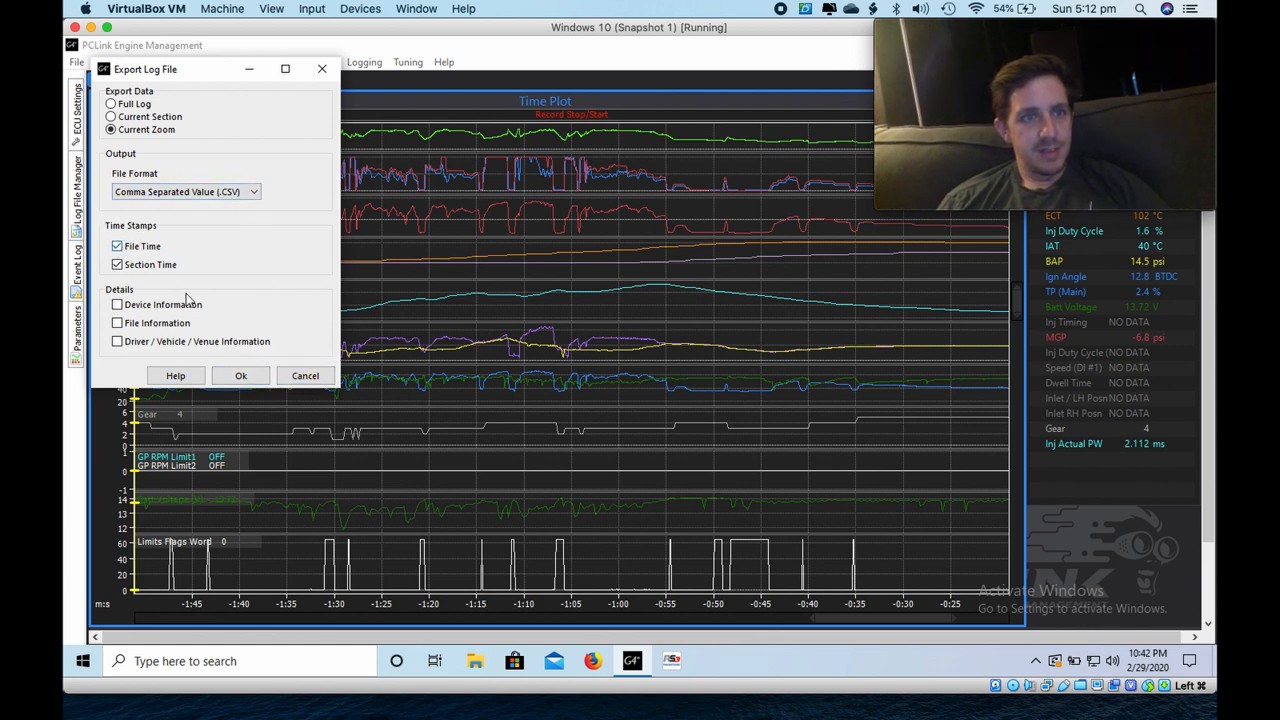
{"action": "left_click", "coordinate": [240, 375]}
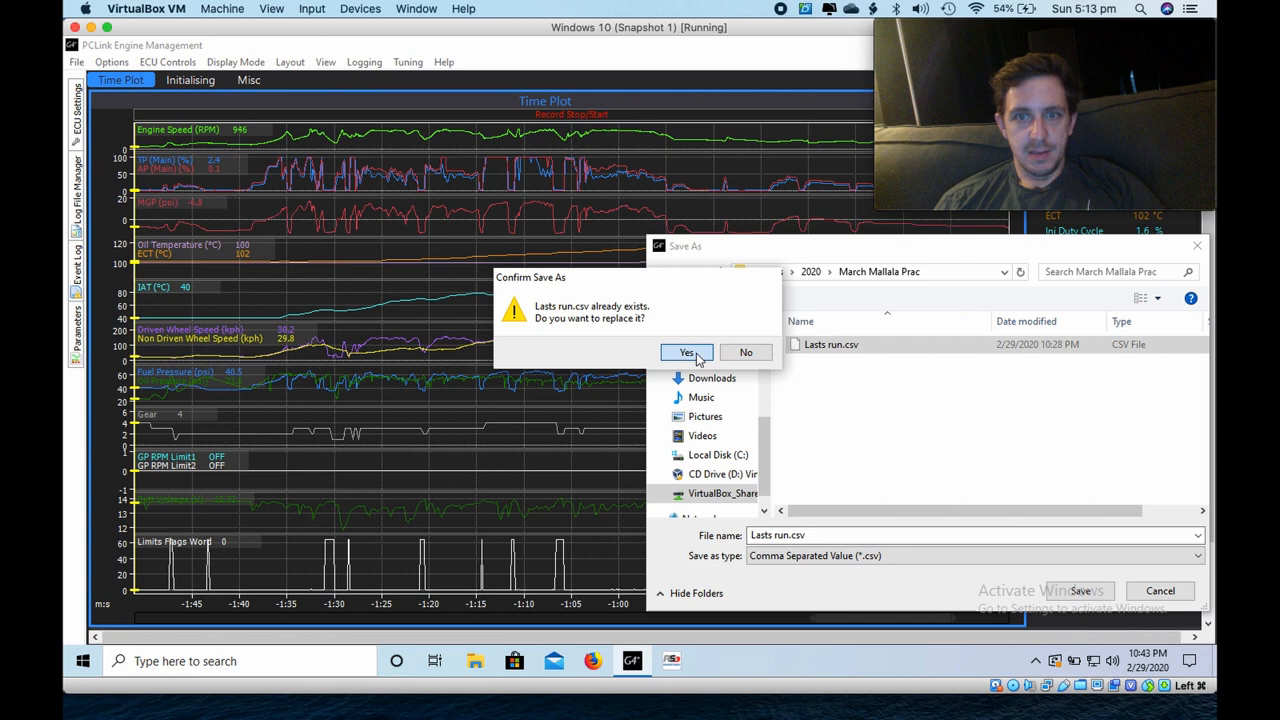
{"action": "left_click", "coordinate": [687, 352]}
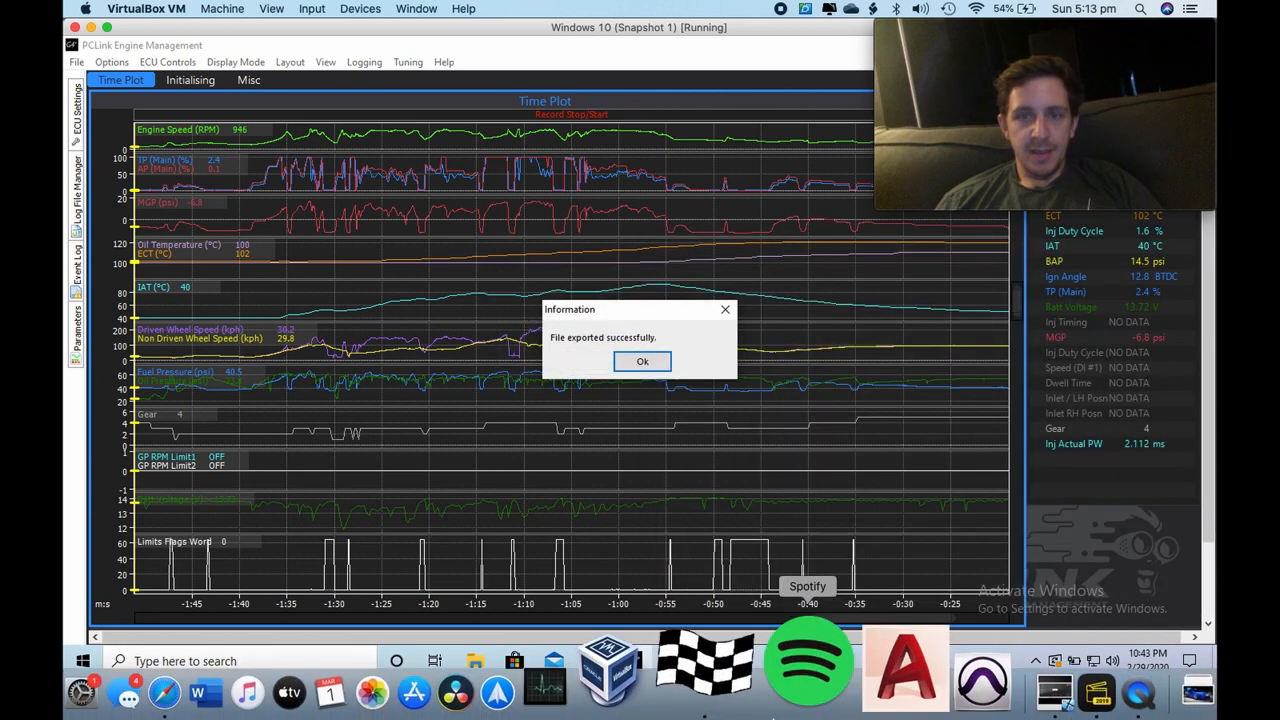
{"action": "left_click", "coordinate": [642, 361]}
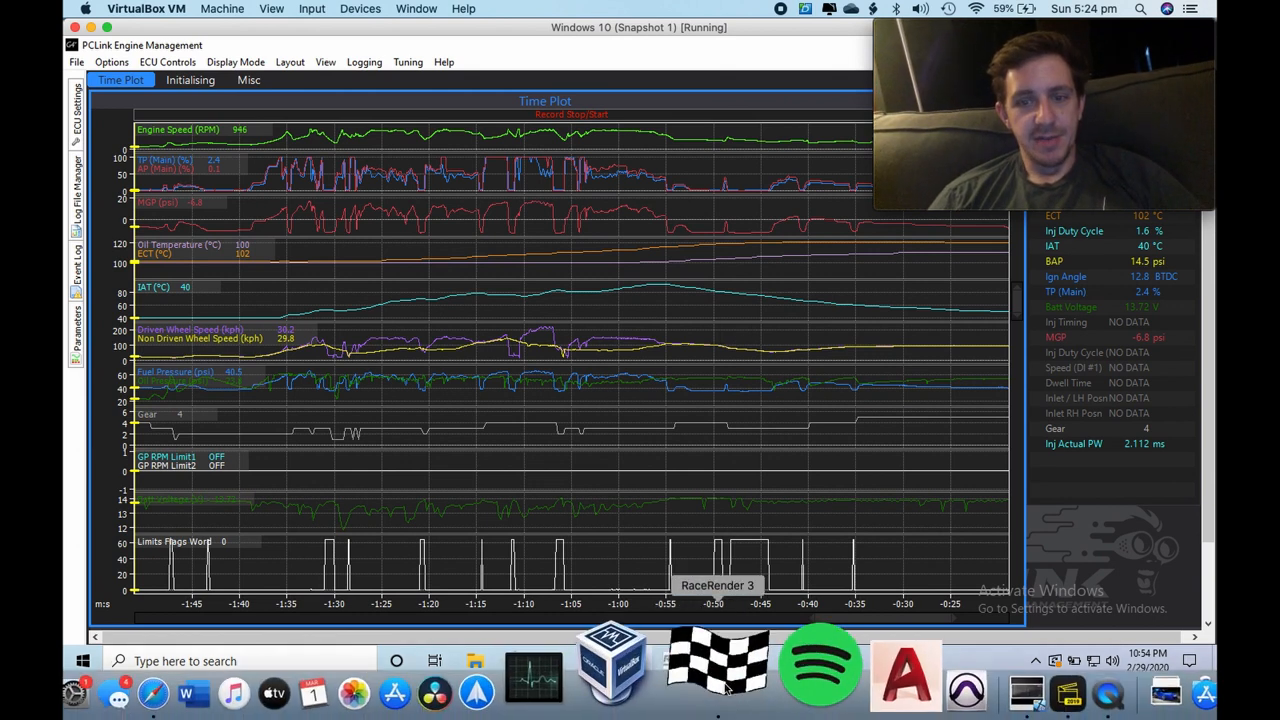
Step: Create a new Video + Data RaceRender project using Lasts run data and the in-car MP4
{"action": "left_click", "coordinate": [717, 660]}
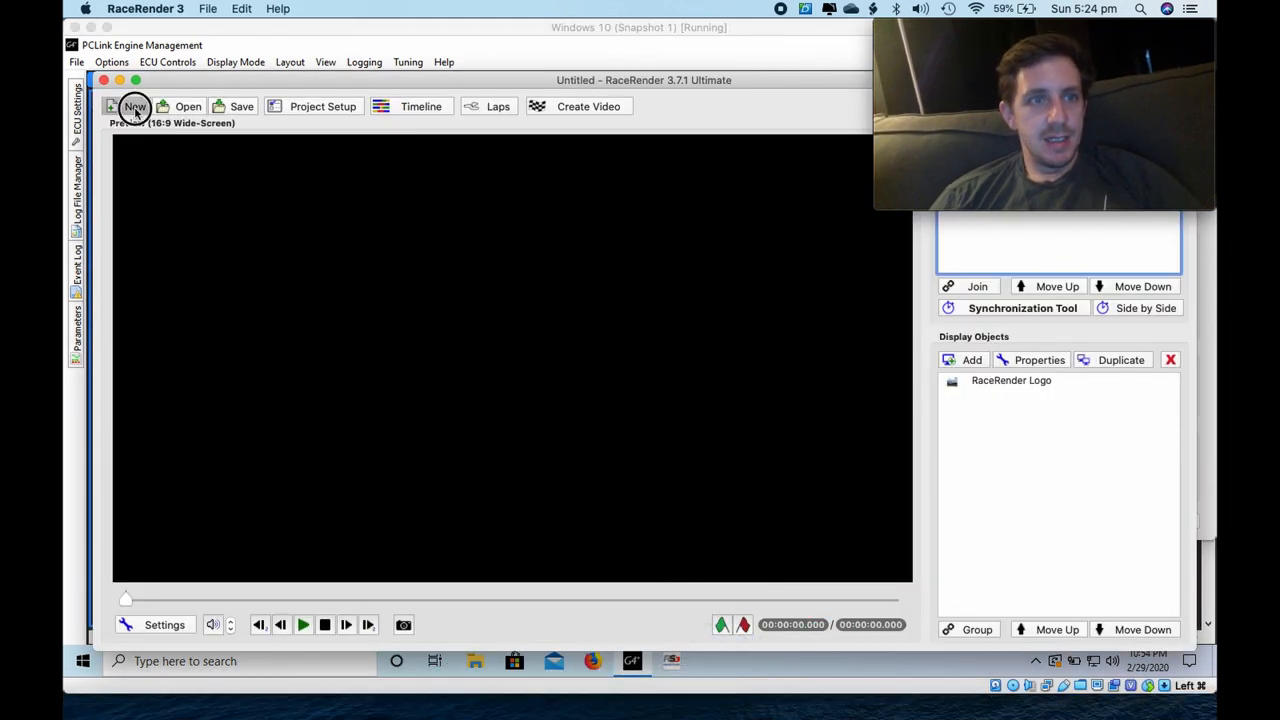
{"action": "left_click", "coordinate": [134, 106]}
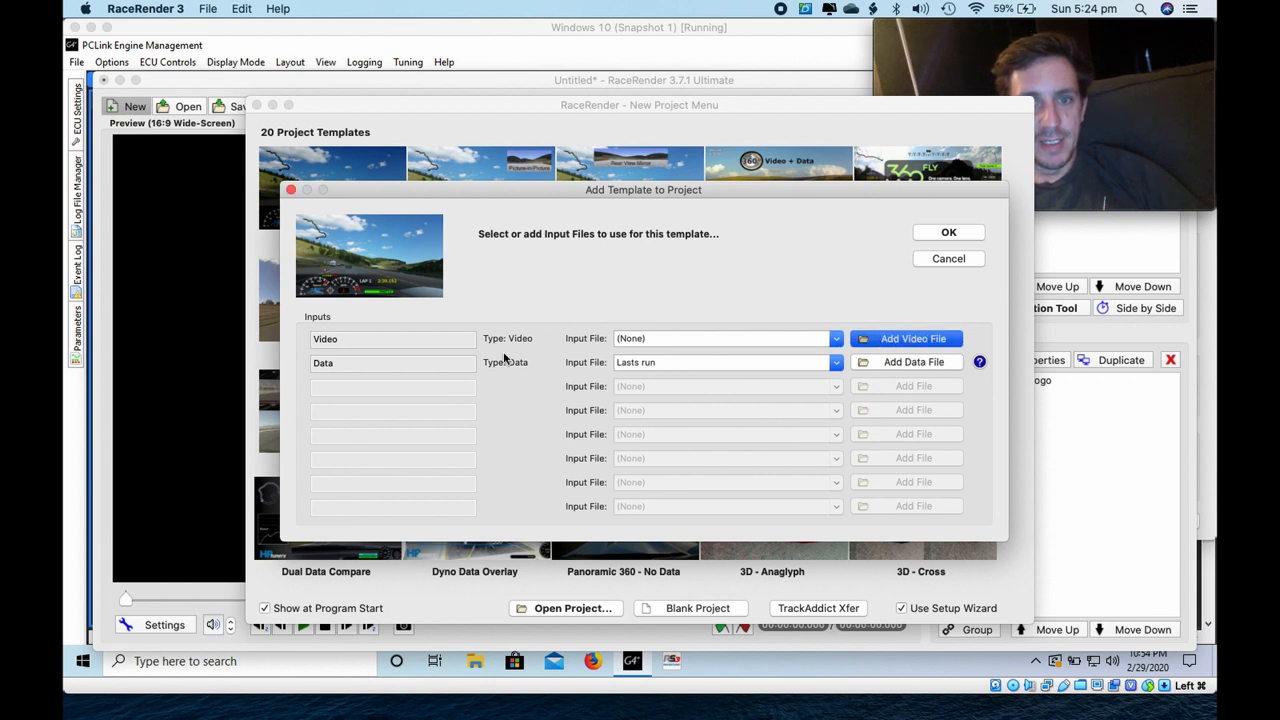
{"action": "left_click", "coordinate": [913, 338]}
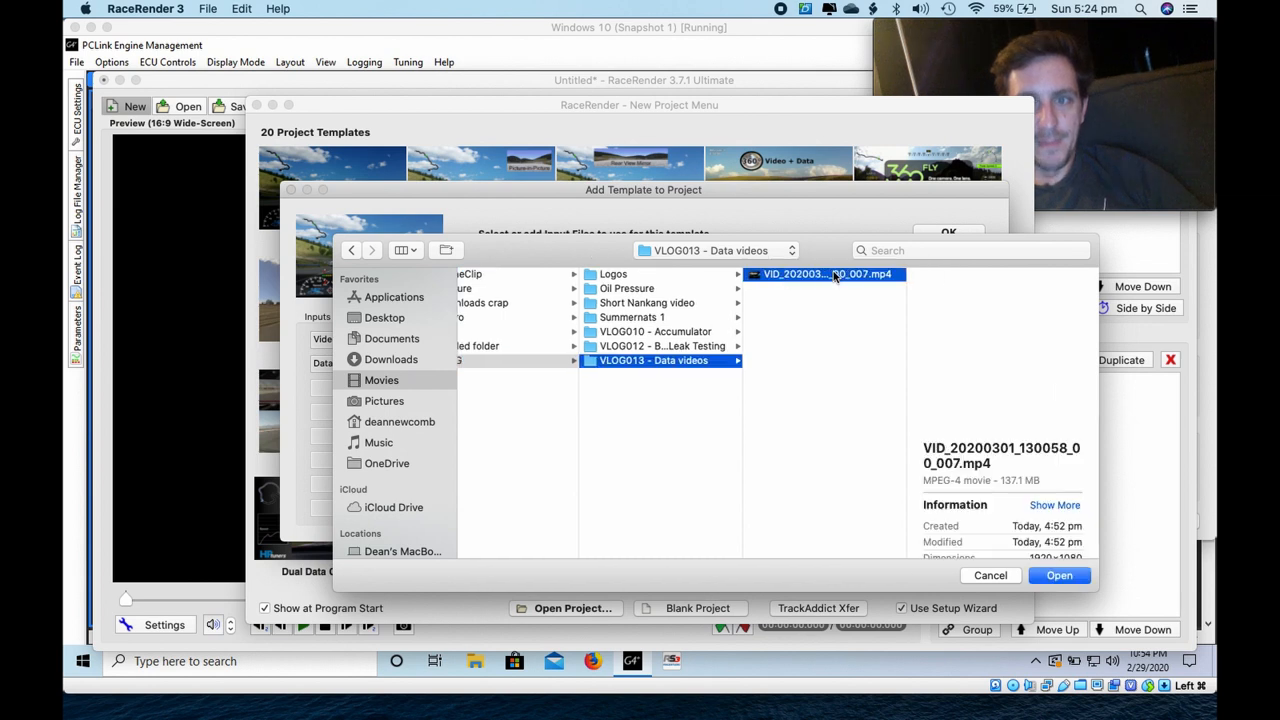
{"action": "left_click", "coordinate": [1059, 575]}
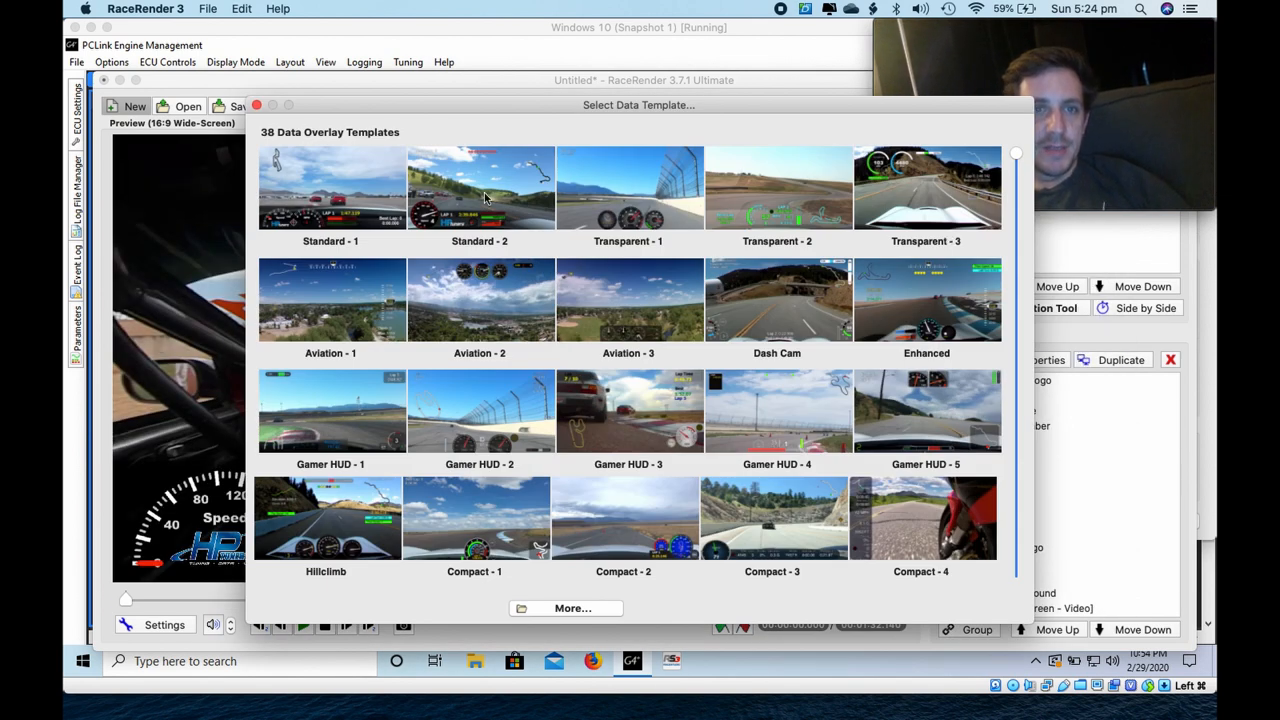
{"action": "mouse_move", "coordinate": [628, 300]}
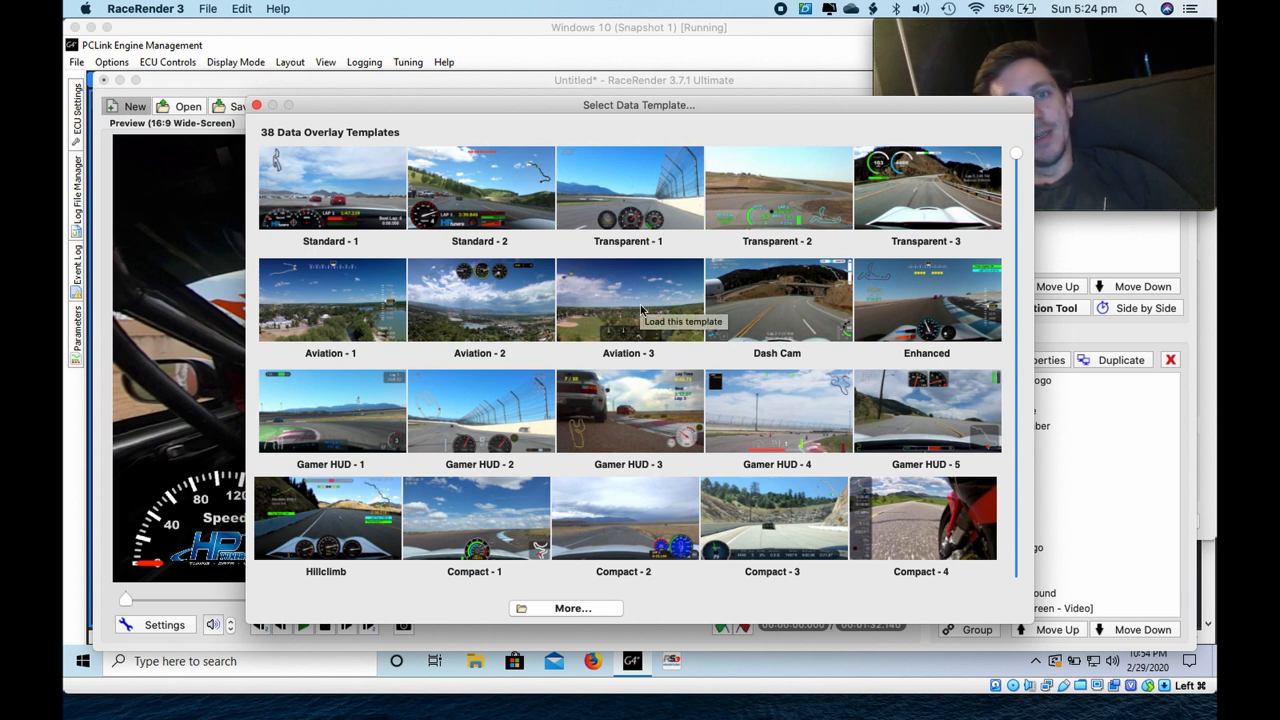
Step: Apply a data template with Tach RPM, Shift Light and Gear Indicator at 7,500 redline
{"action": "scroll", "scroll_direction": "down", "scroll_amount": 3}
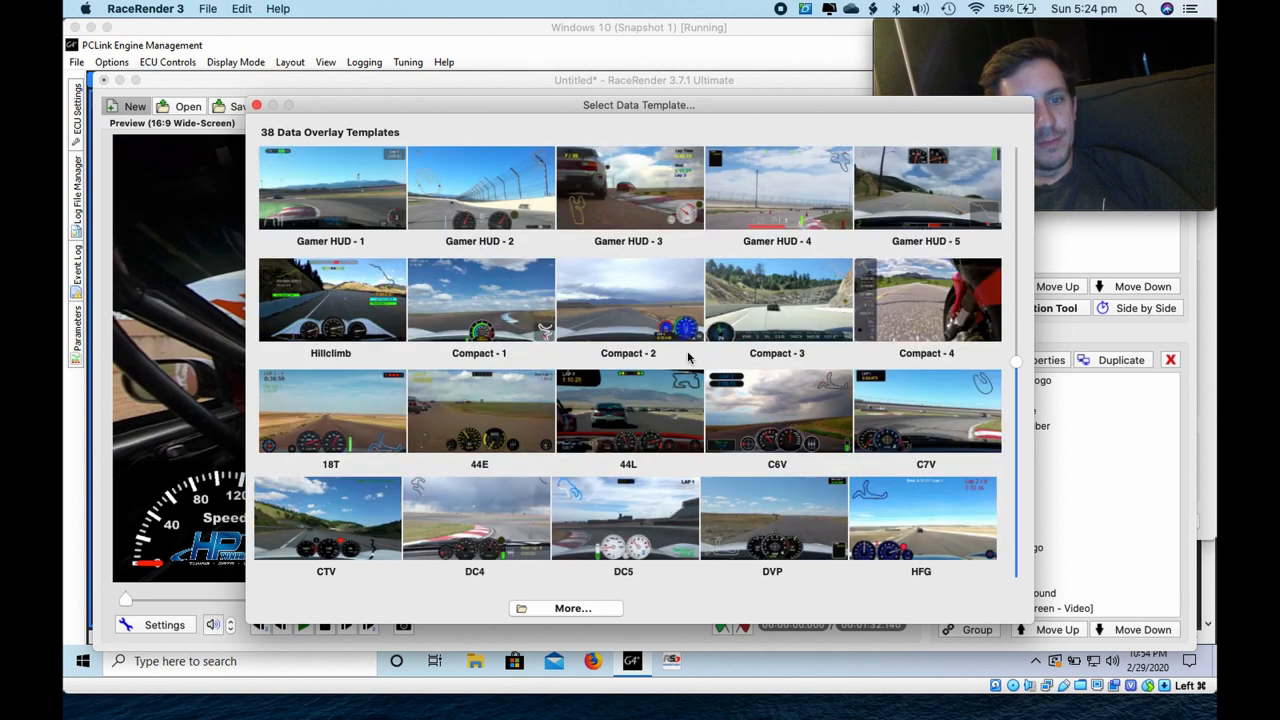
{"action": "mouse_move", "coordinate": [687, 397]}
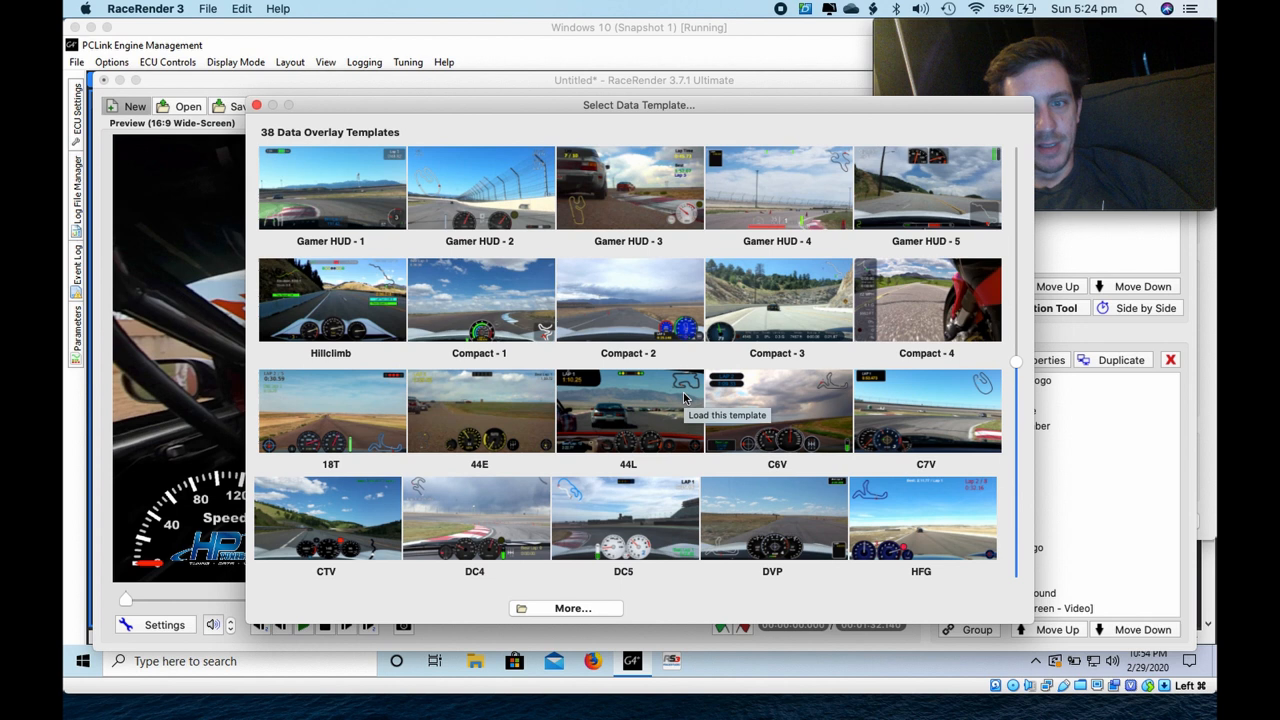
{"action": "scroll", "scroll_direction": "down", "scroll_amount": 3}
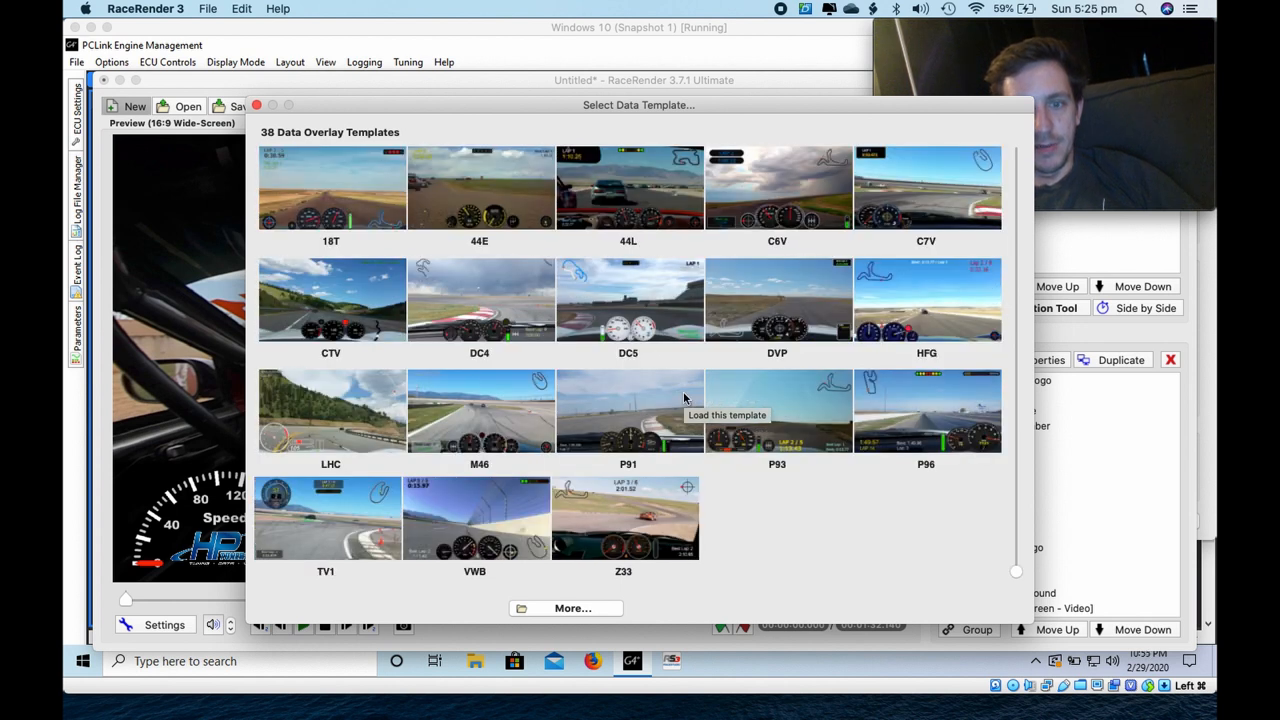
{"action": "scroll", "scroll_direction": "up", "scroll_amount": 3}
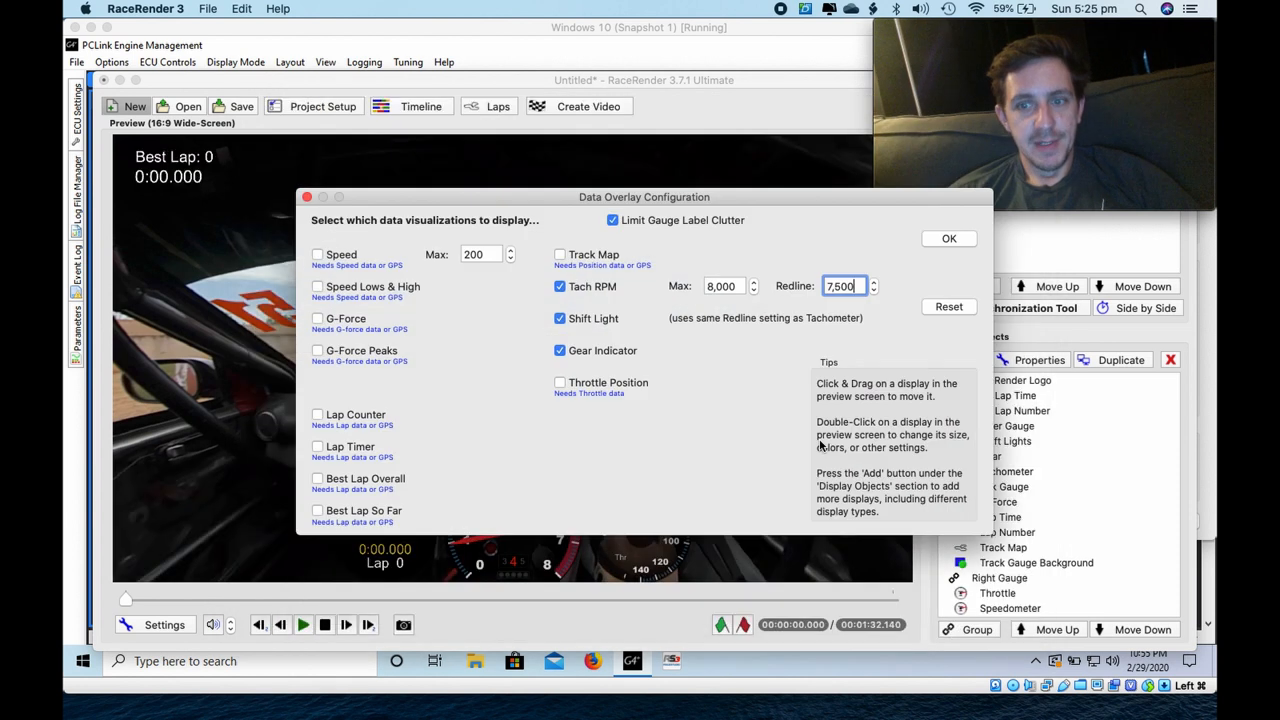
{"action": "left_click", "coordinate": [948, 238]}
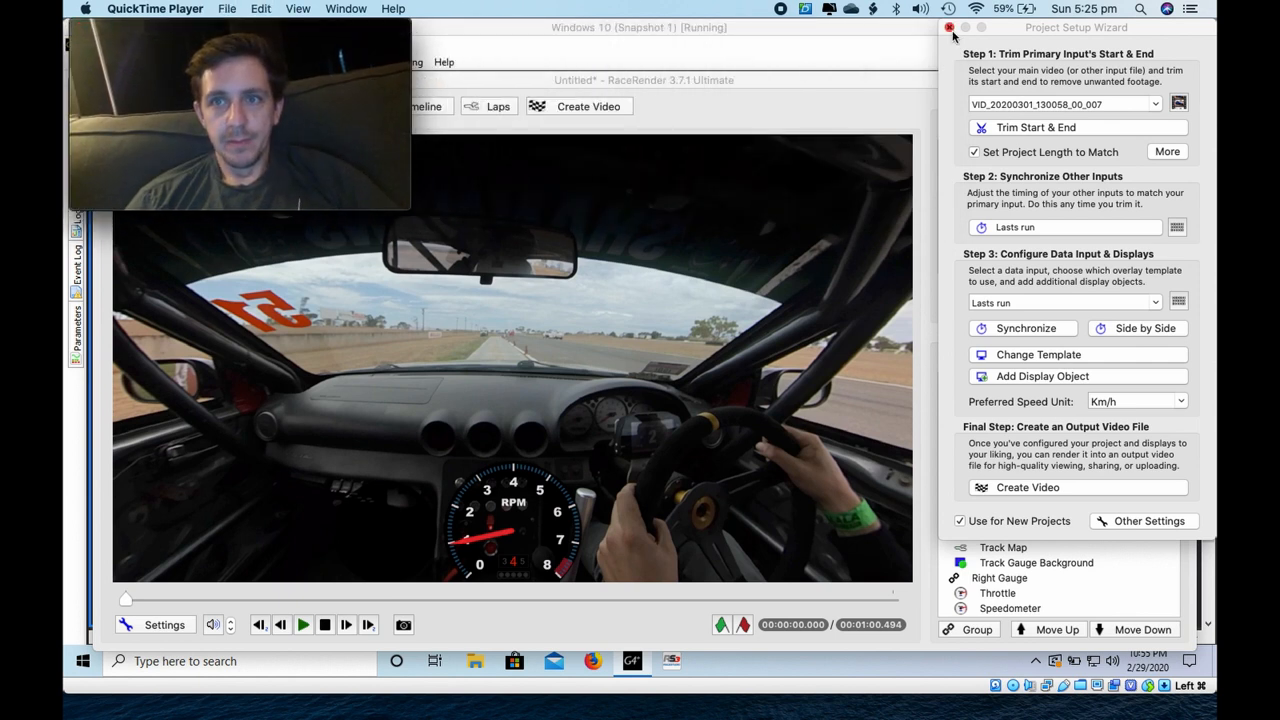
Step: Close the Project Setup Wizard, then play and pause the overlaid preview
{"action": "left_click", "coordinate": [949, 27]}
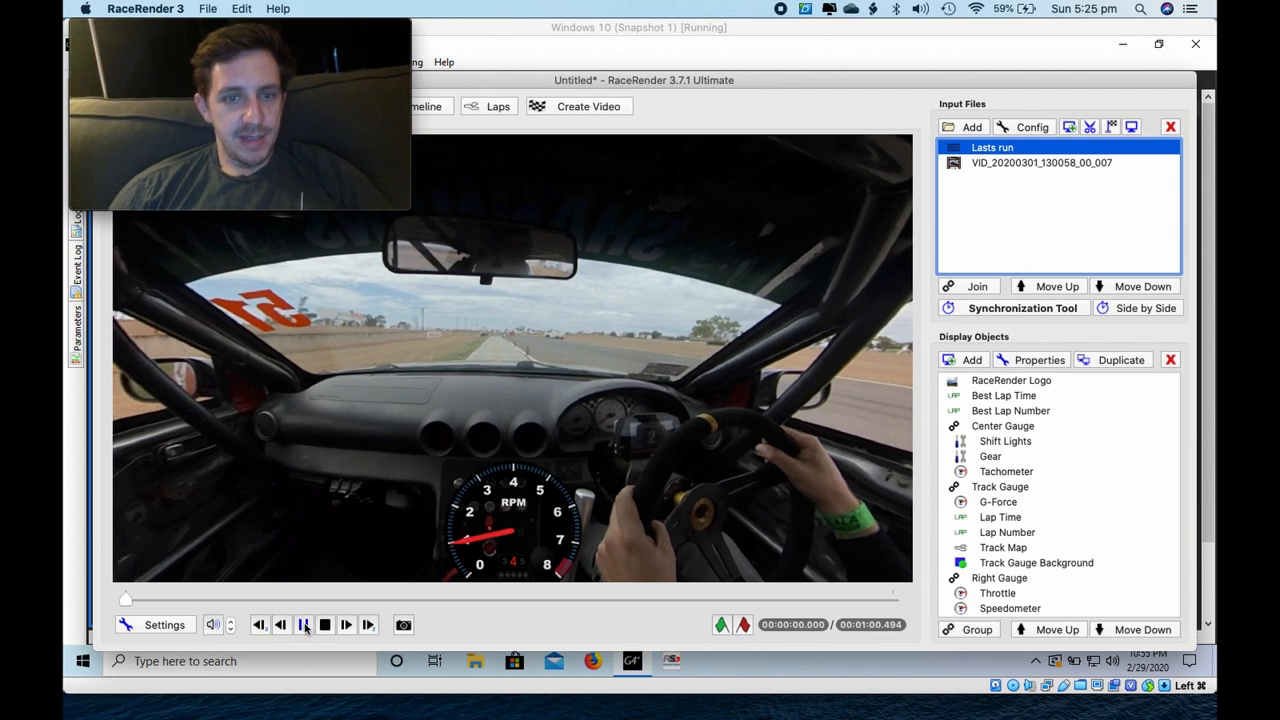
{"action": "left_click", "coordinate": [346, 624]}
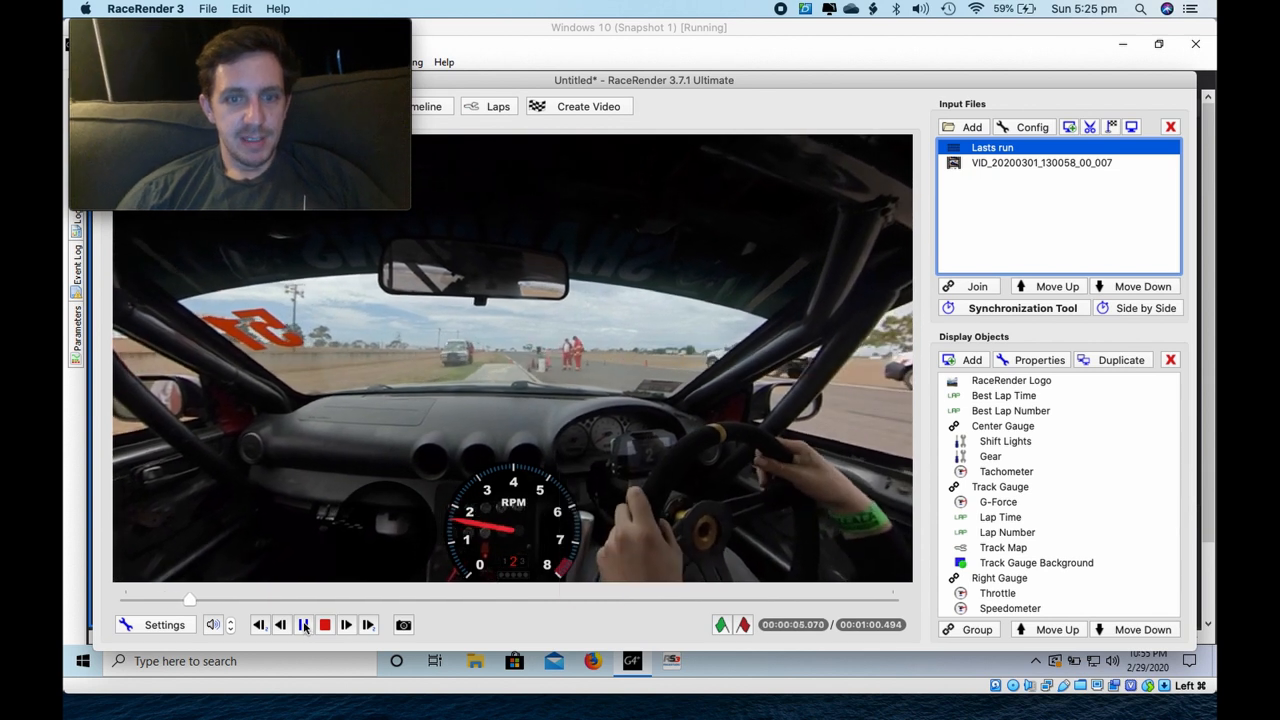
{"action": "left_click", "coordinate": [304, 624]}
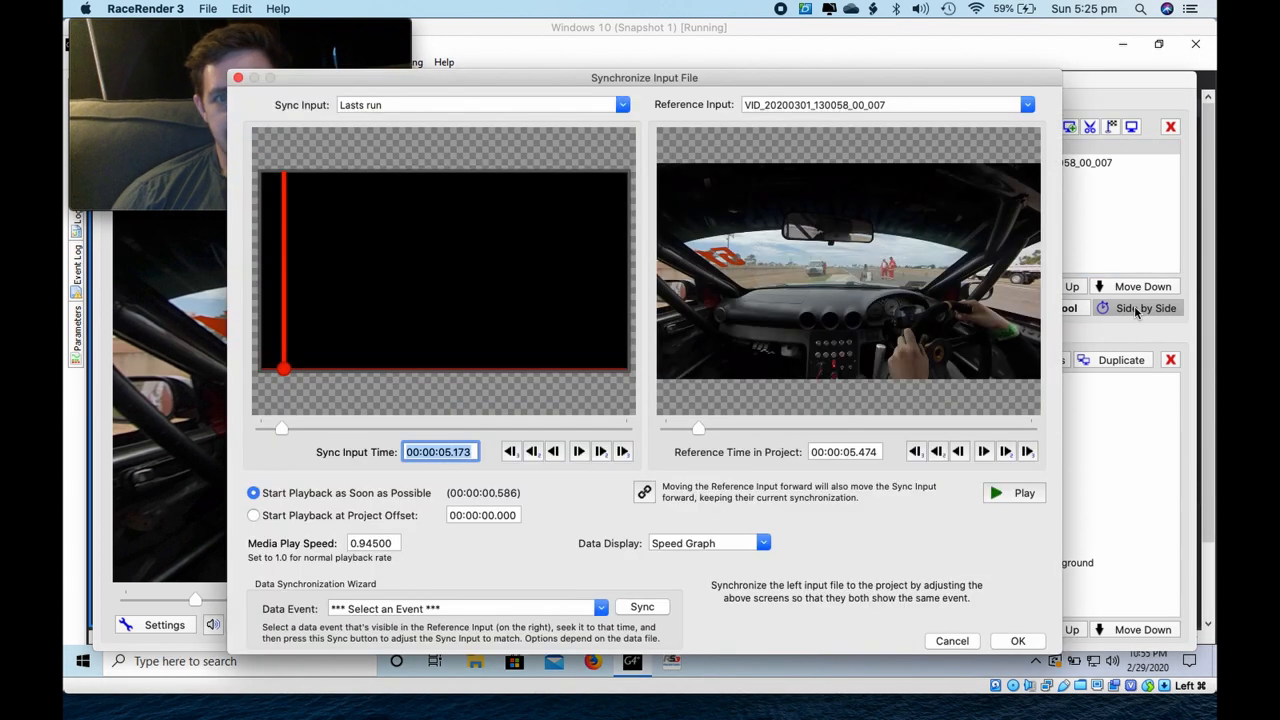
Step: Sync Lasts run to the video via the Engine RPM Graph, aligning the first revs rise
{"action": "left_click", "coordinate": [763, 543]}
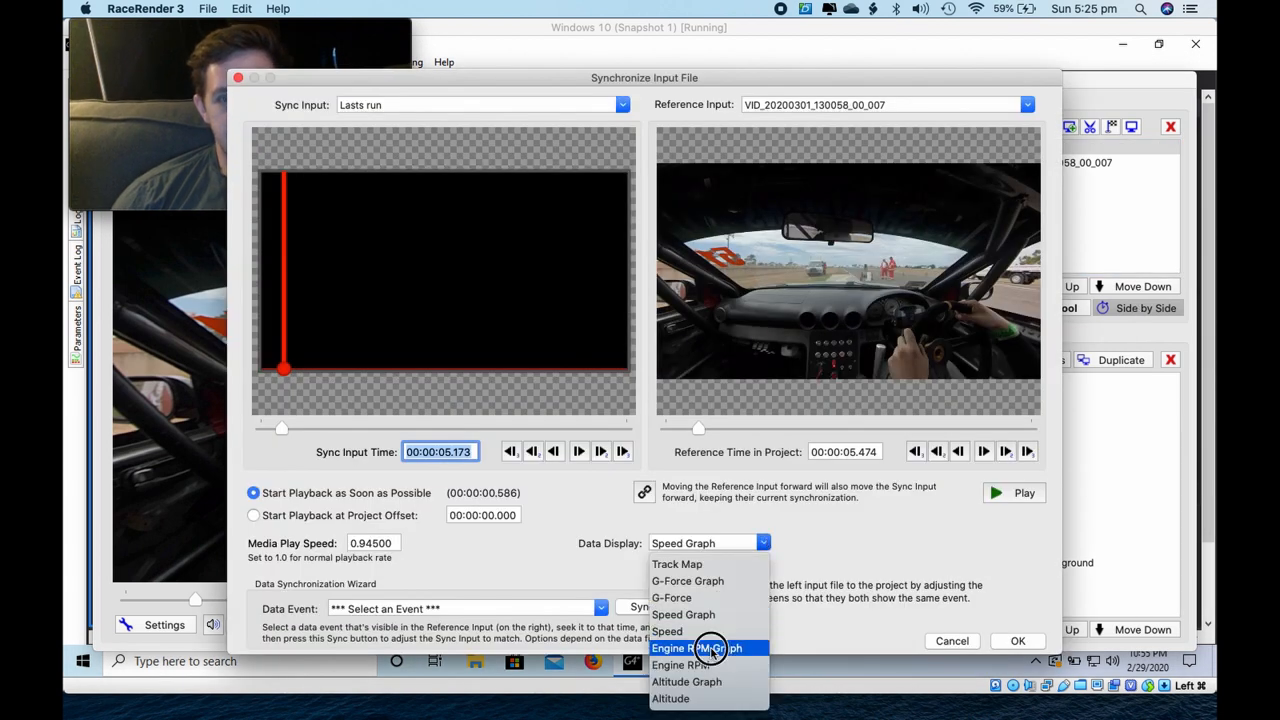
{"action": "left_click", "coordinate": [697, 648]}
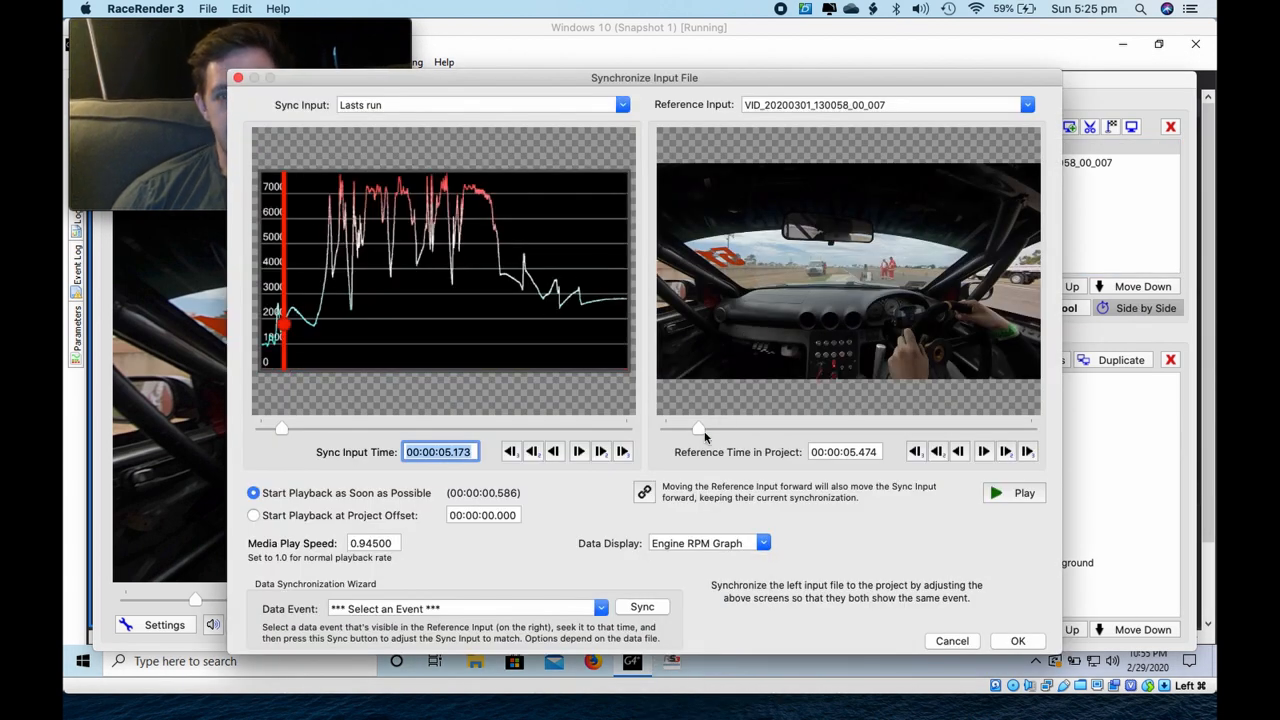
{"action": "left_click_drag", "start_coordinate": [698, 429], "coordinate": [710, 429]}
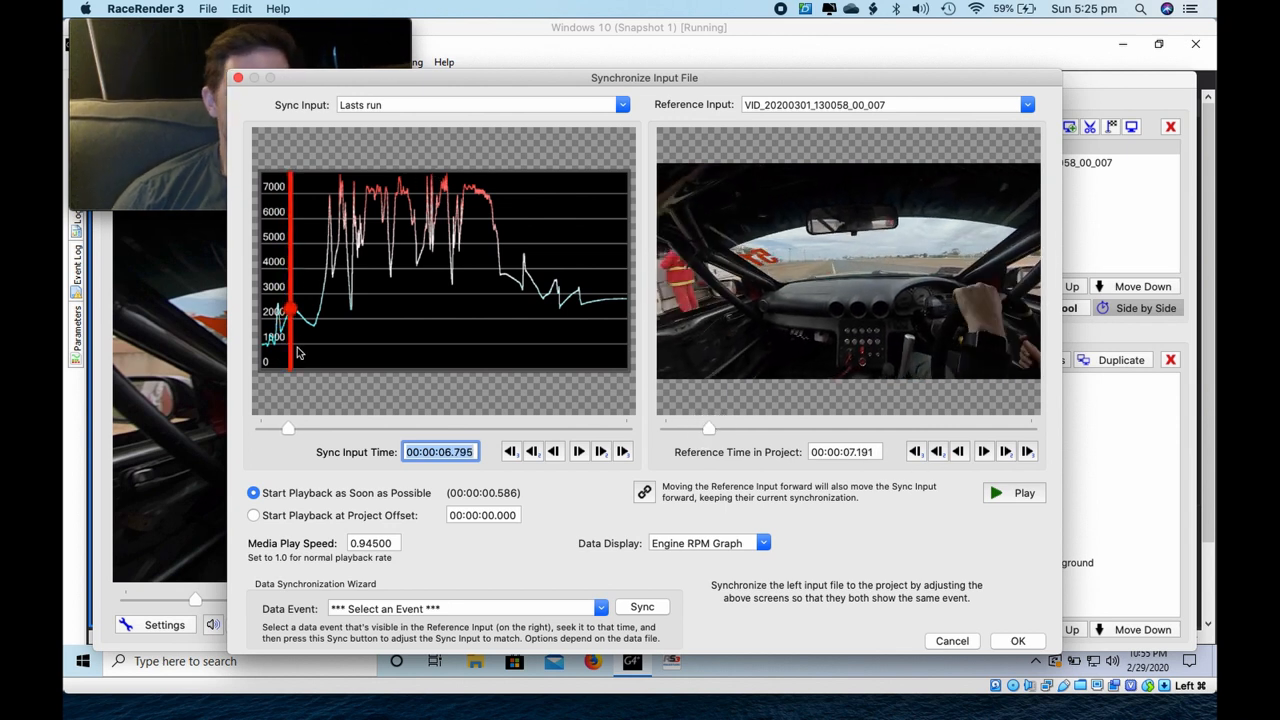
{"action": "left_click_drag", "start_coordinate": [288, 428], "coordinate": [308, 428]}
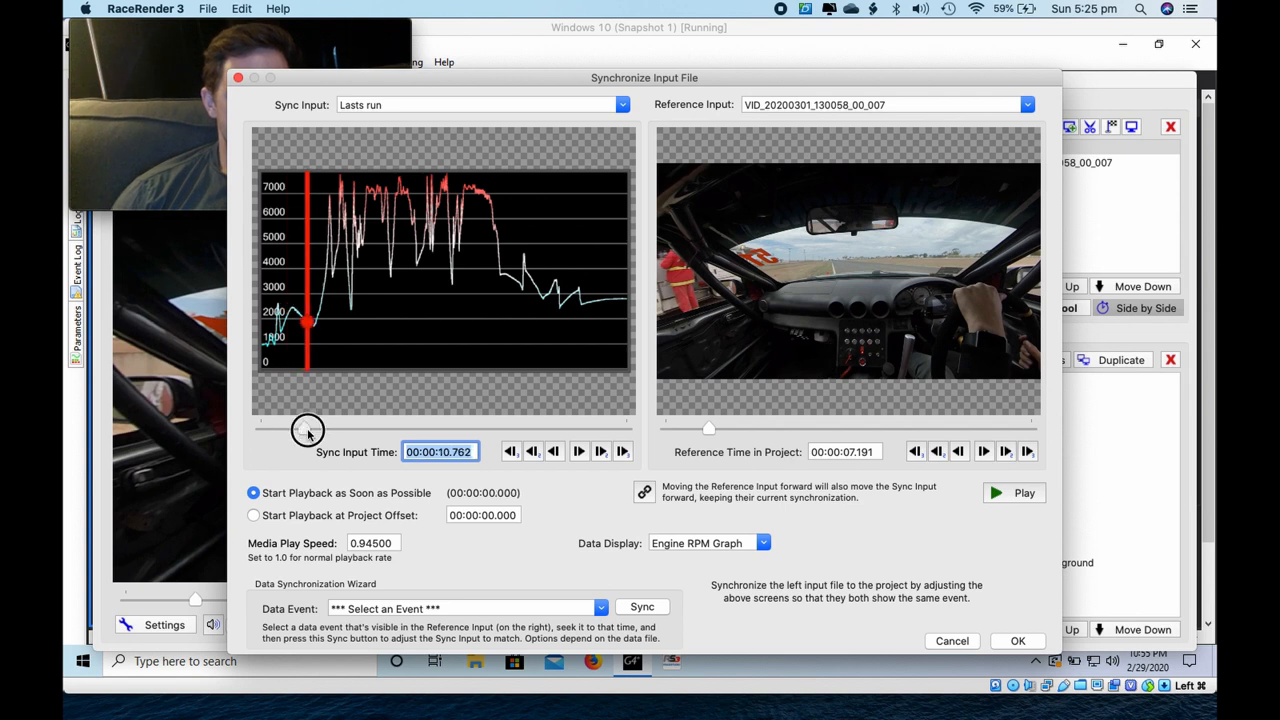
{"action": "left_click_drag", "start_coordinate": [308, 429], "coordinate": [320, 429]}
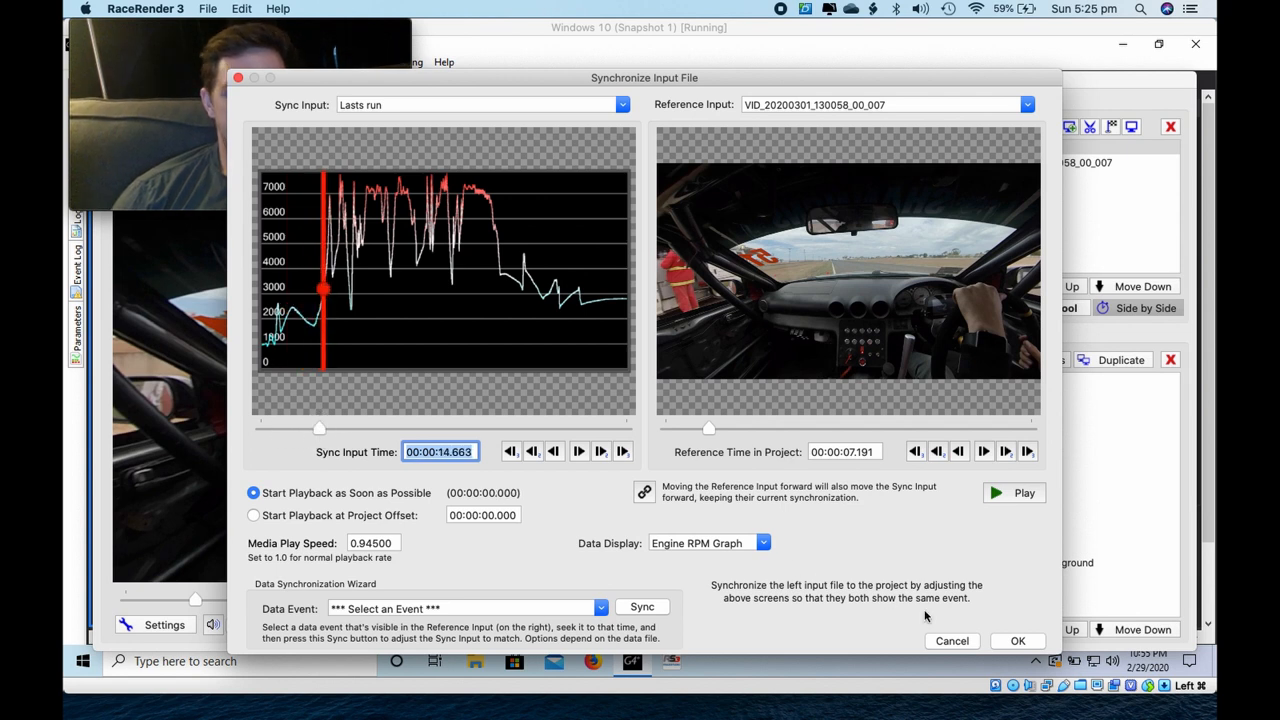
{"action": "left_click", "coordinate": [1017, 641]}
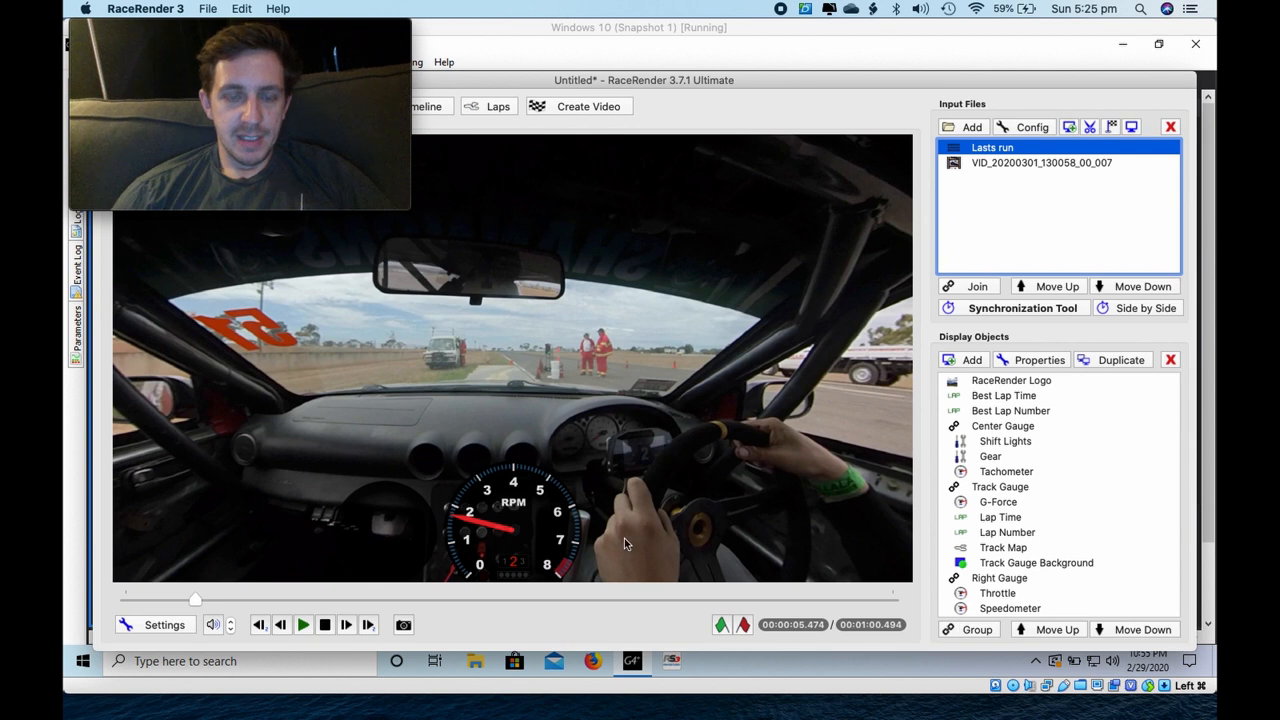
Step: Play and pause the synced preview, then open the Synchronization Tool for Lasts run
{"action": "left_click", "coordinate": [303, 624]}
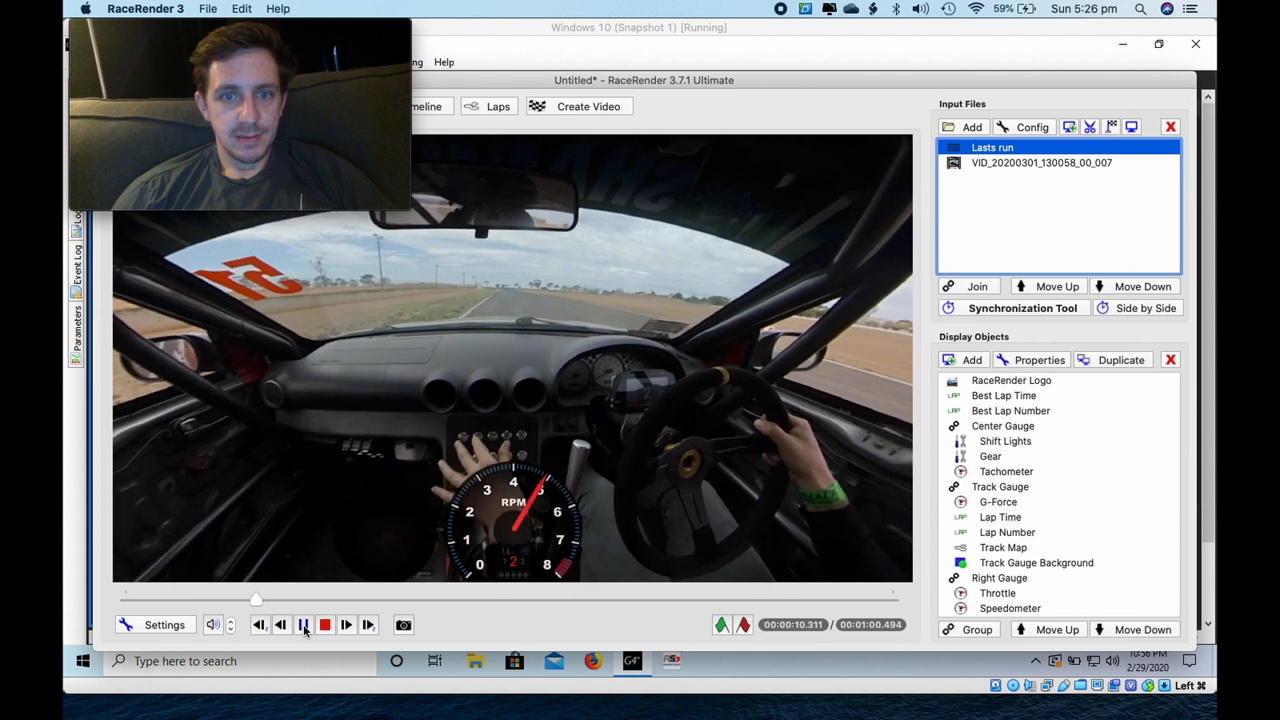
{"action": "left_click", "coordinate": [303, 624]}
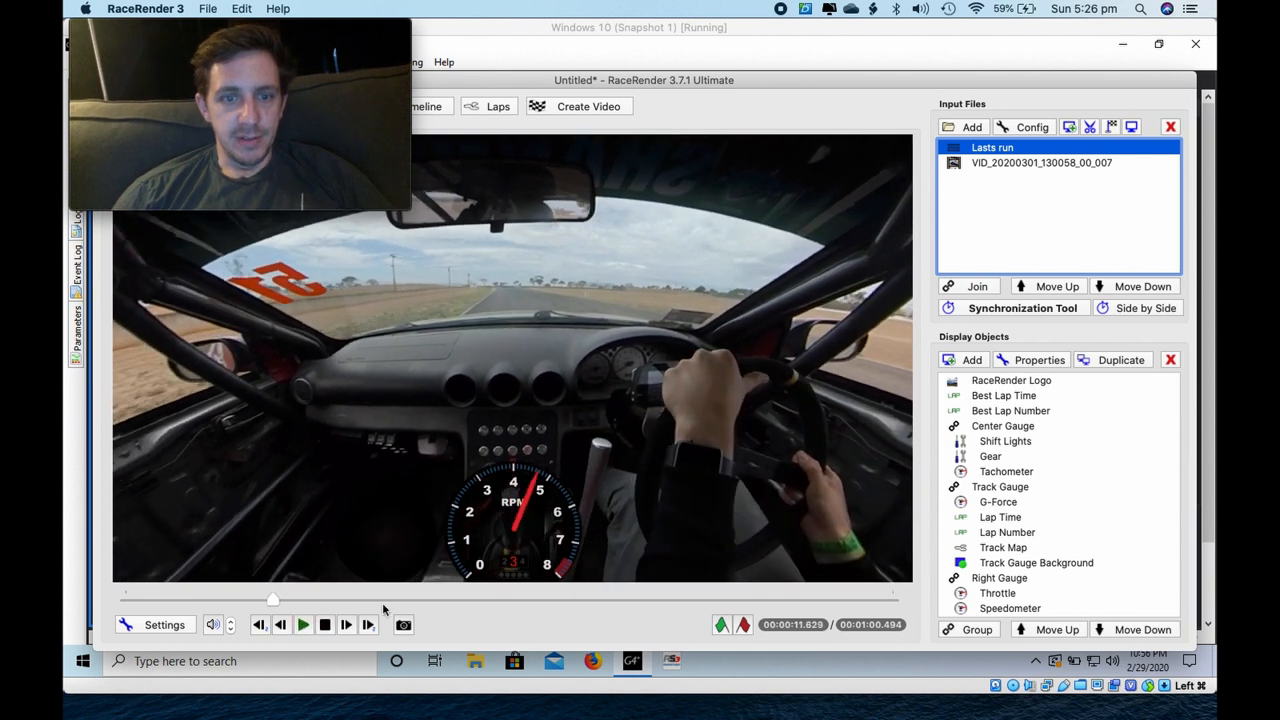
{"action": "mouse_move", "coordinate": [1033, 232]}
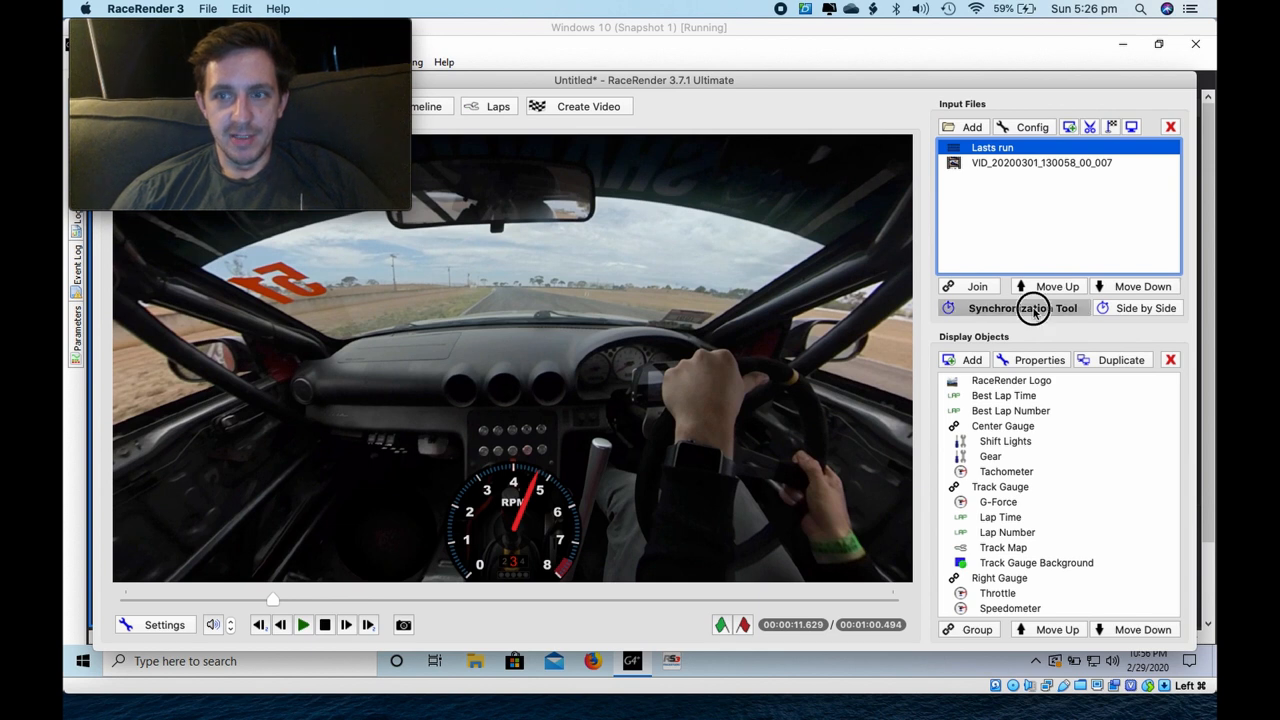
{"action": "left_click", "coordinate": [1022, 307]}
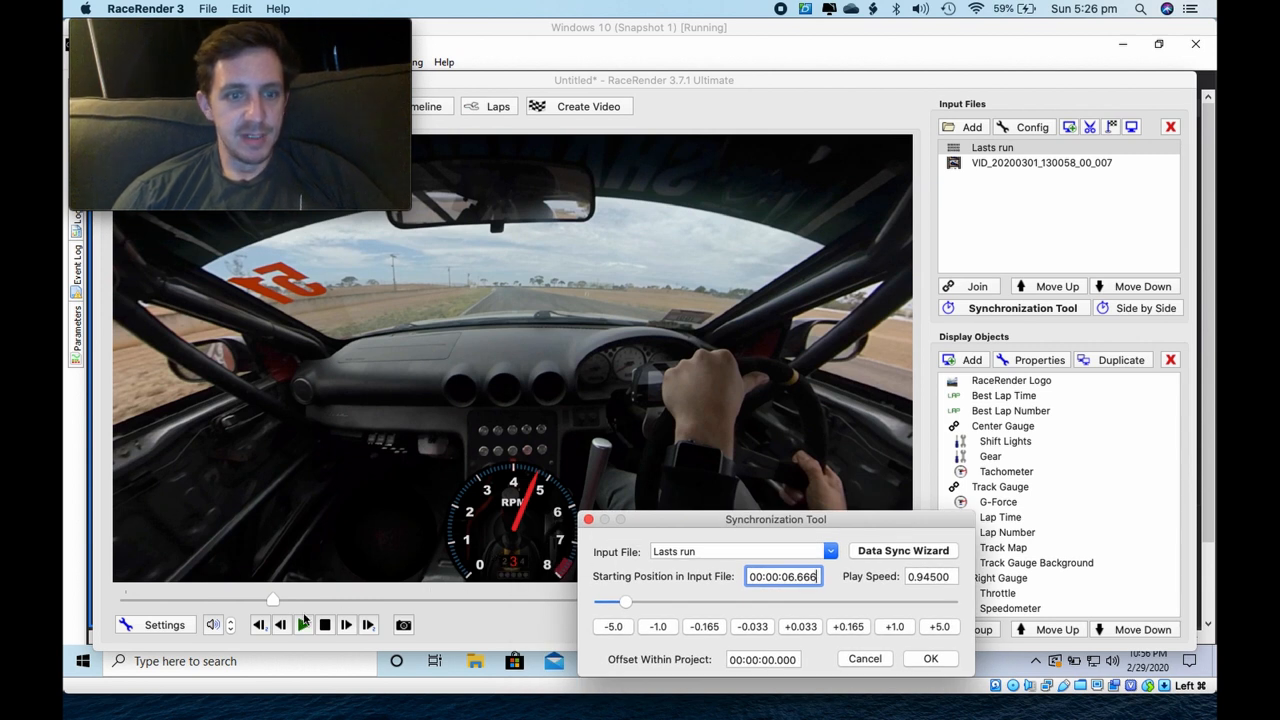
Step: Nudge the Lasts run Starting Position to about 6.37 seconds in the Synchronization Tool
{"action": "left_click", "coordinate": [929, 658]}
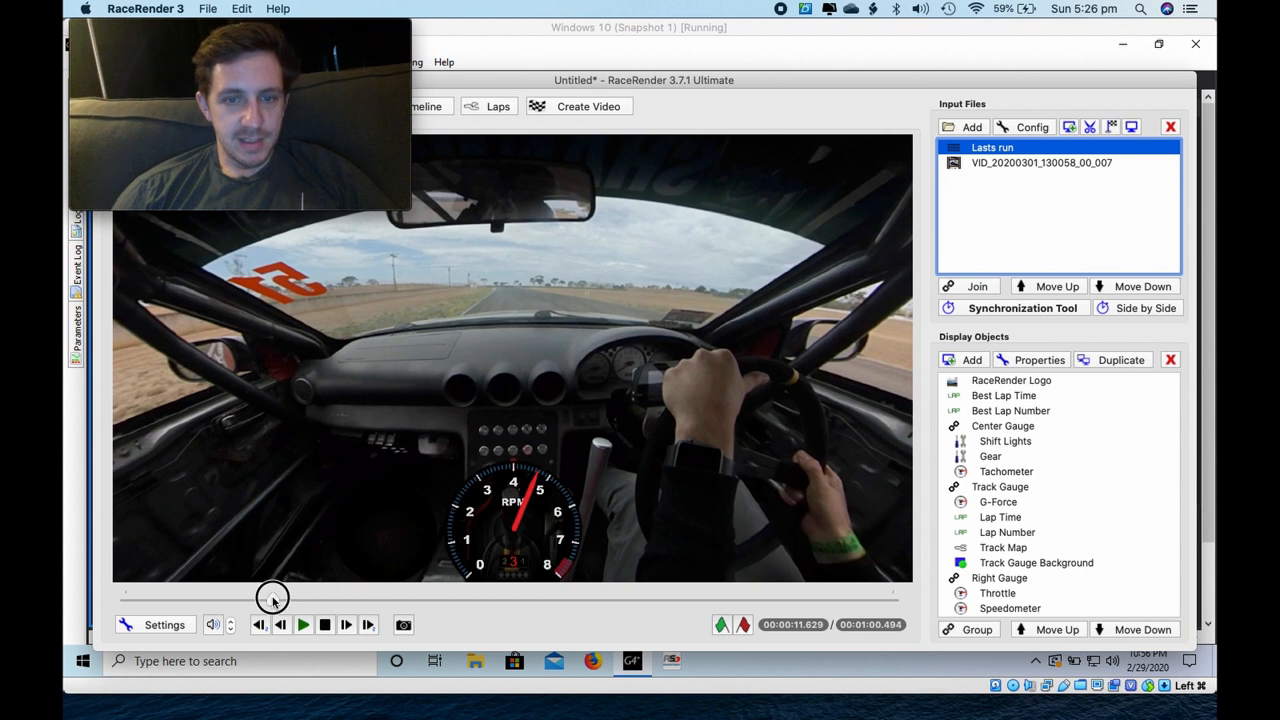
{"action": "left_click", "coordinate": [1021, 308]}
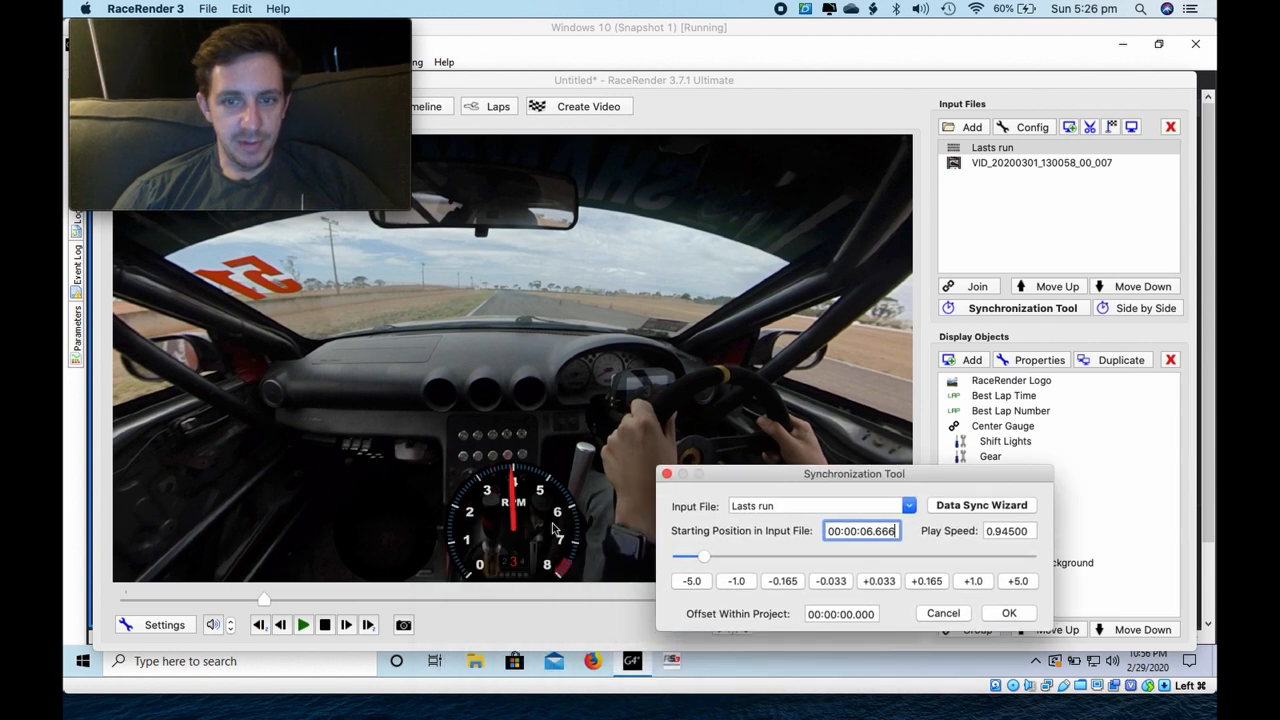
{"action": "left_click", "coordinate": [830, 581]}
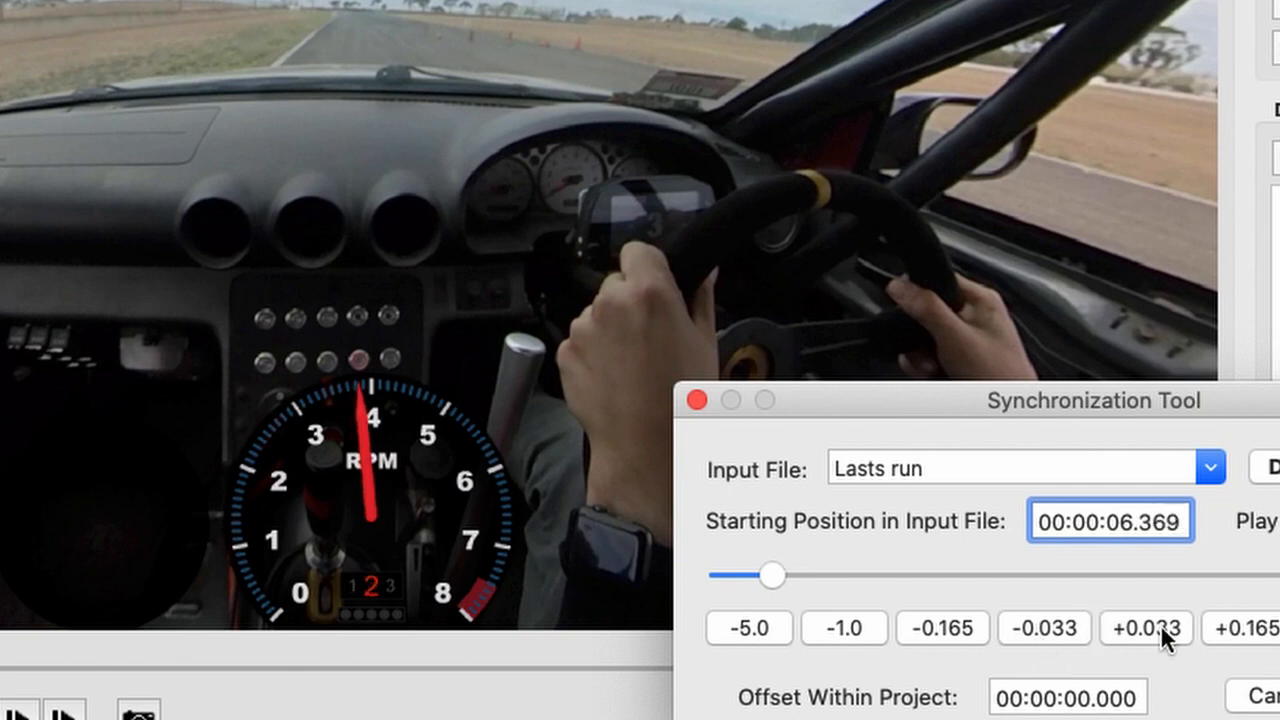
{"action": "left_click", "coordinate": [1146, 628]}
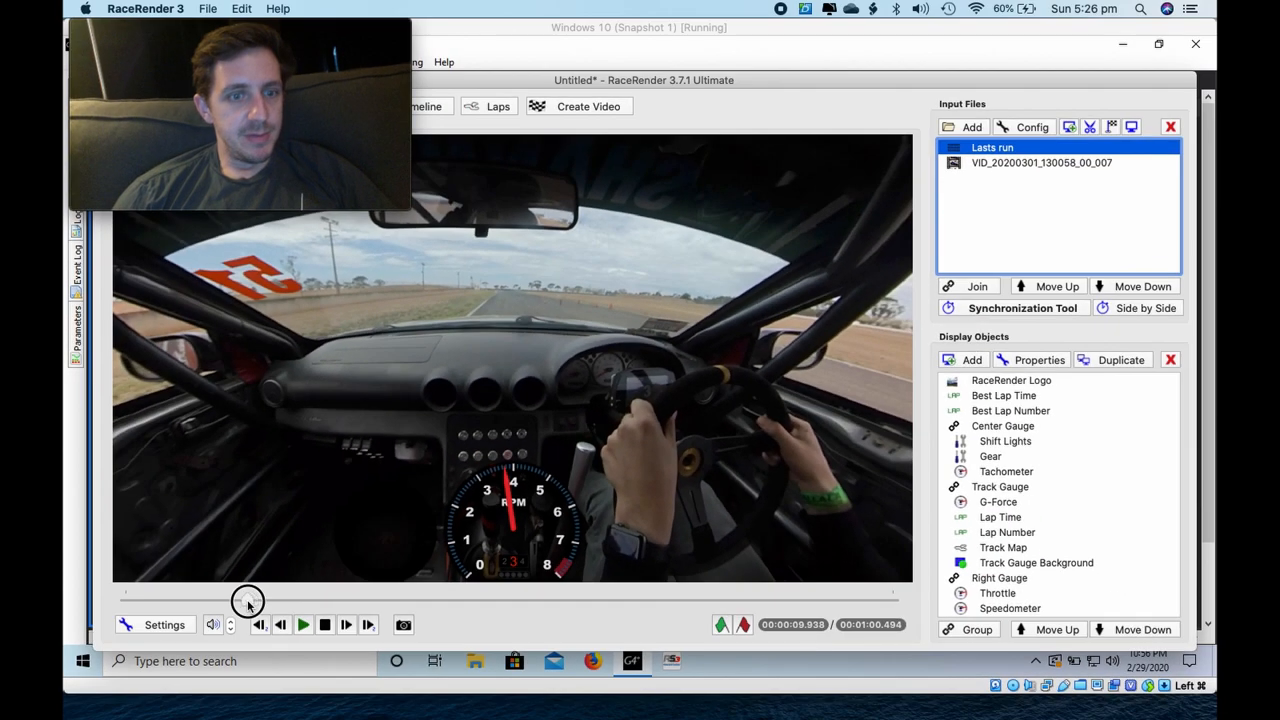
{"action": "left_click_drag", "start_coordinate": [248, 600], "coordinate": [208, 600]}
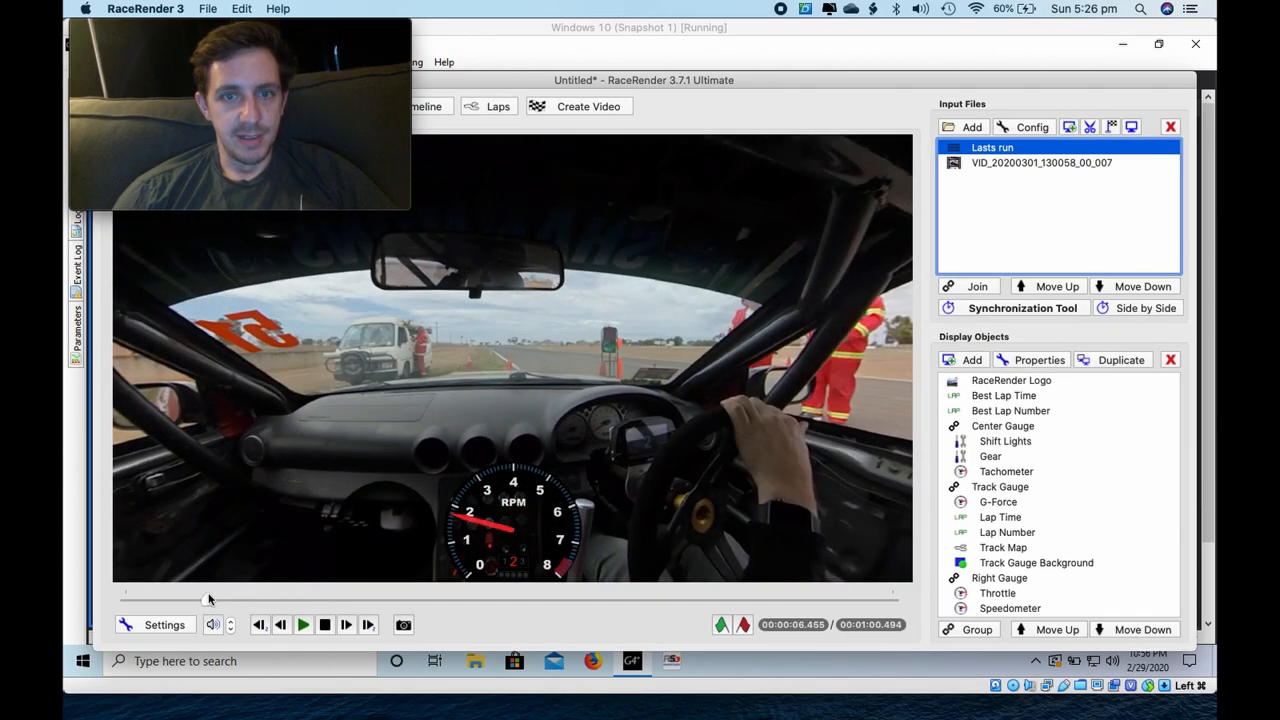
{"action": "left_click", "coordinate": [303, 625]}
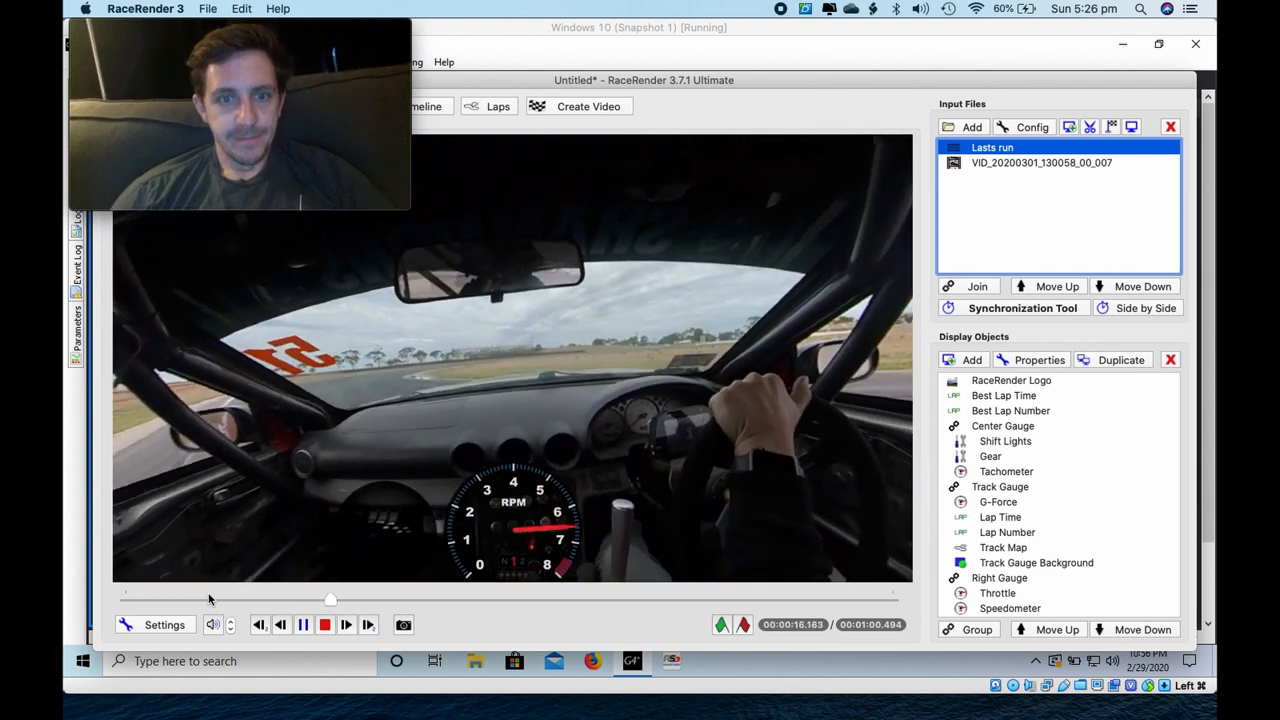
{"action": "left_click", "coordinate": [303, 624]}
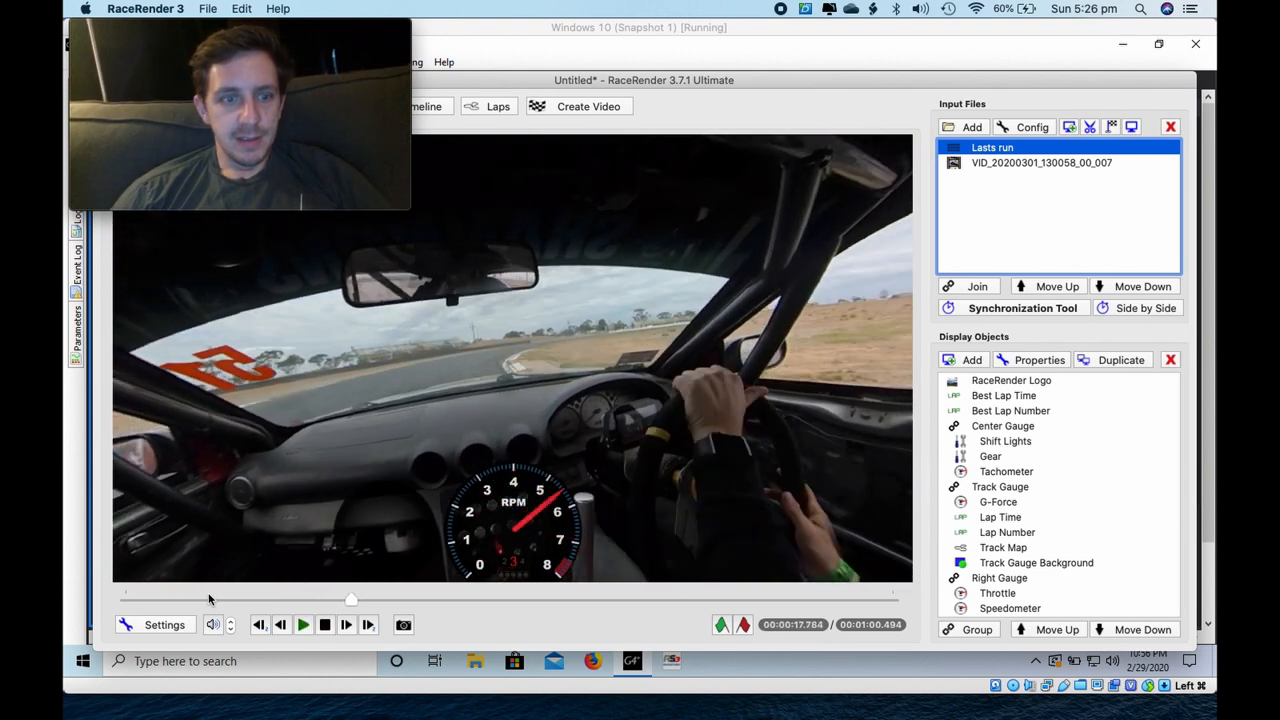
{"action": "left_click_drag", "start_coordinate": [350, 598], "coordinate": [219, 598]}
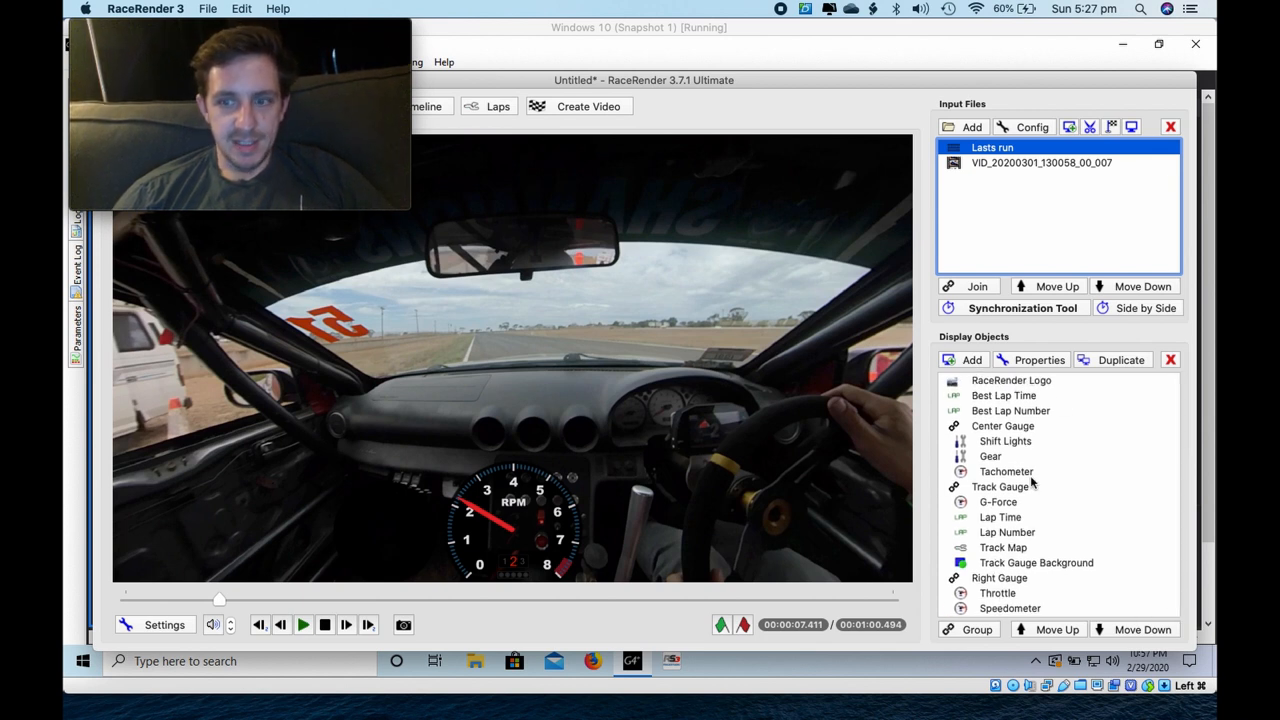
{"action": "scroll", "scroll_direction": "down", "scroll_amount": 3}
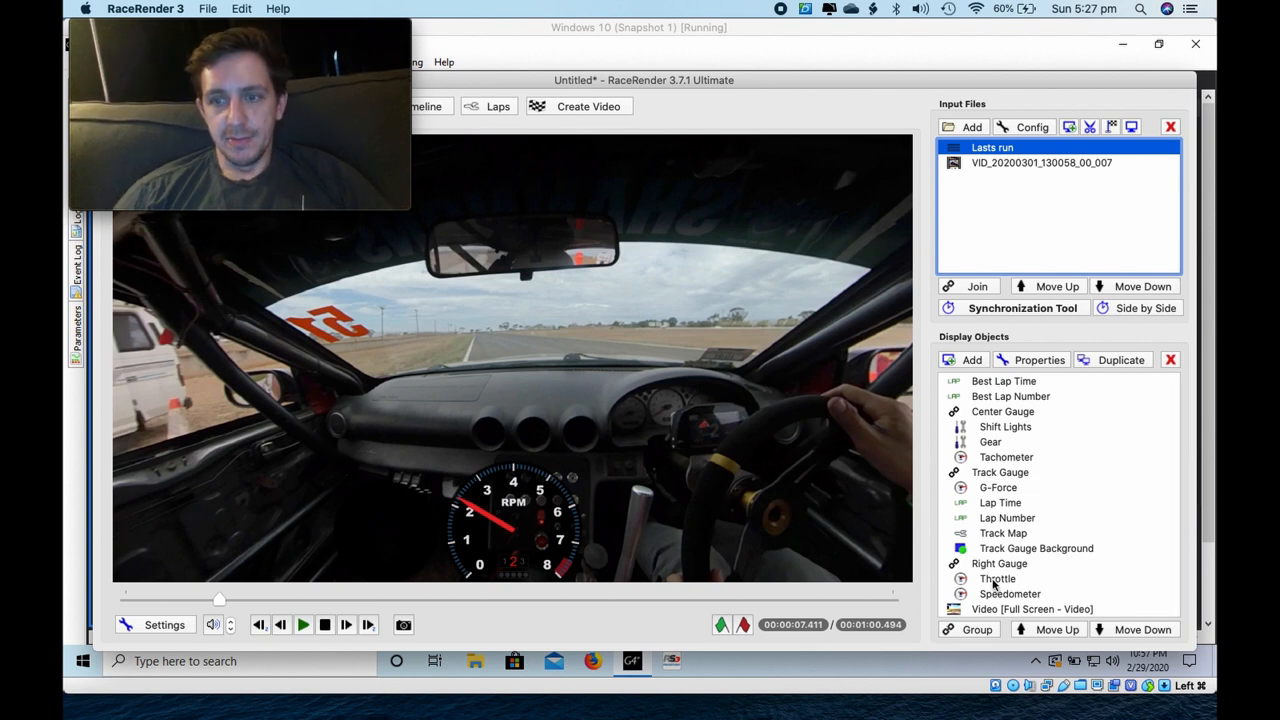
Step: Make the Throttle gauge visible and drive it from the logged throttle data field
{"action": "double_click", "coordinate": [997, 578]}
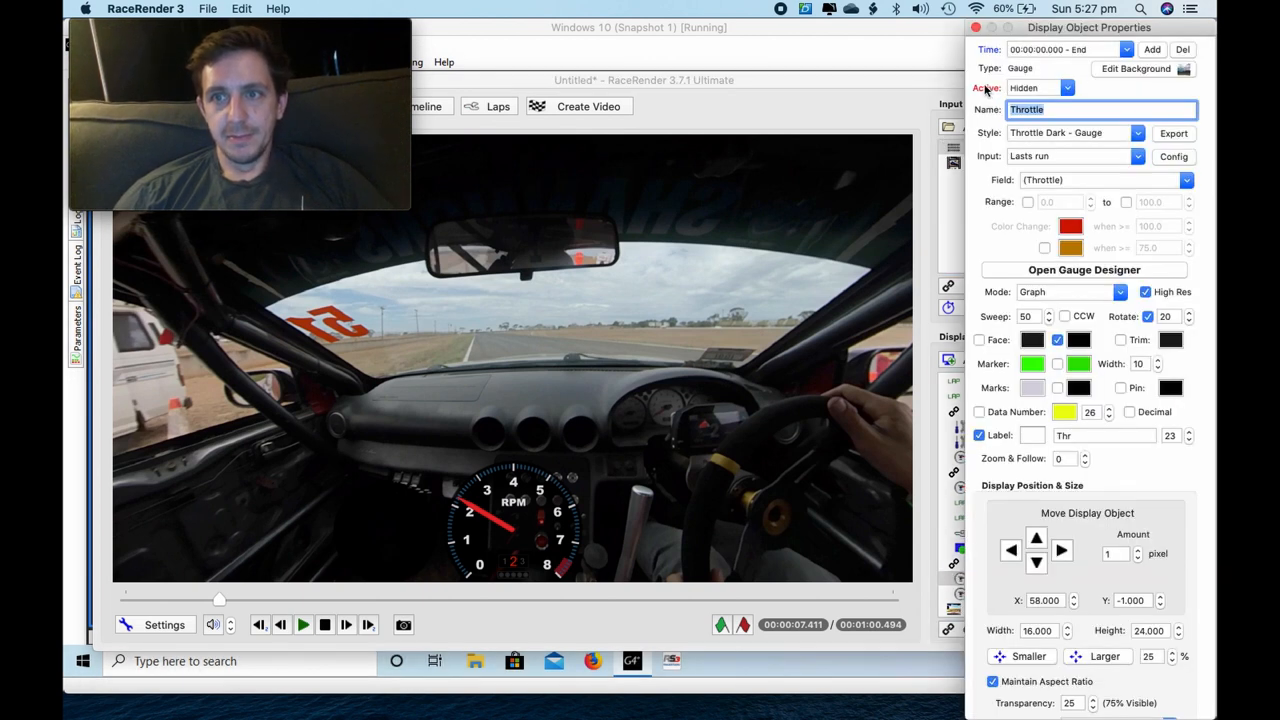
{"action": "left_click", "coordinate": [1040, 87]}
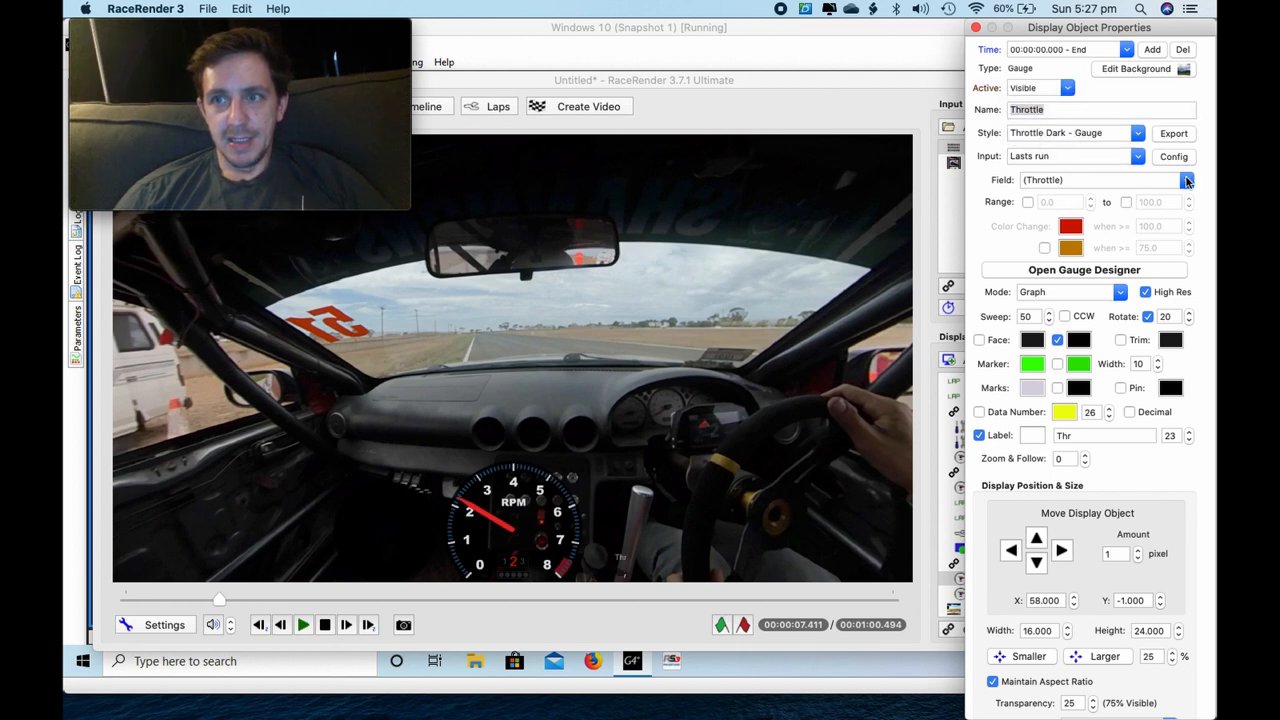
{"action": "left_click", "coordinate": [1187, 180]}
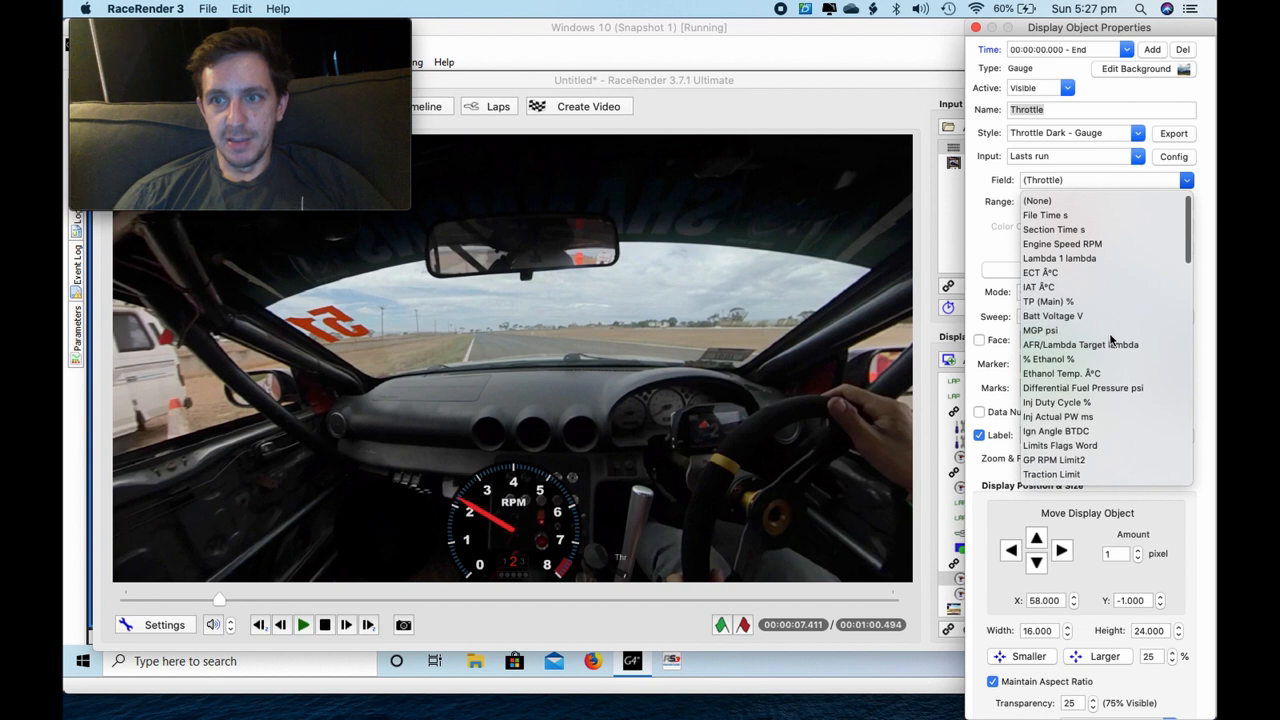
{"action": "left_click", "coordinate": [1048, 301]}
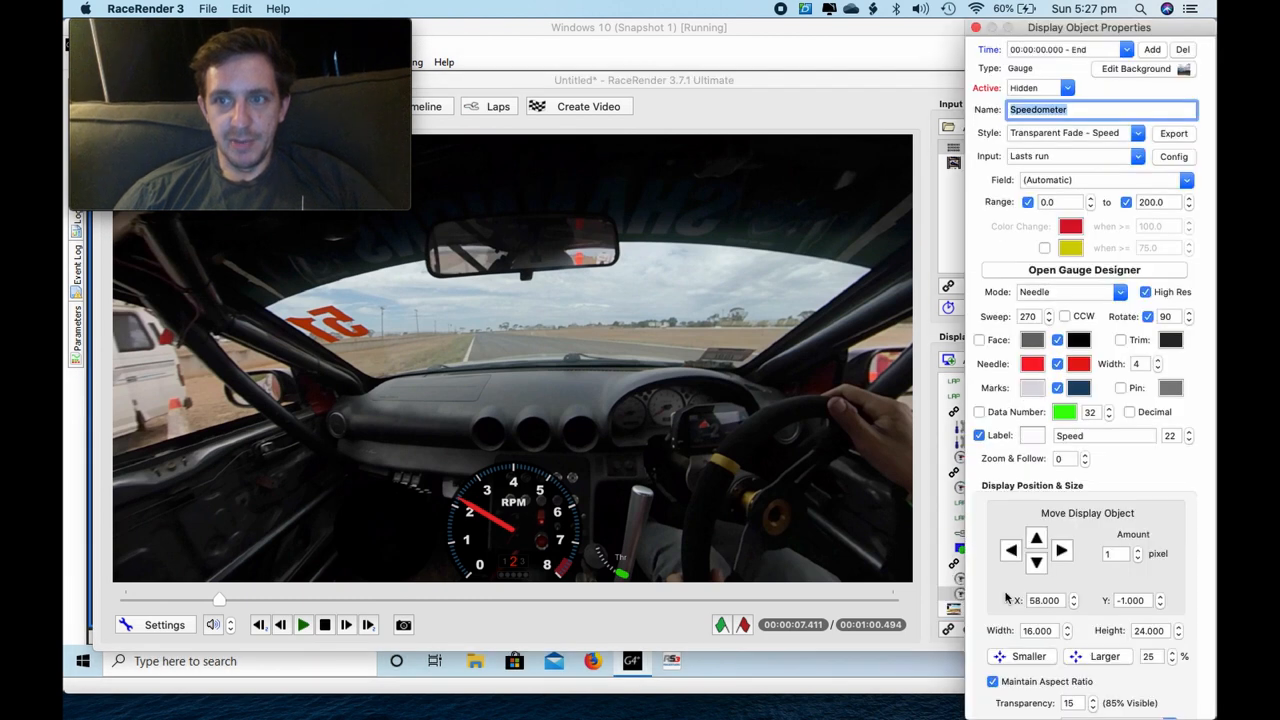
Step: Make the Speedometer gauge visible and feed it Non Driven Wheel Speed kph
{"action": "left_click", "coordinate": [1040, 88]}
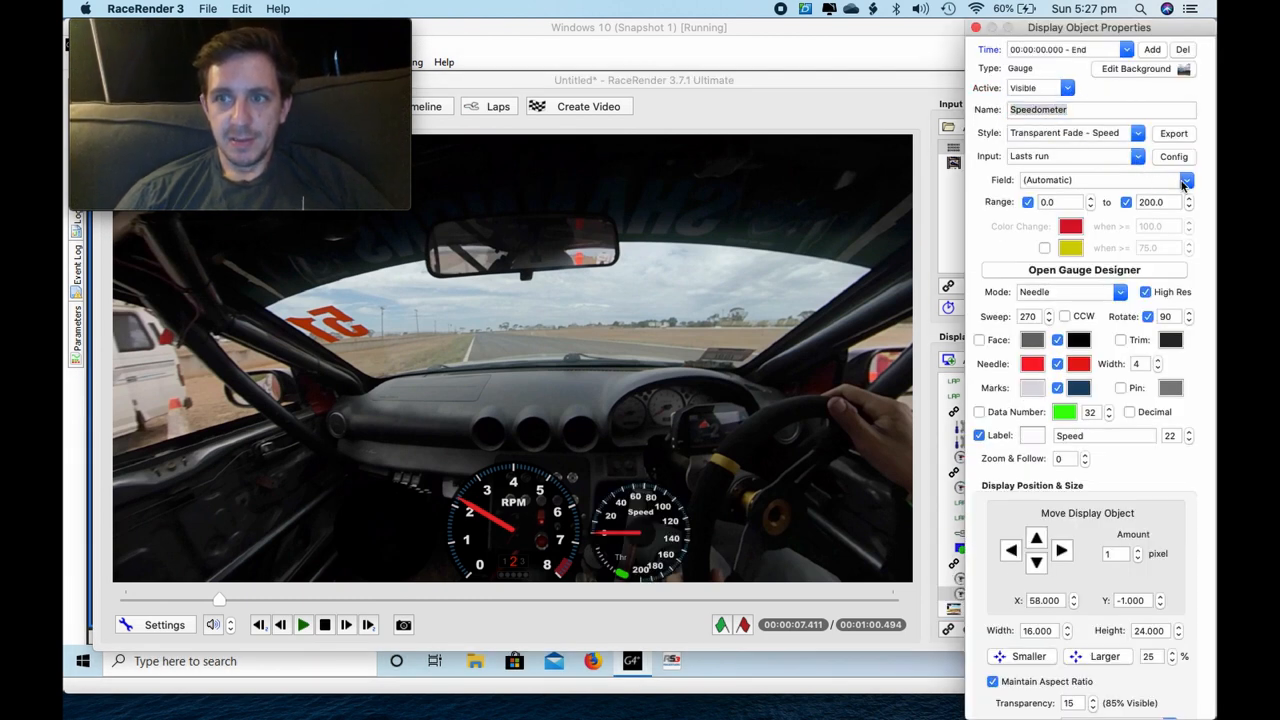
{"action": "left_click", "coordinate": [1186, 180]}
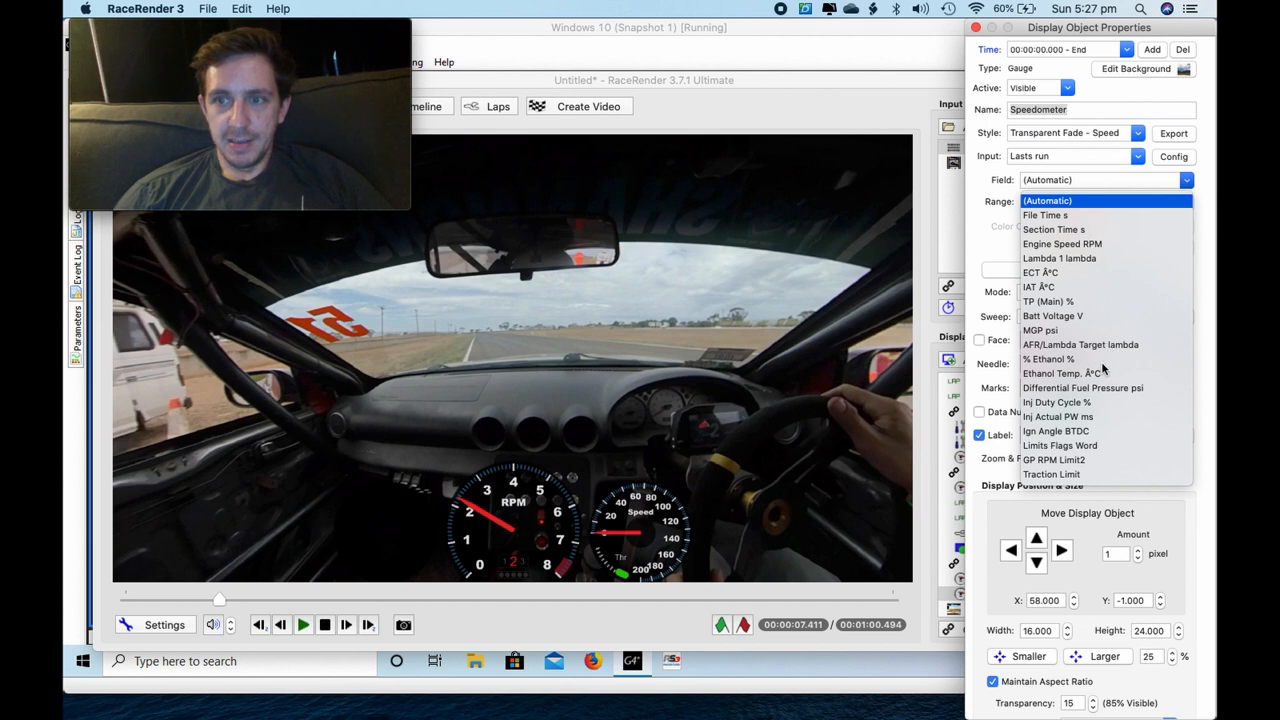
{"action": "scroll", "scroll_direction": "down", "scroll_amount": 3}
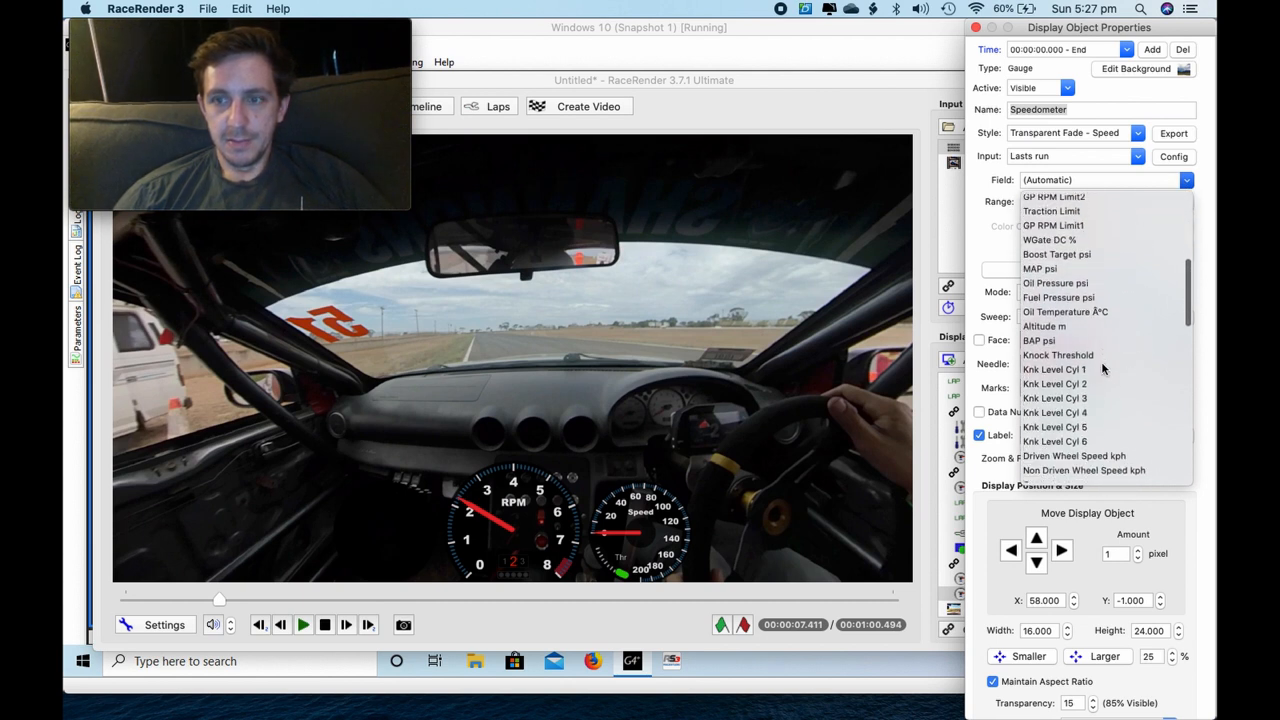
{"action": "scroll", "scroll_direction": "down", "scroll_amount": 3}
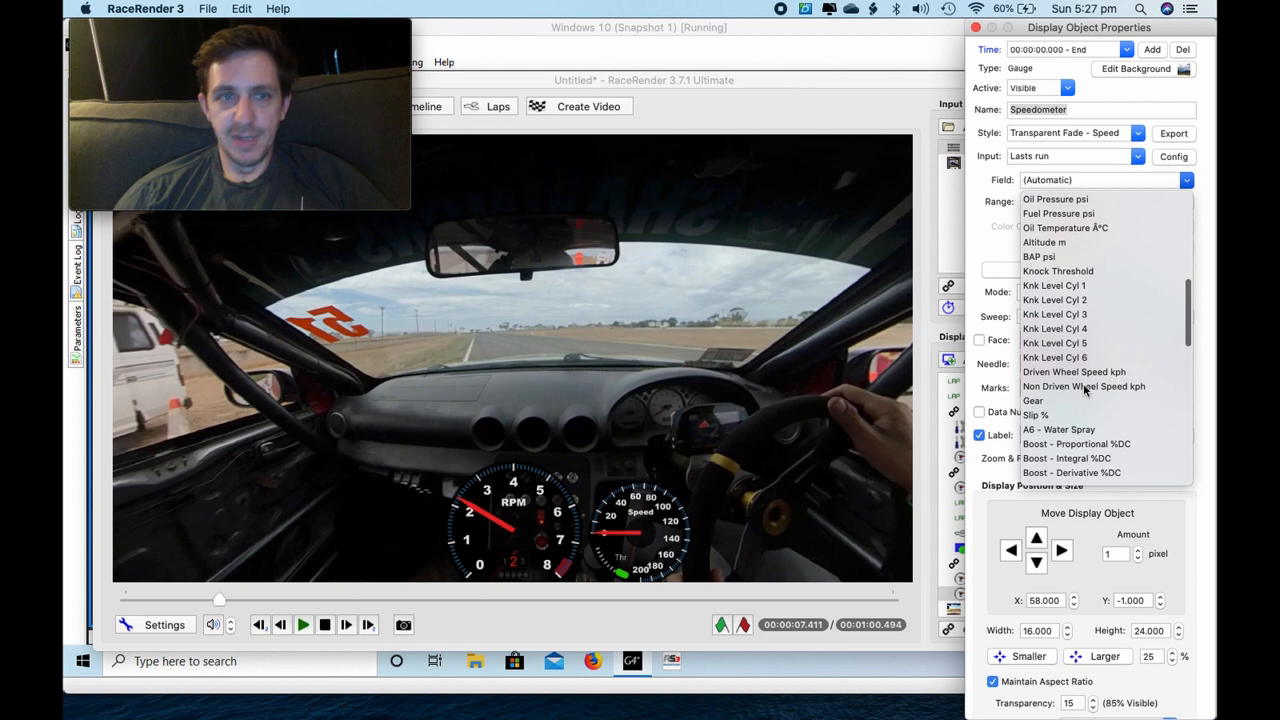
{"action": "left_click", "coordinate": [1083, 386]}
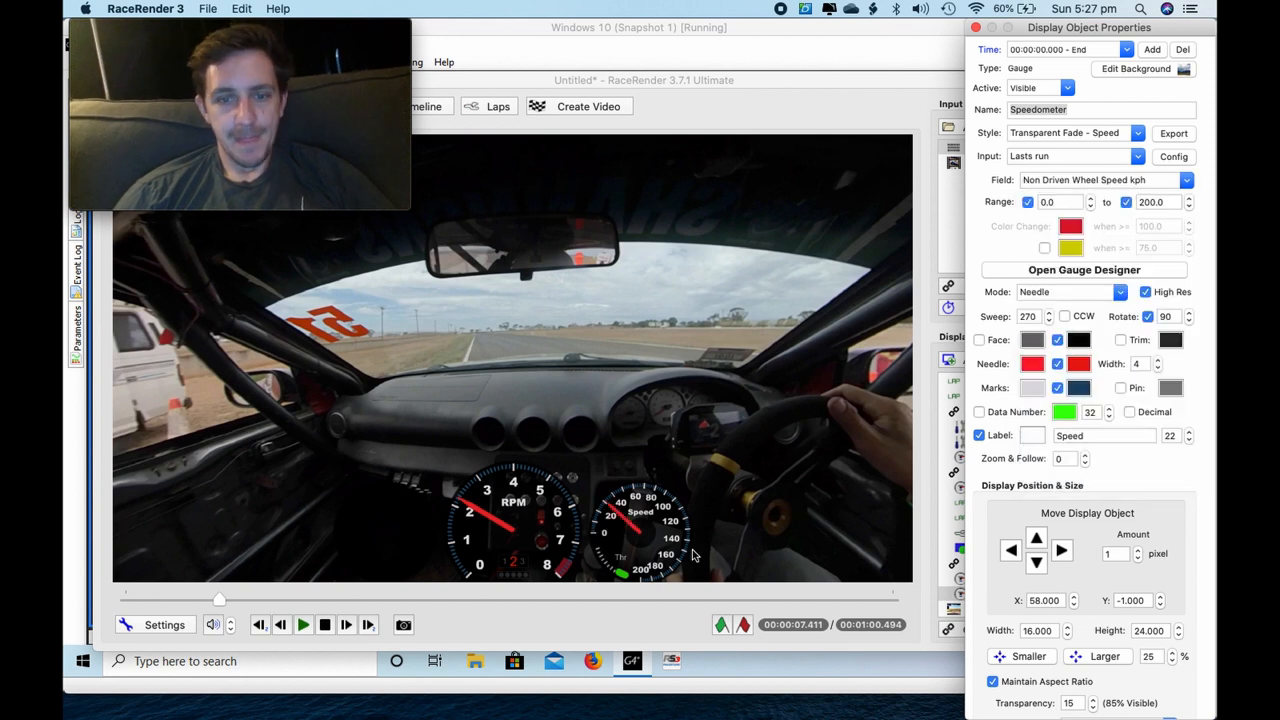
{"action": "mouse_move", "coordinate": [658, 567]}
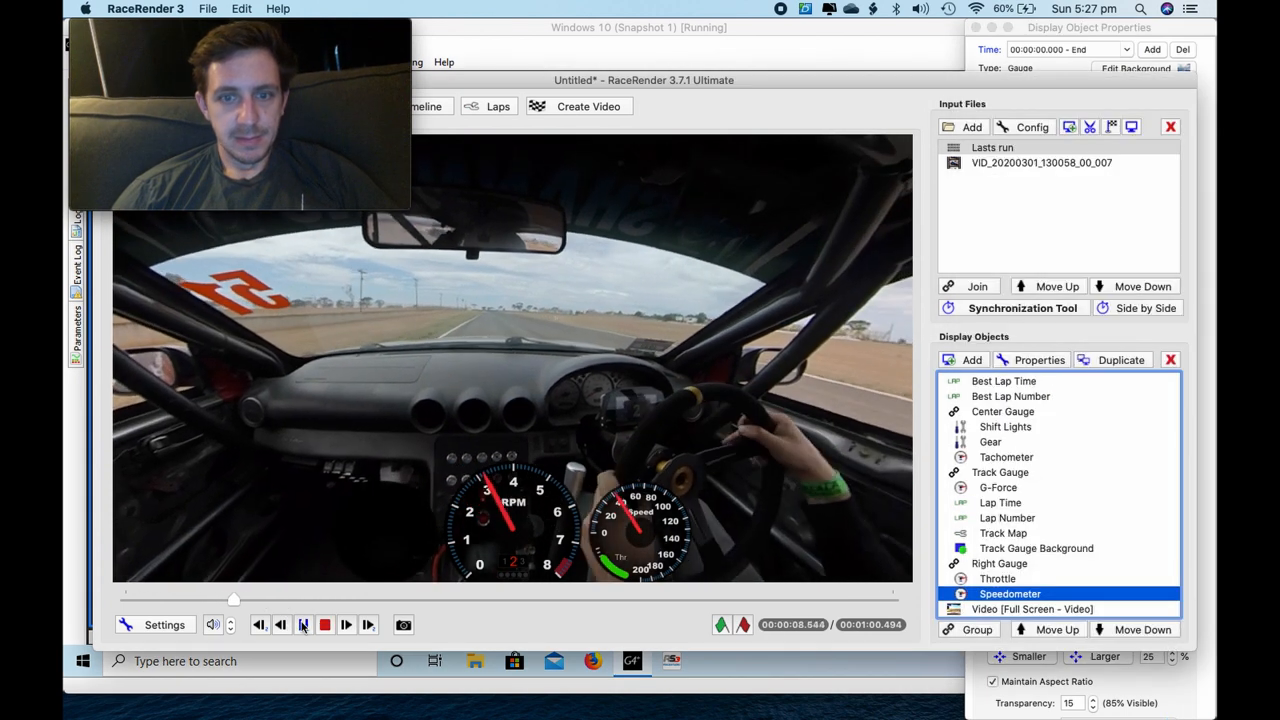
{"action": "left_click", "coordinate": [346, 625]}
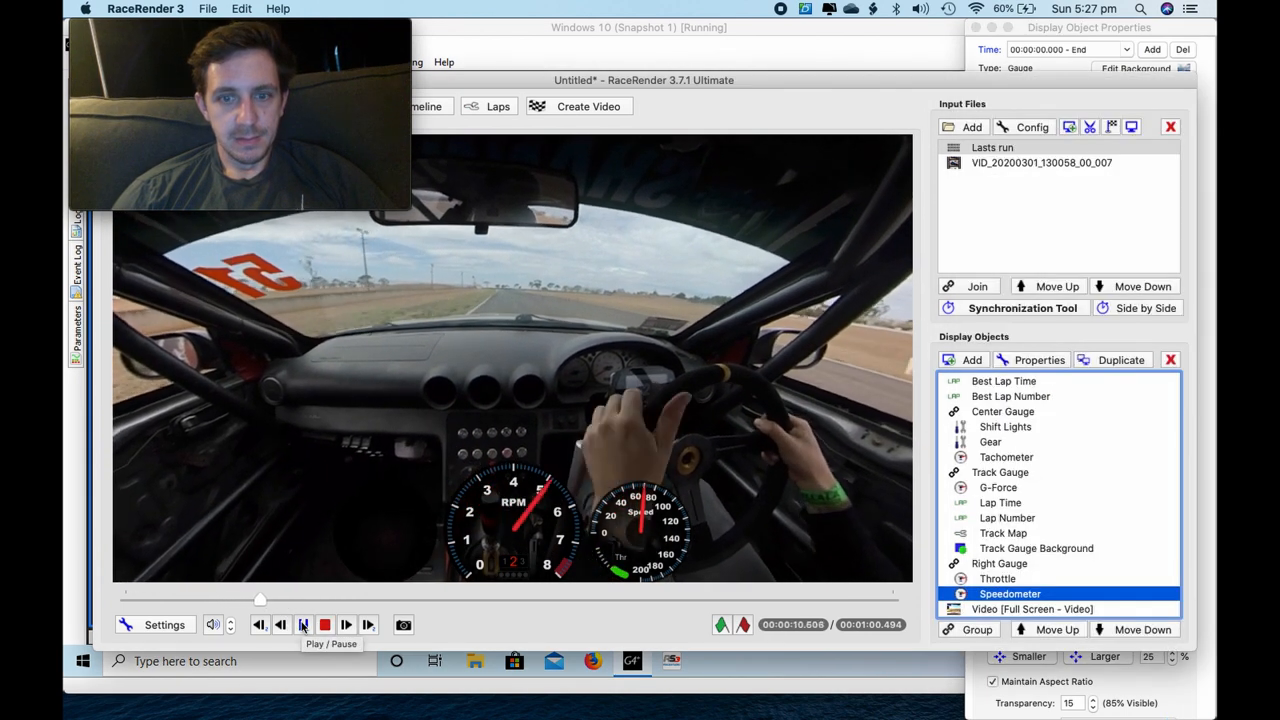
{"action": "left_click", "coordinate": [303, 624]}
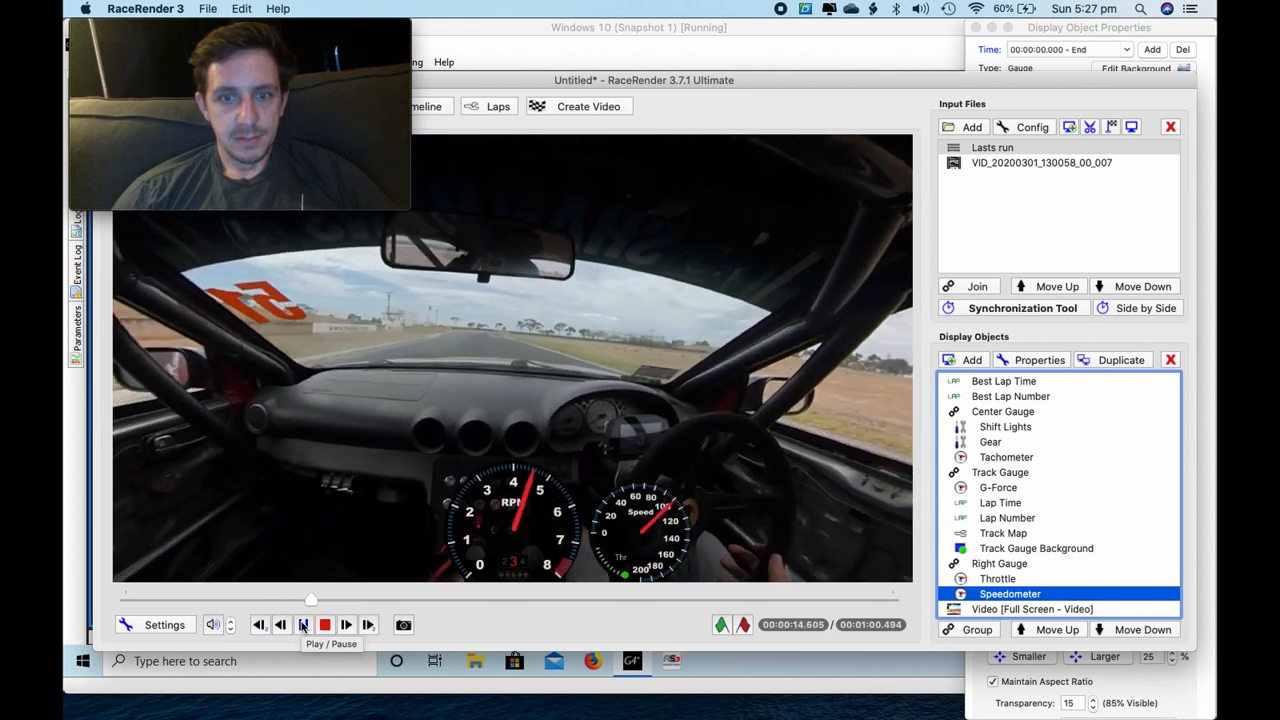
{"action": "left_click", "coordinate": [303, 624]}
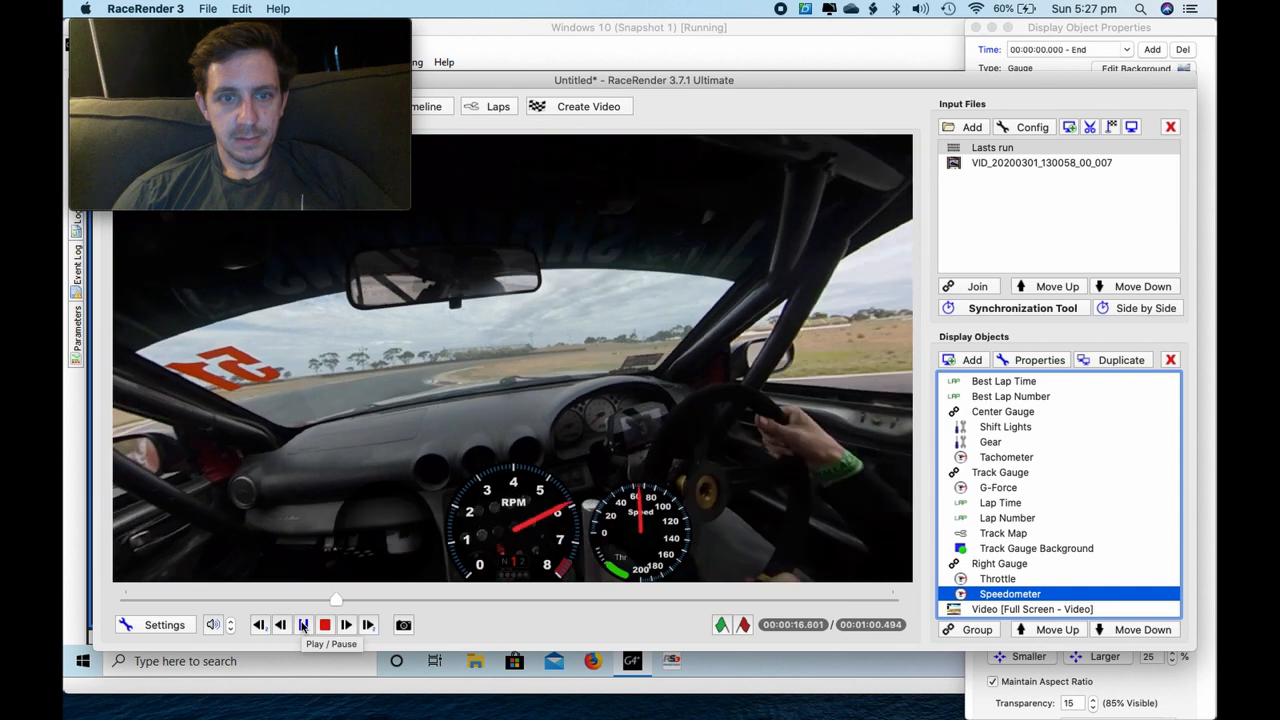
{"action": "left_click", "coordinate": [303, 624]}
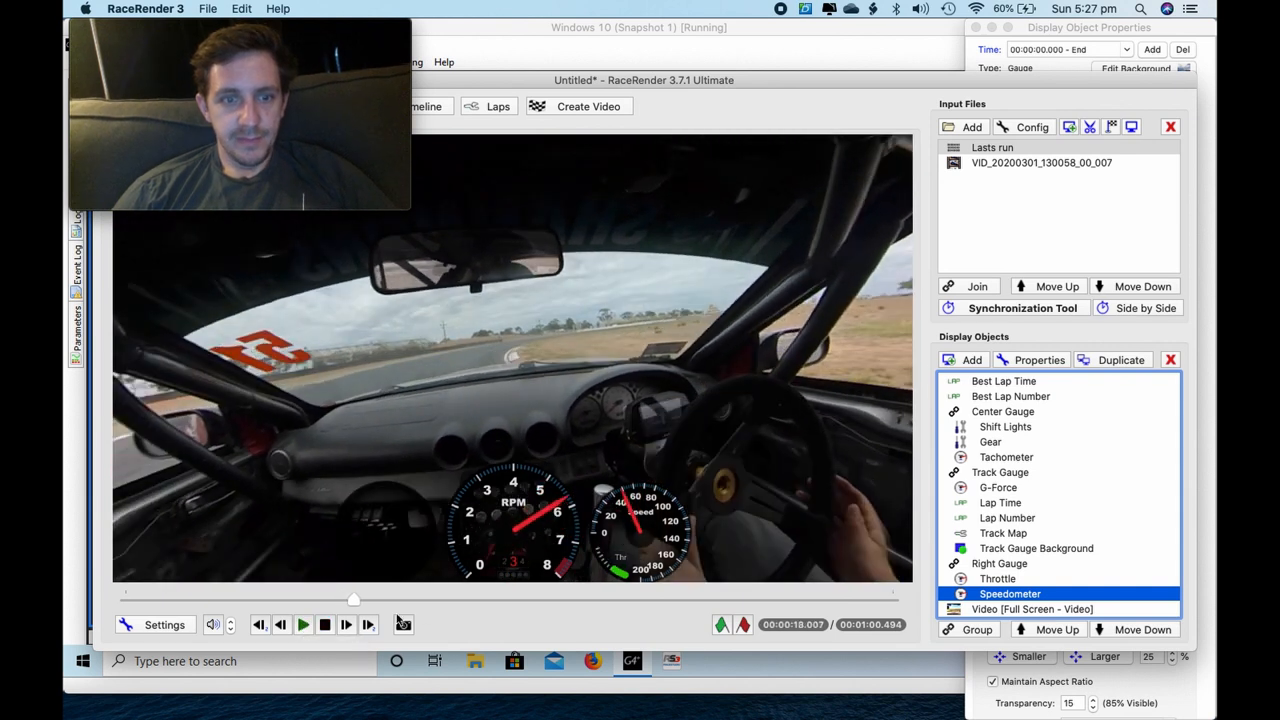
{"action": "left_click_drag", "start_coordinate": [353, 600], "coordinate": [442, 600]}
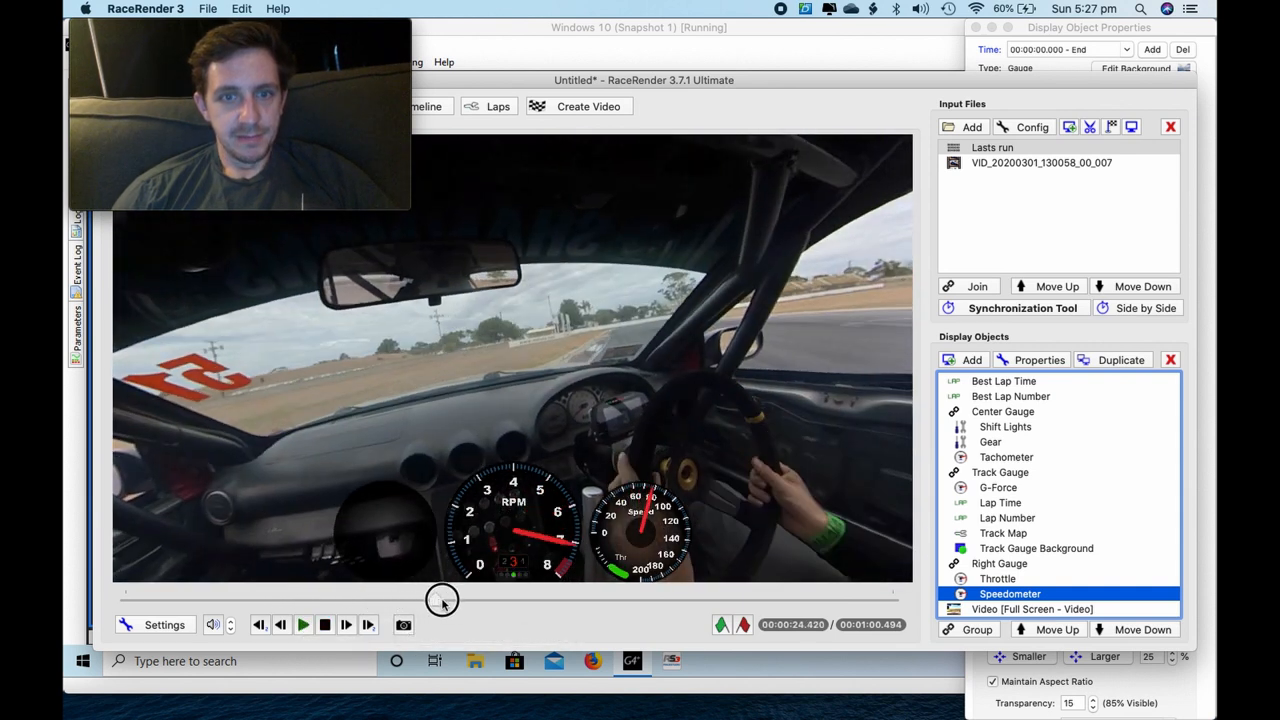
{"action": "left_click", "coordinate": [303, 624]}
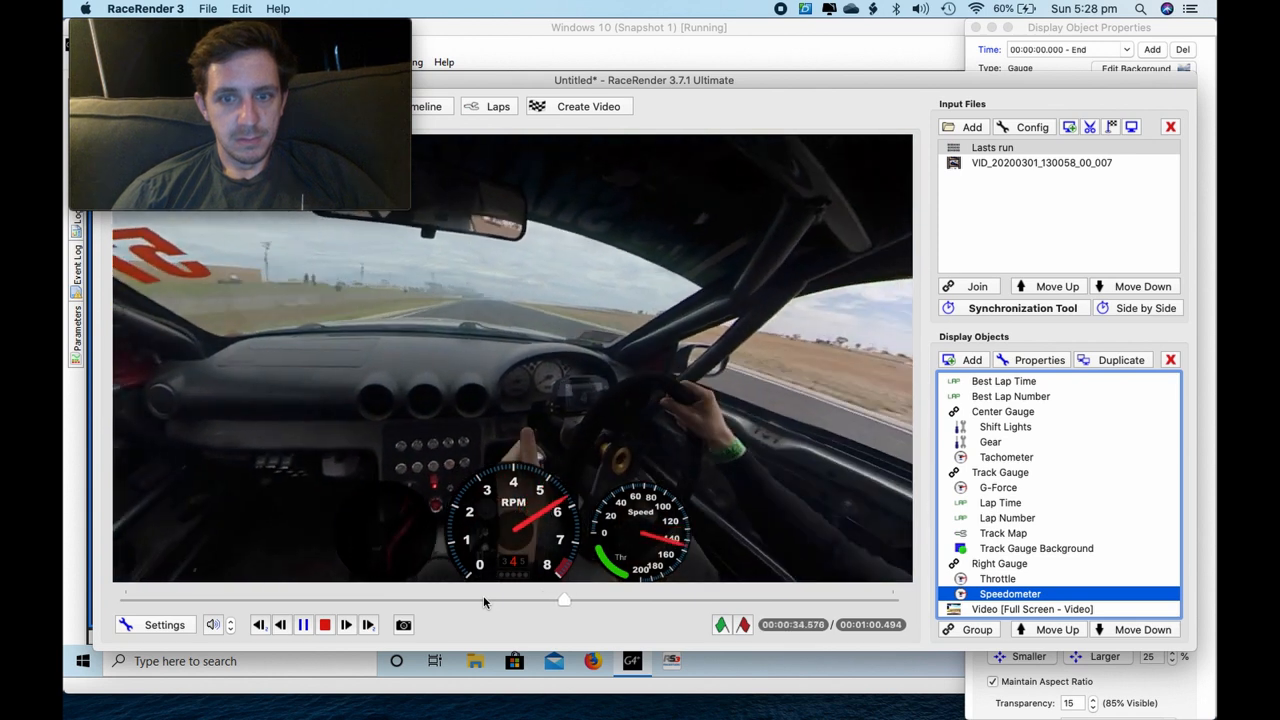
{"action": "left_click", "coordinate": [303, 624]}
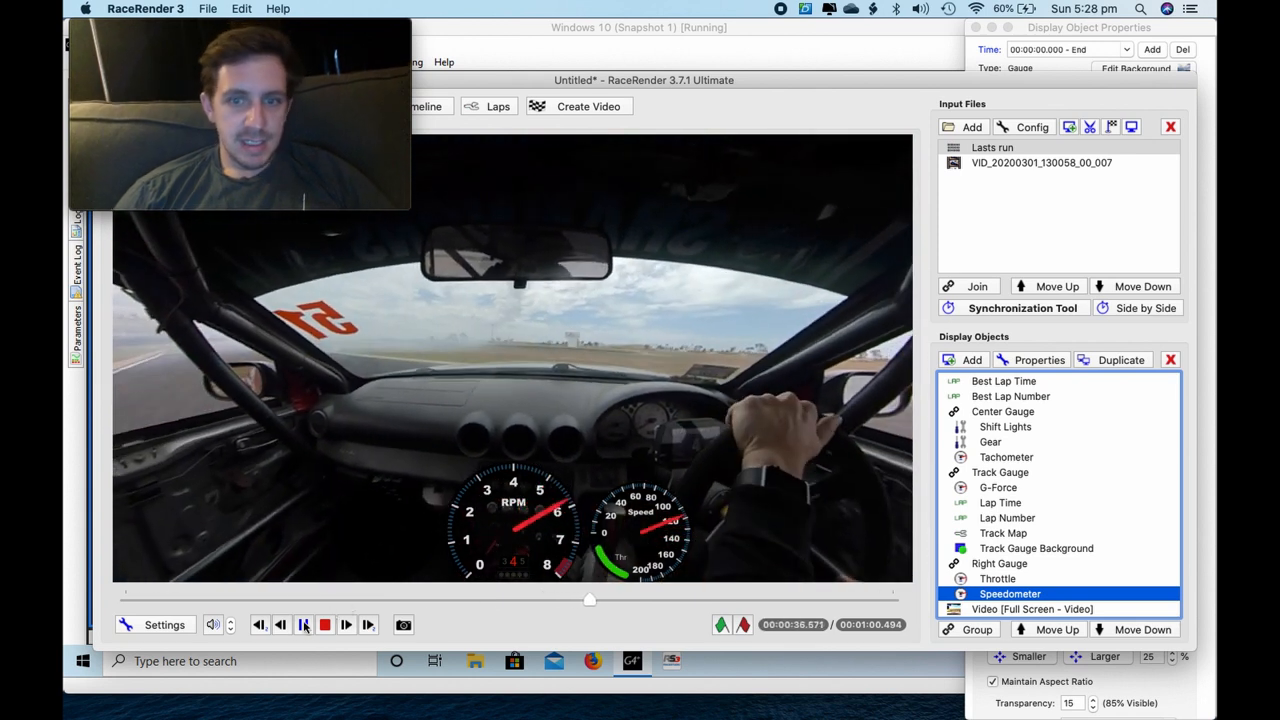
{"action": "left_click", "coordinate": [303, 624]}
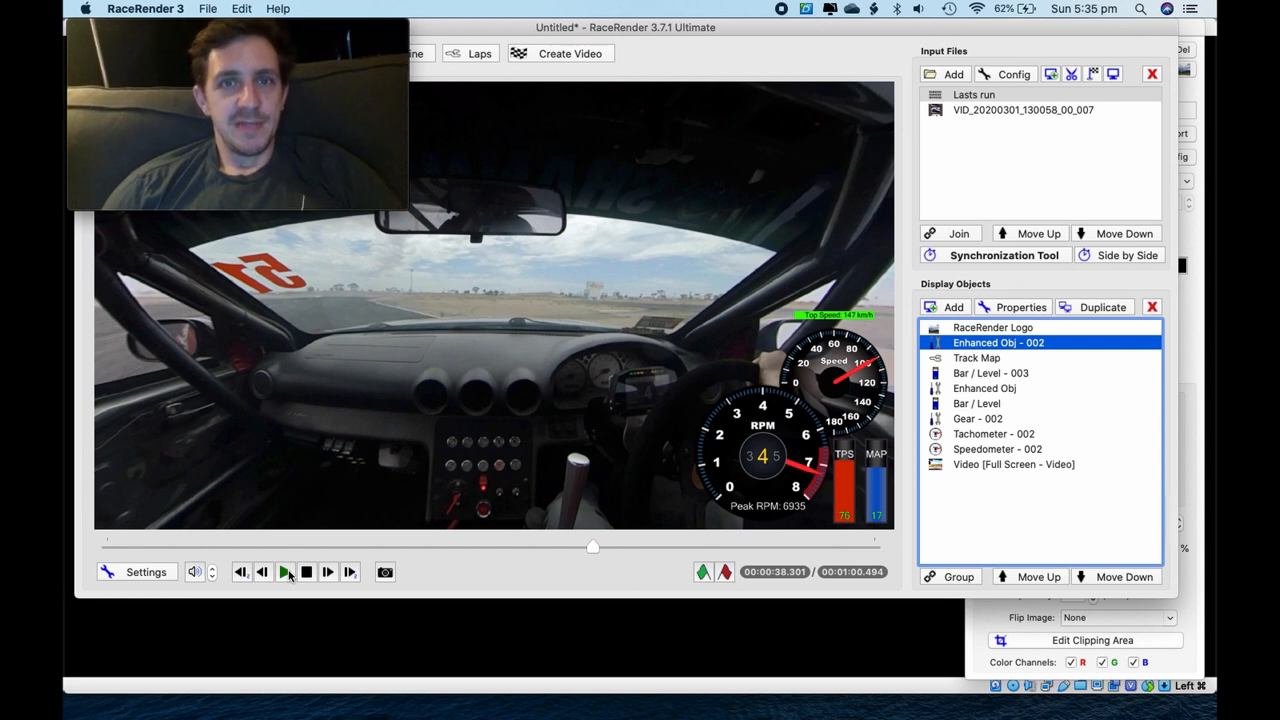
{"action": "mouse_move", "coordinate": [286, 572]}
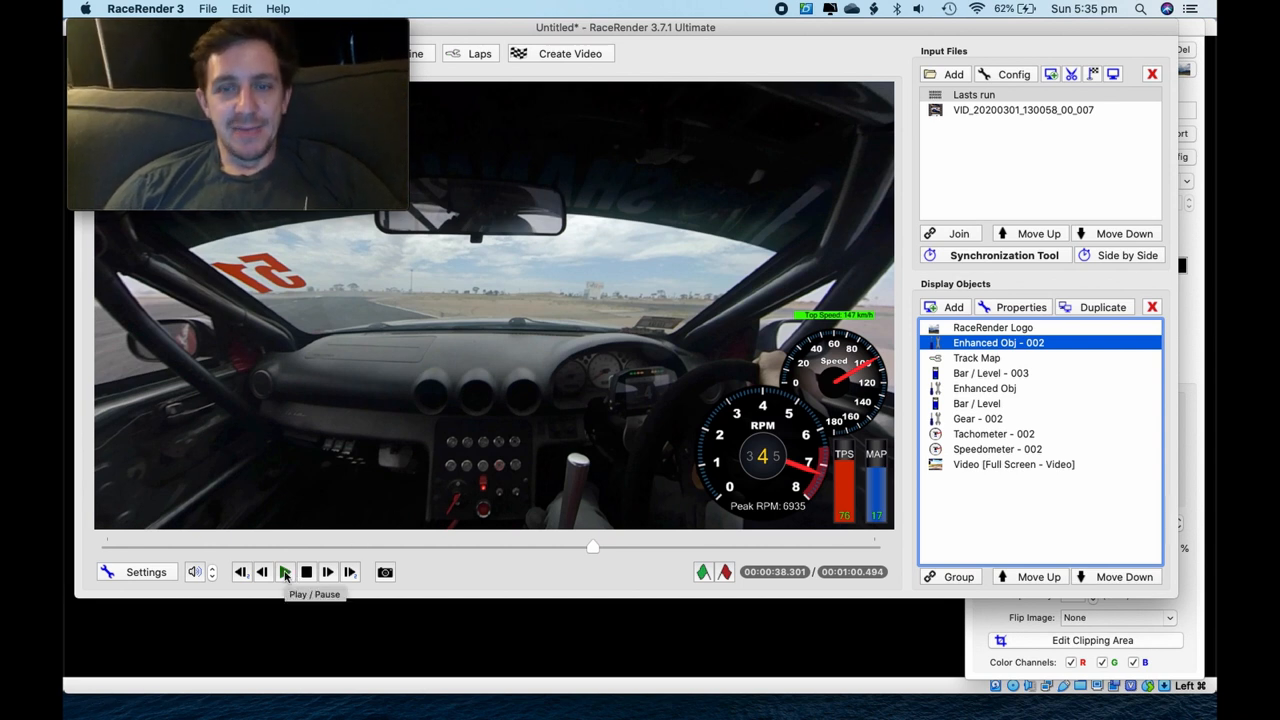
{"action": "mouse_move", "coordinate": [307, 571]}
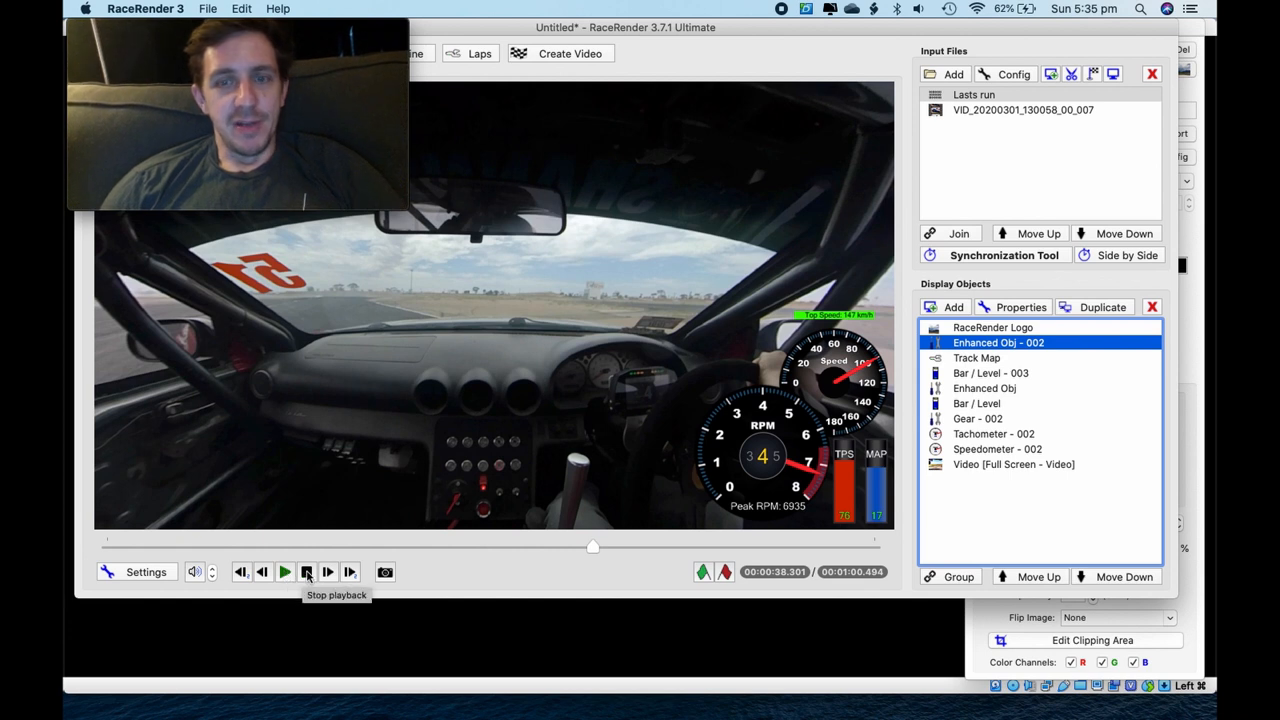